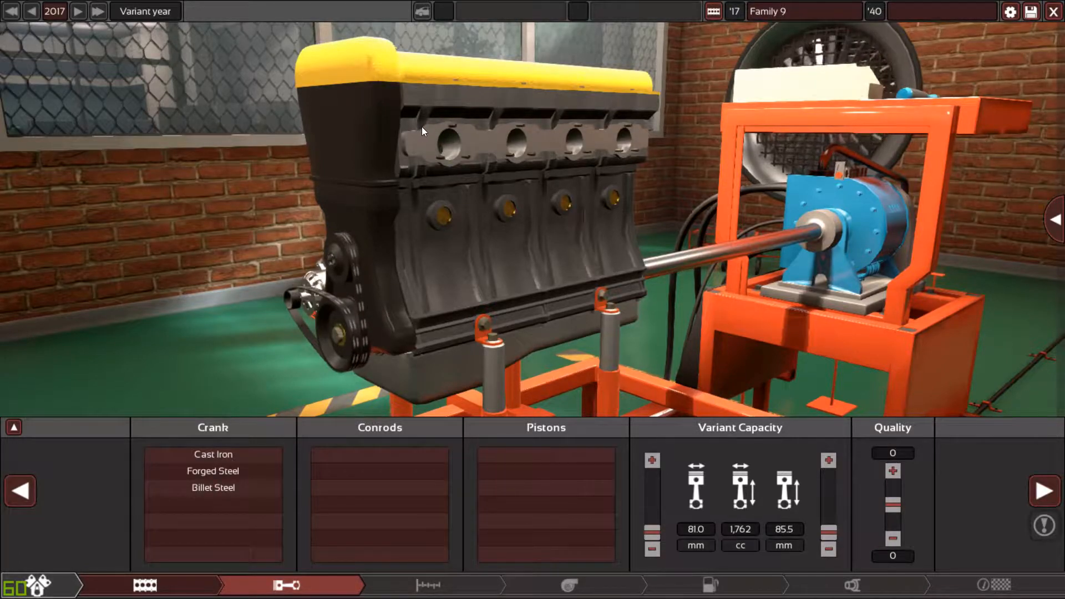
# Orbit the view around the cast-iron inline-4 DOHC engine.
pyautogui.moveTo(421, 133); pyautogui.dragTo(451, 156)
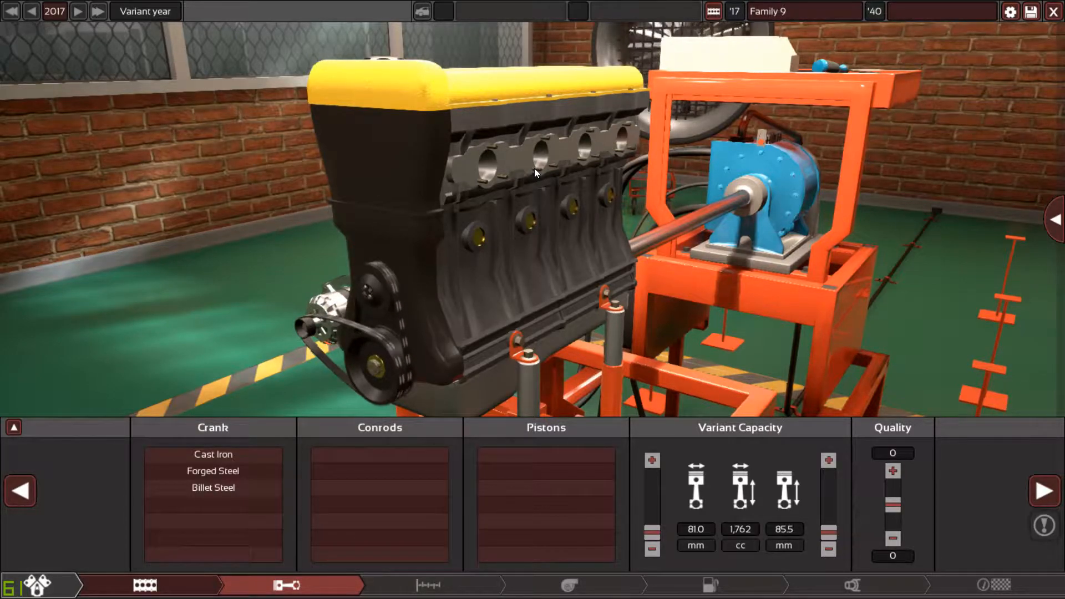
pyautogui.moveTo(213, 470)
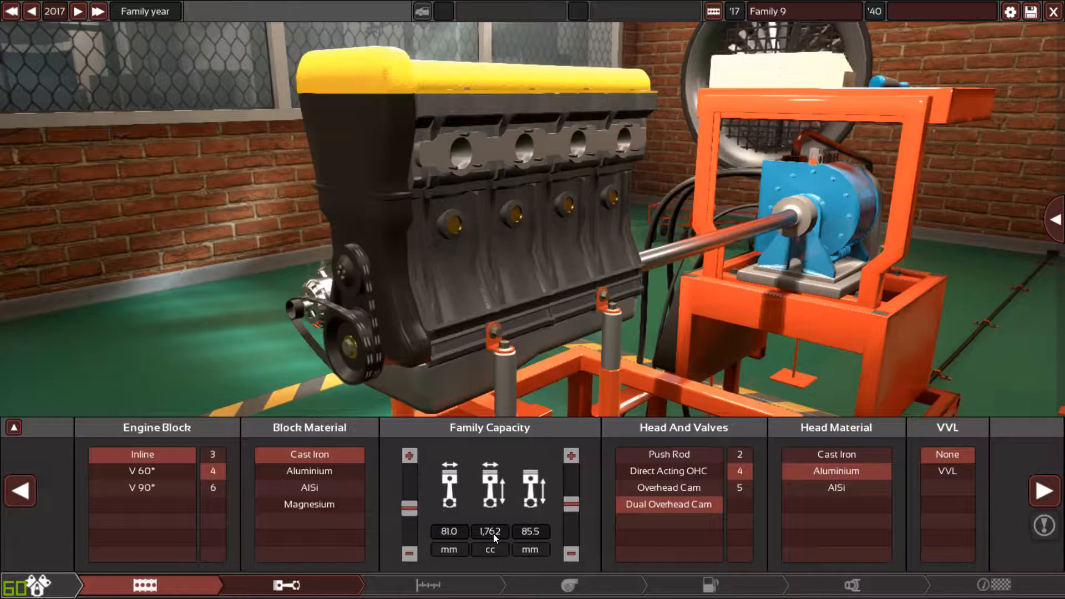
pyautogui.moveTo(503, 559)
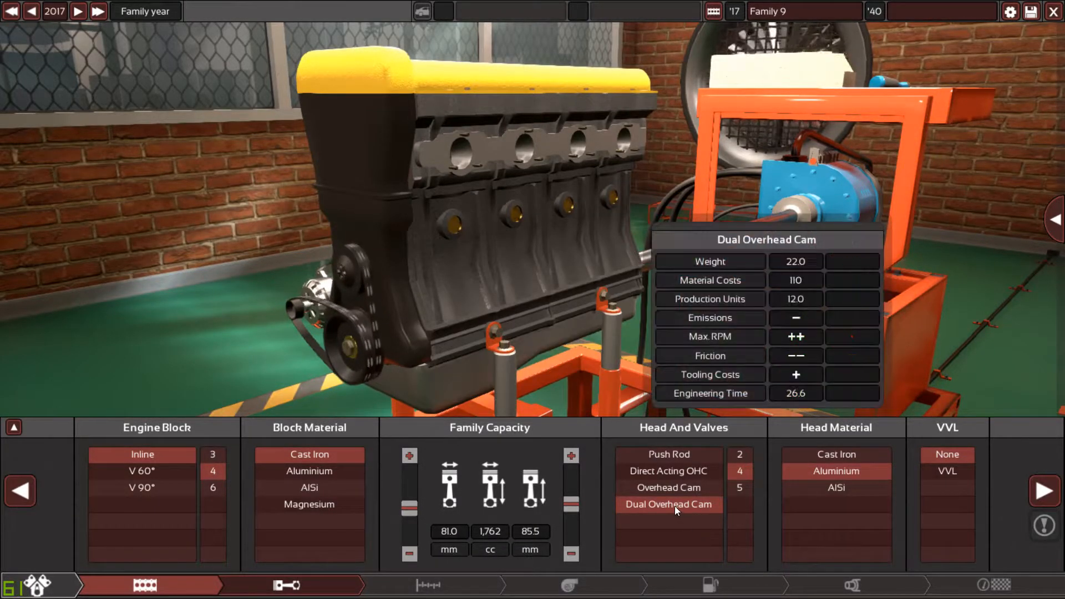
pyautogui.moveTo(835, 471)
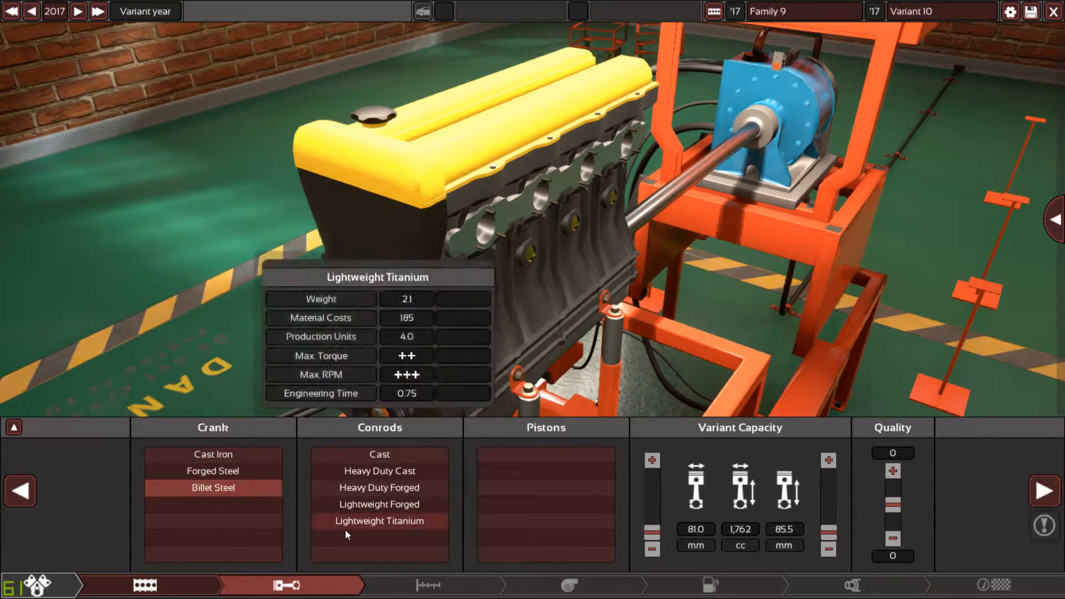
# Fit lightweight forged conrods and pistons and raise bottom-end quality by two levels.
pyautogui.click(379, 521)
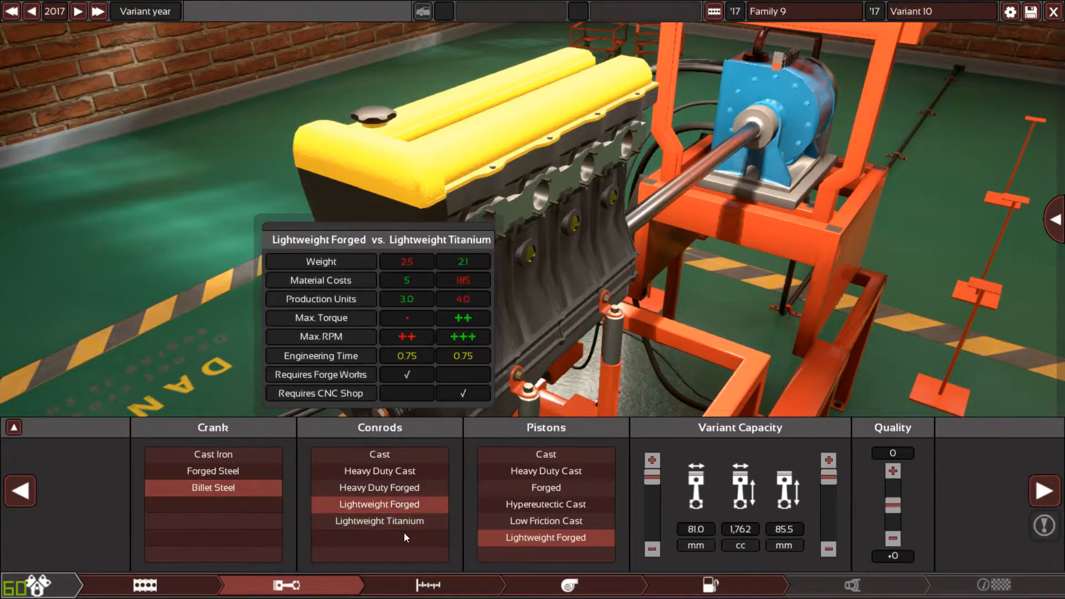
pyautogui.click(892, 502)
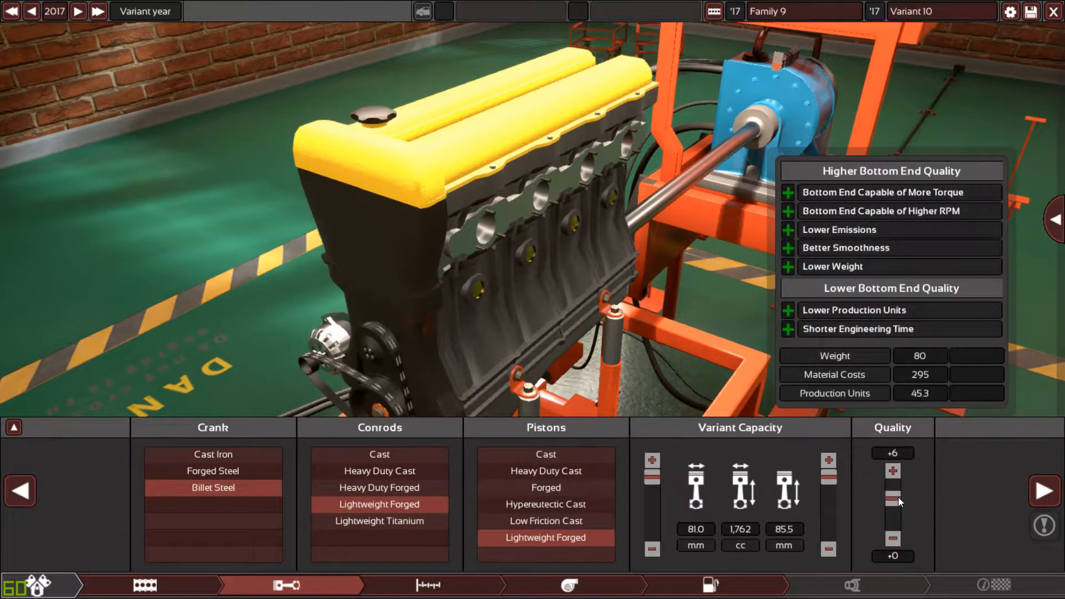
pyautogui.click(892, 482)
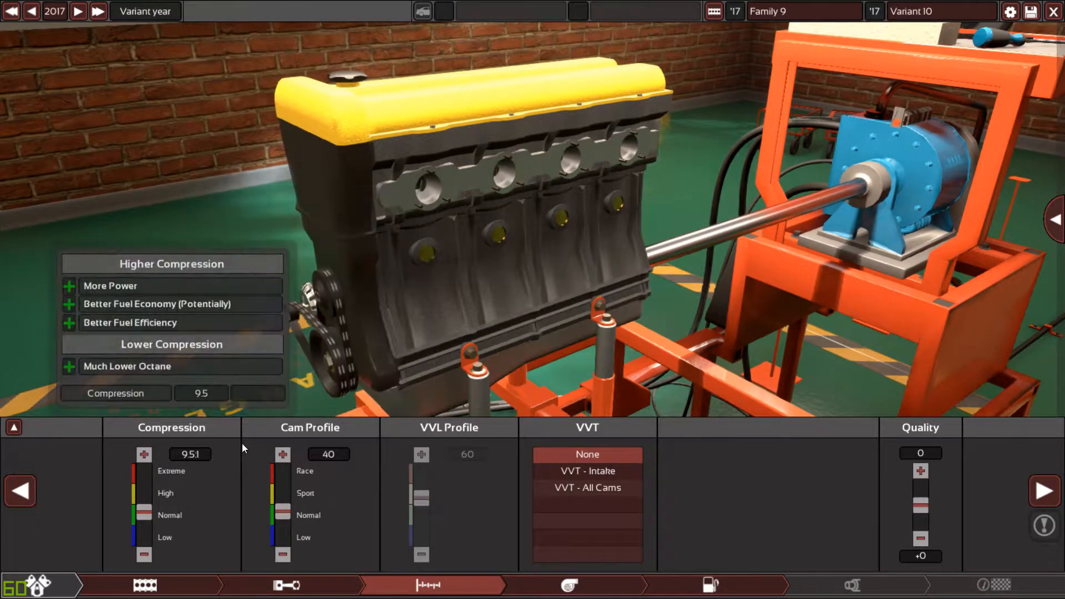
# Push the cam profile to 100, add VVT on all cams, and set top-end quality +2.
pyautogui.click(281, 453)
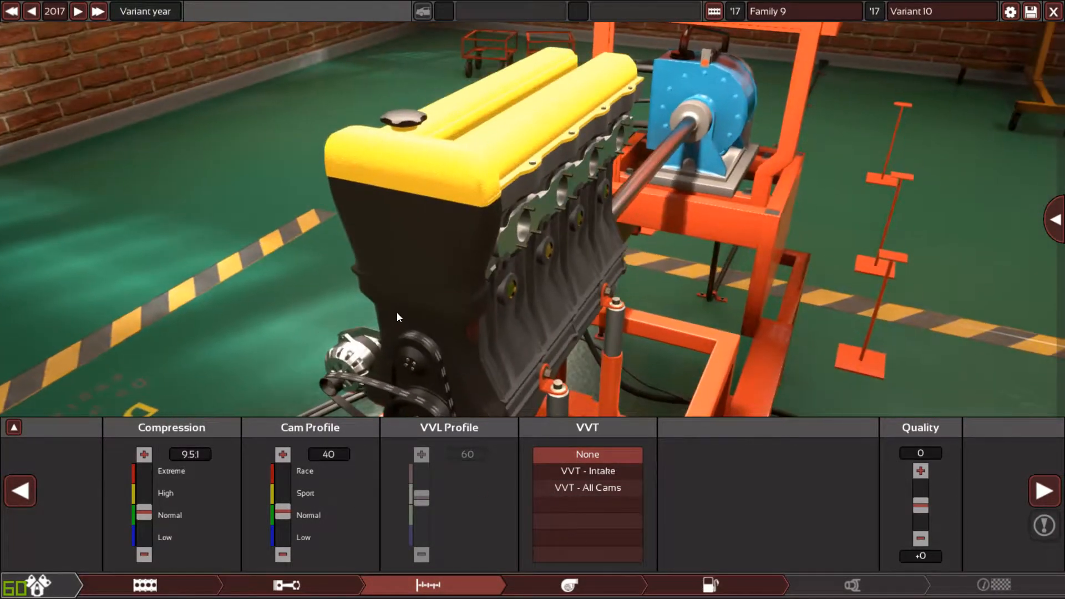
pyautogui.moveTo(293, 518)
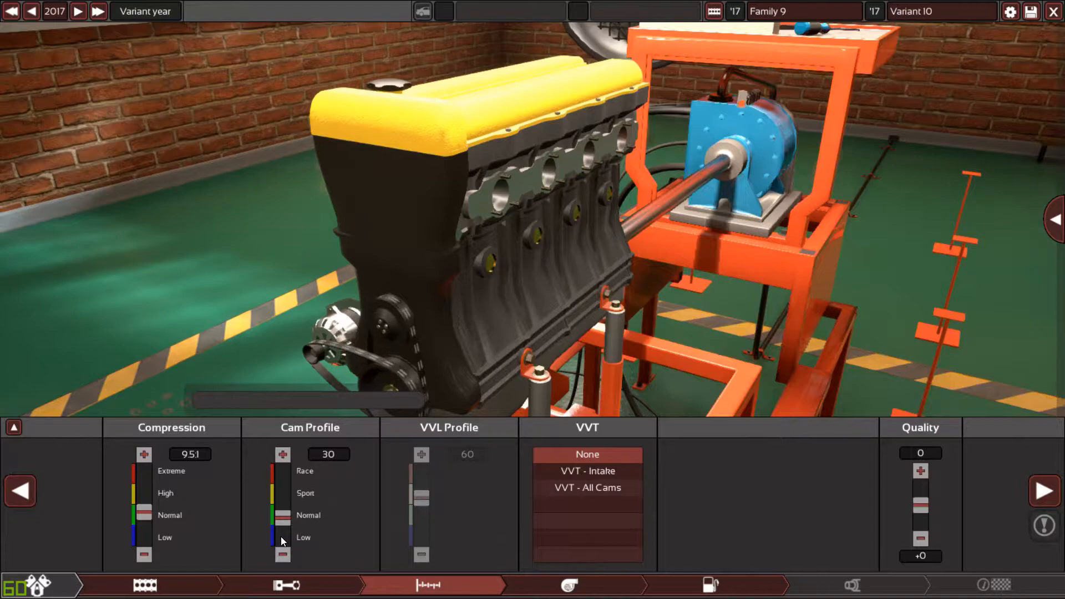
pyautogui.click(282, 454)
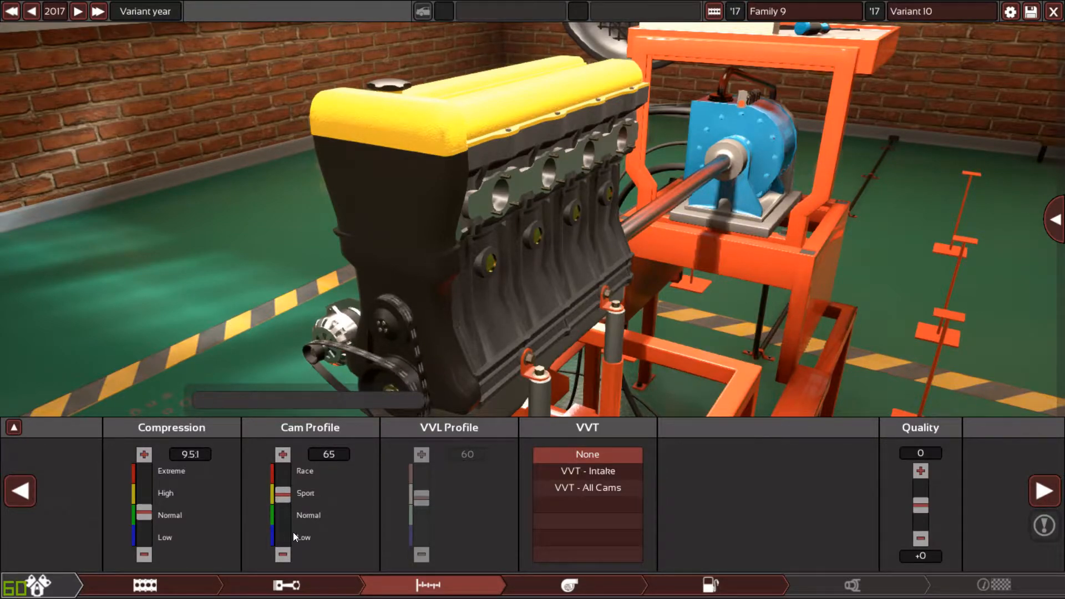
pyautogui.click(282, 454)
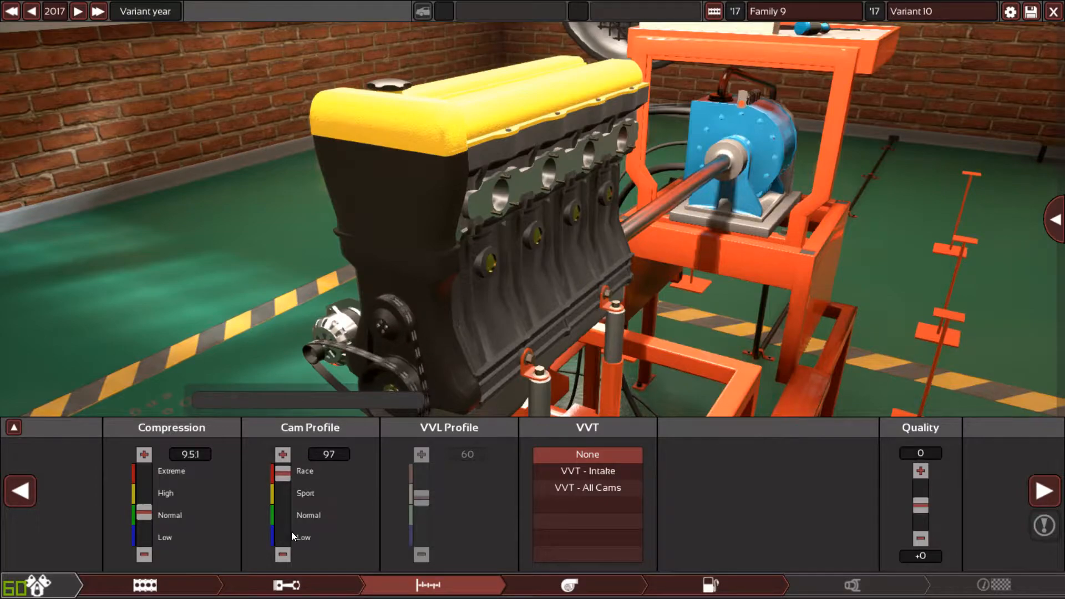
pyautogui.click(283, 471)
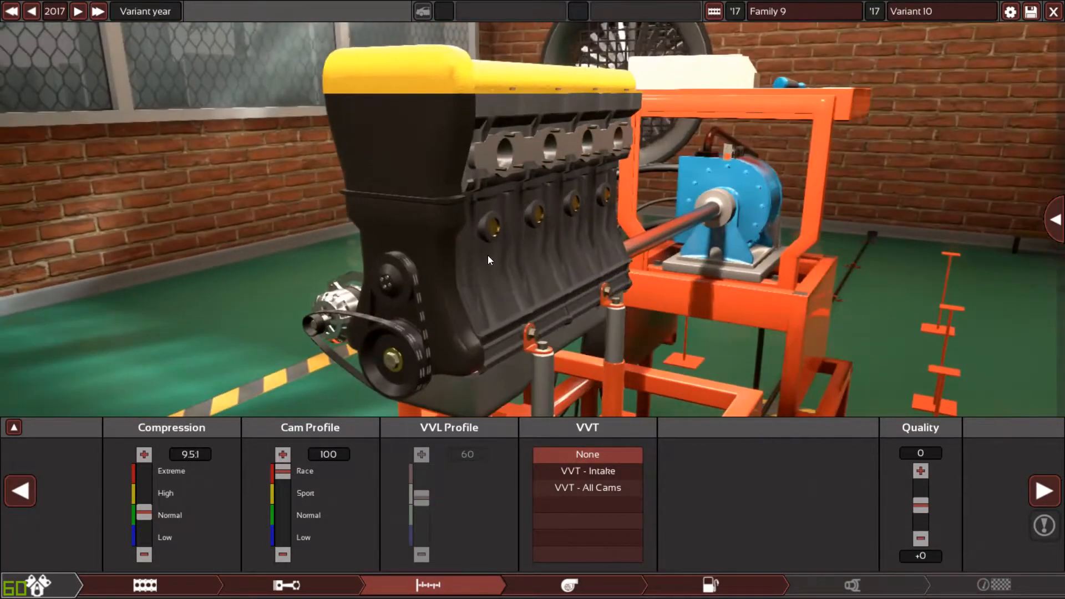
pyautogui.moveTo(587, 471)
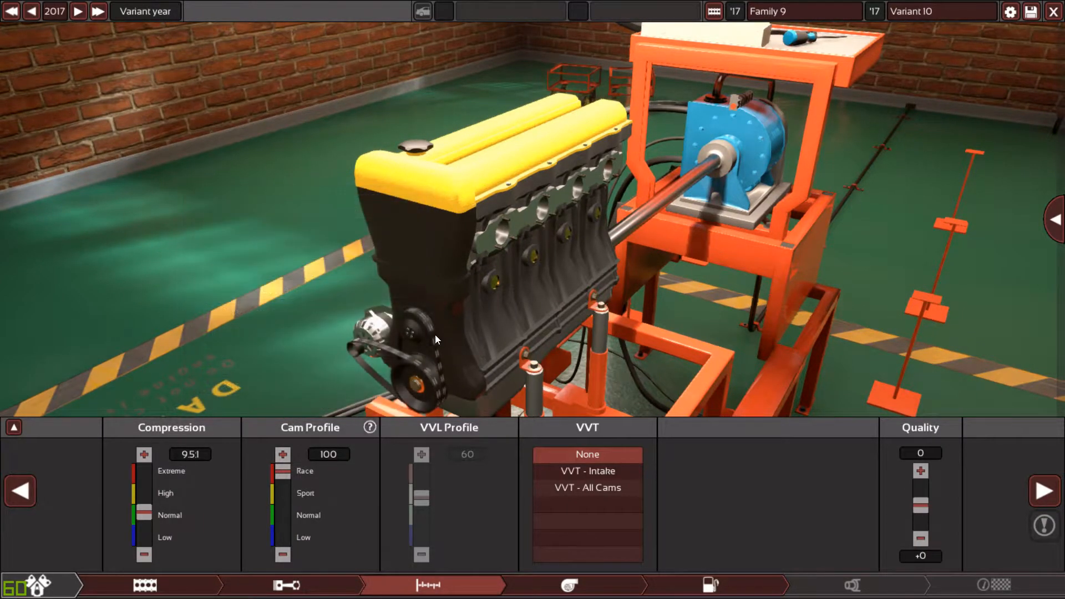
pyautogui.moveTo(586, 488)
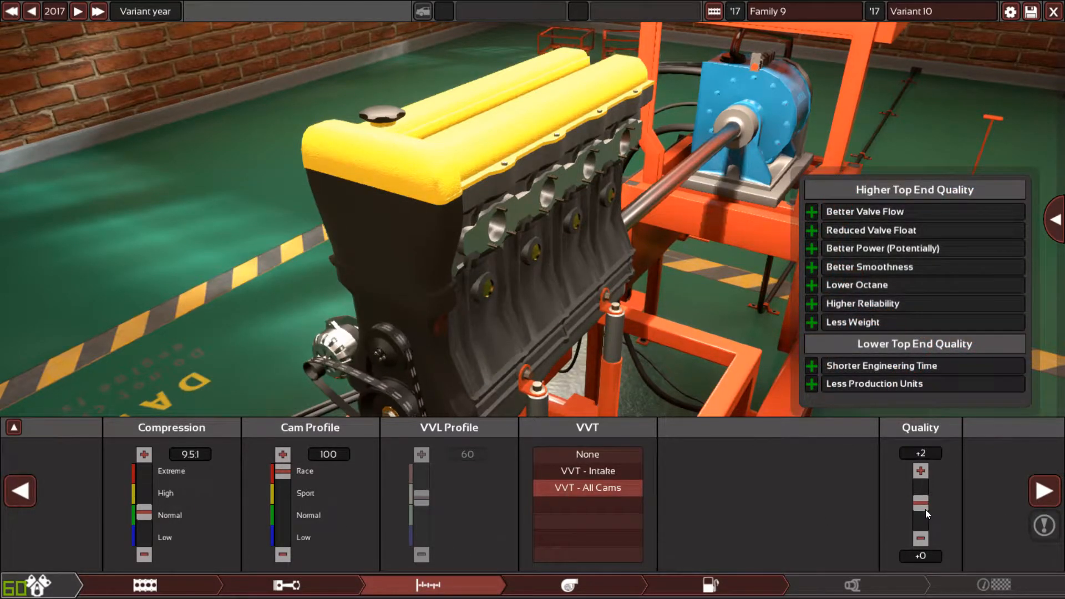
pyautogui.click(920, 471)
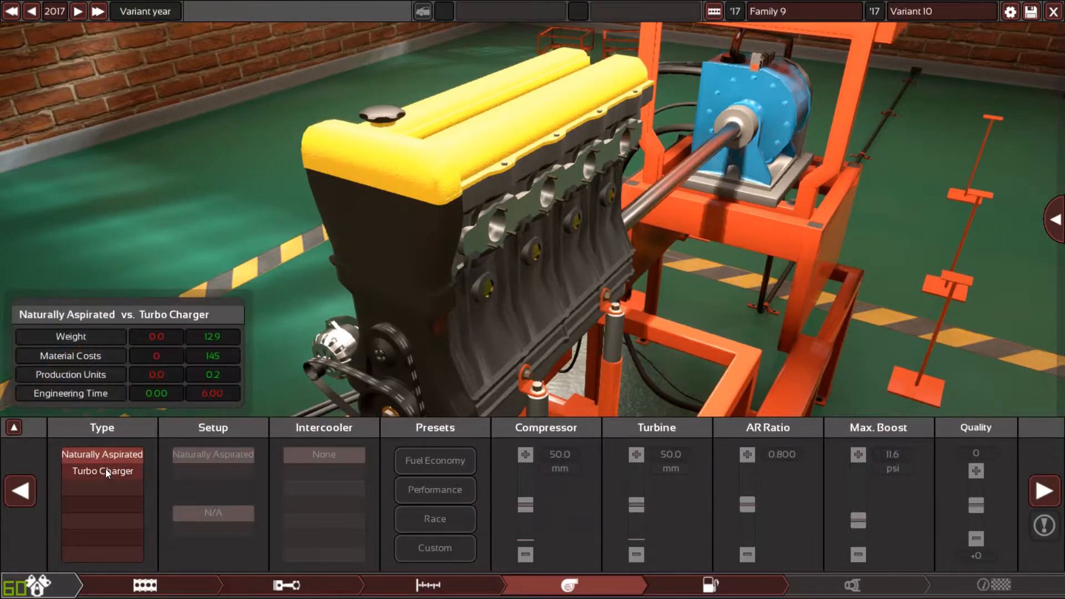
# Select Turbo Charger as the aspiration type.
pyautogui.click(102, 471)
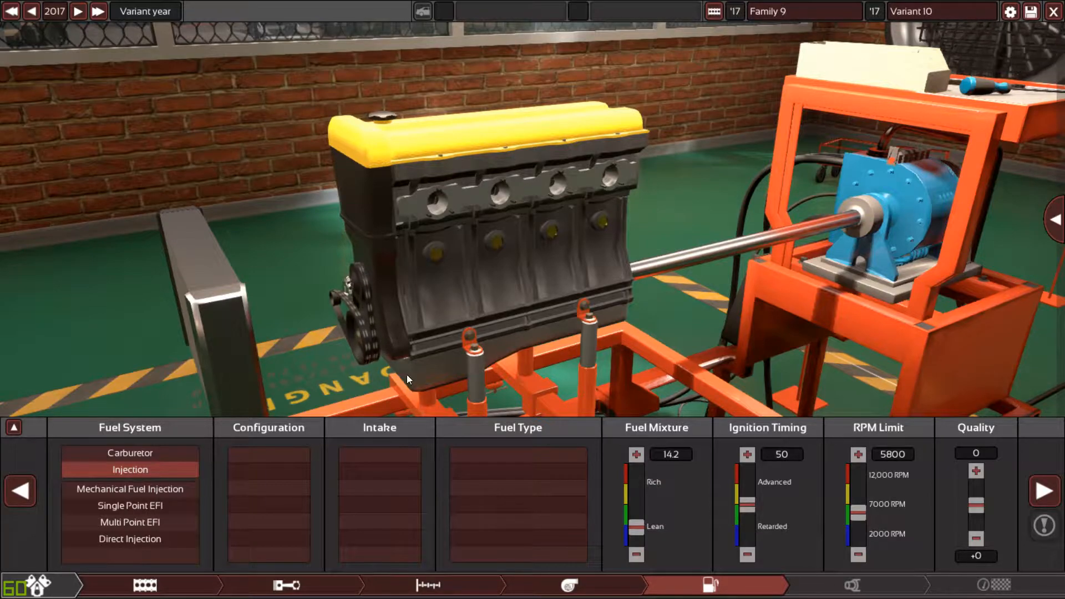
pyautogui.moveTo(129, 538)
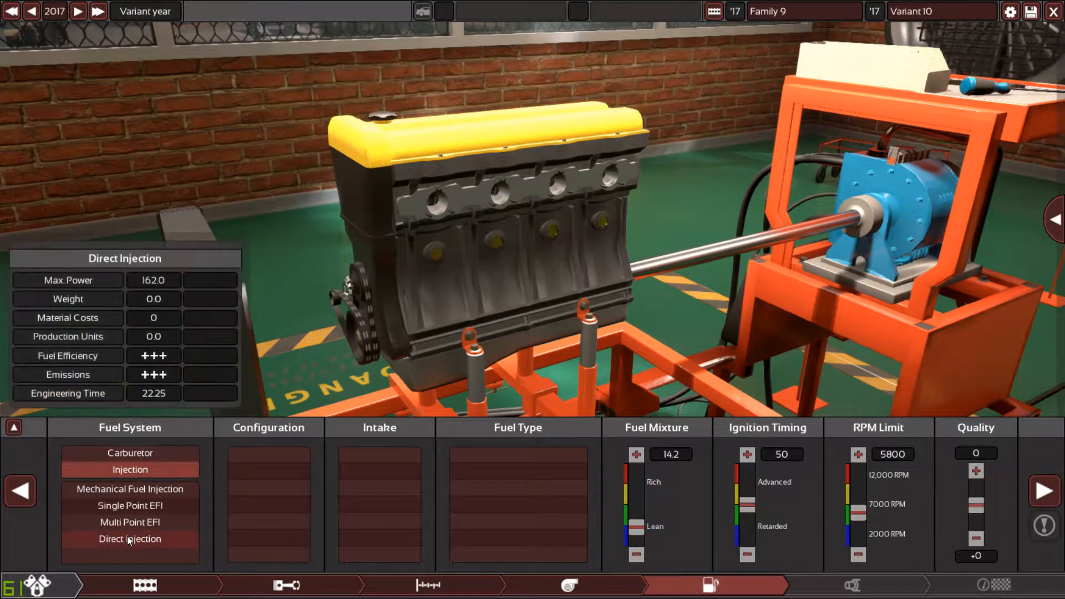
# Choose Multi Point EFI injection and raise fuel system quality to +10.
pyautogui.click(129, 521)
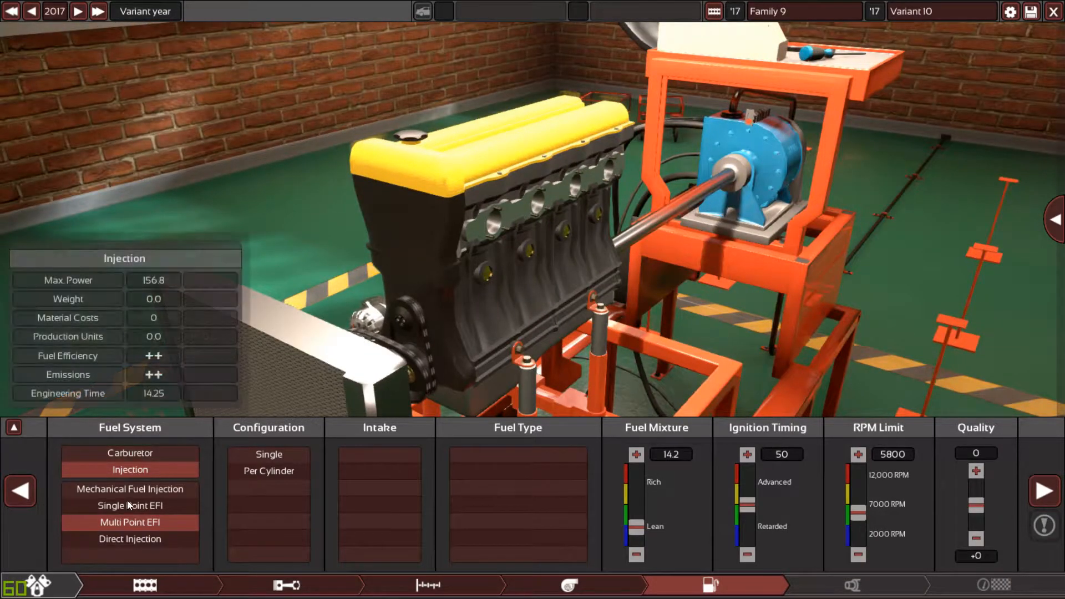
pyautogui.moveTo(129, 539)
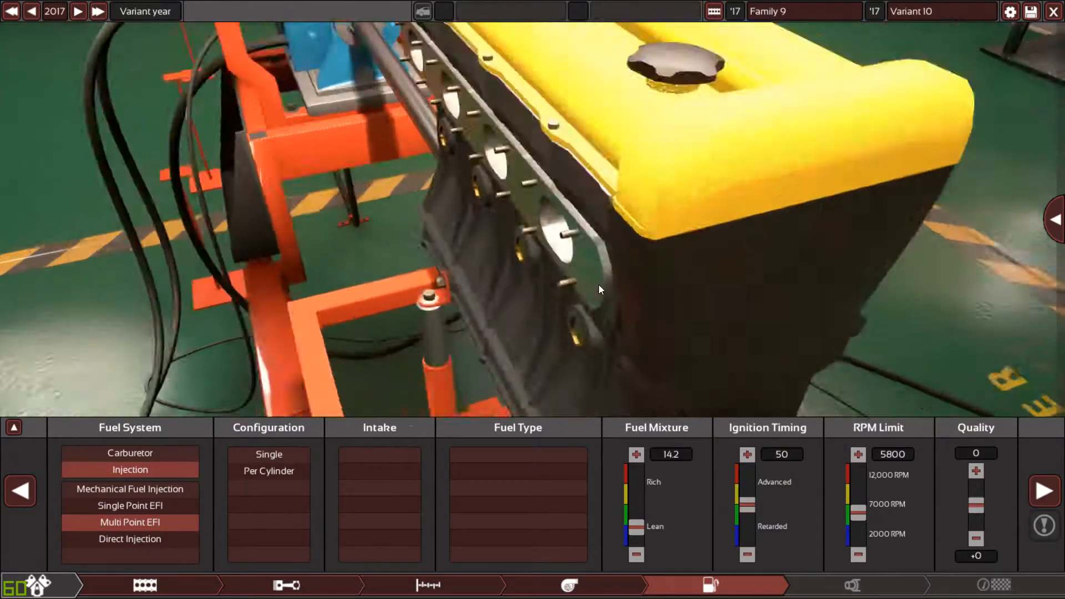
pyautogui.moveTo(129, 538)
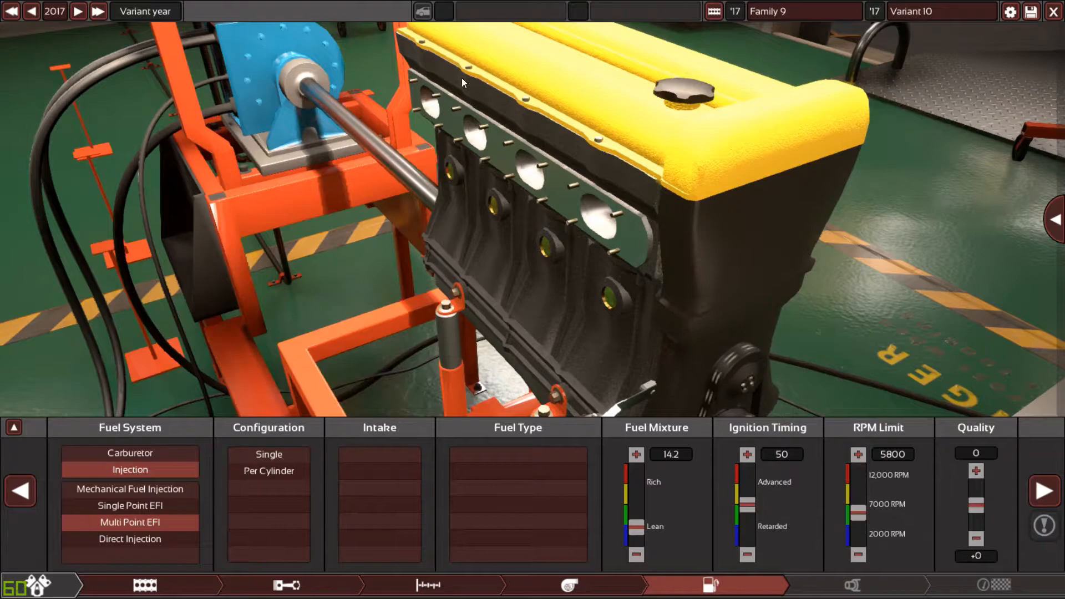
pyautogui.moveTo(441, 243)
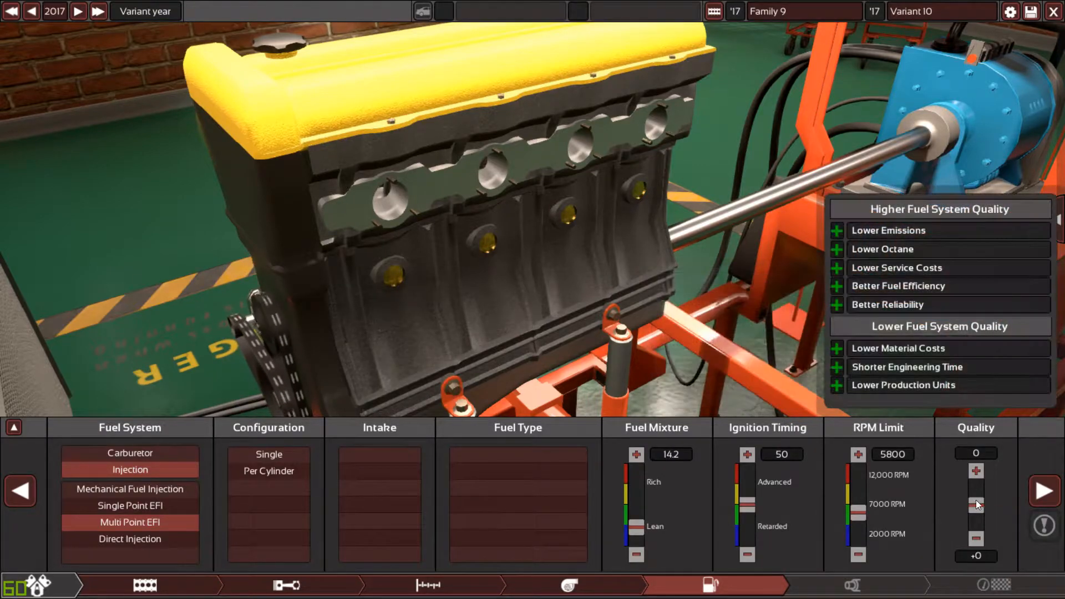
pyautogui.click(975, 470)
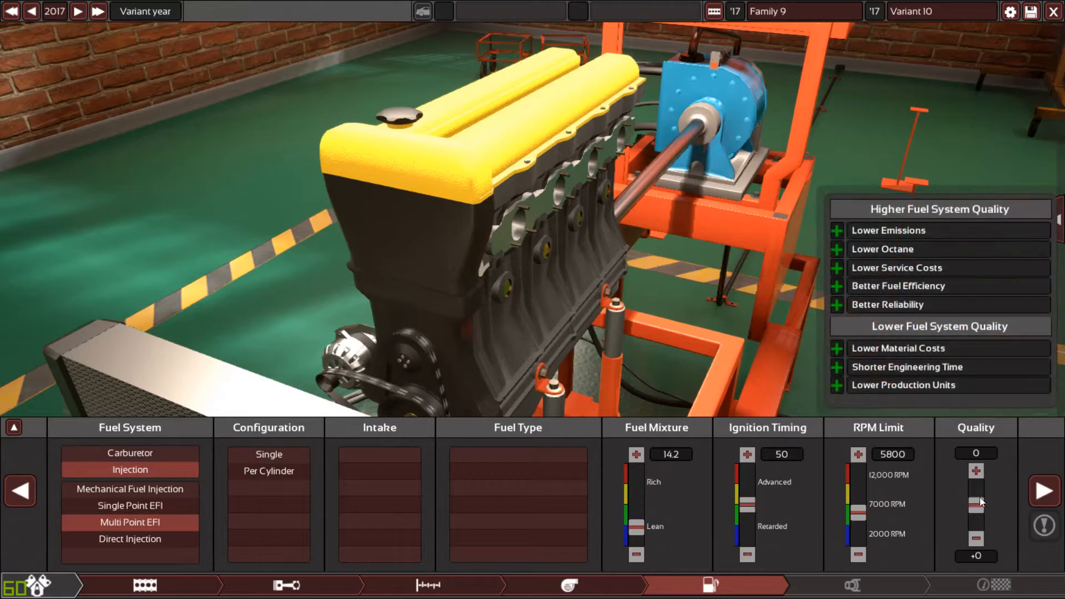
pyautogui.click(974, 470)
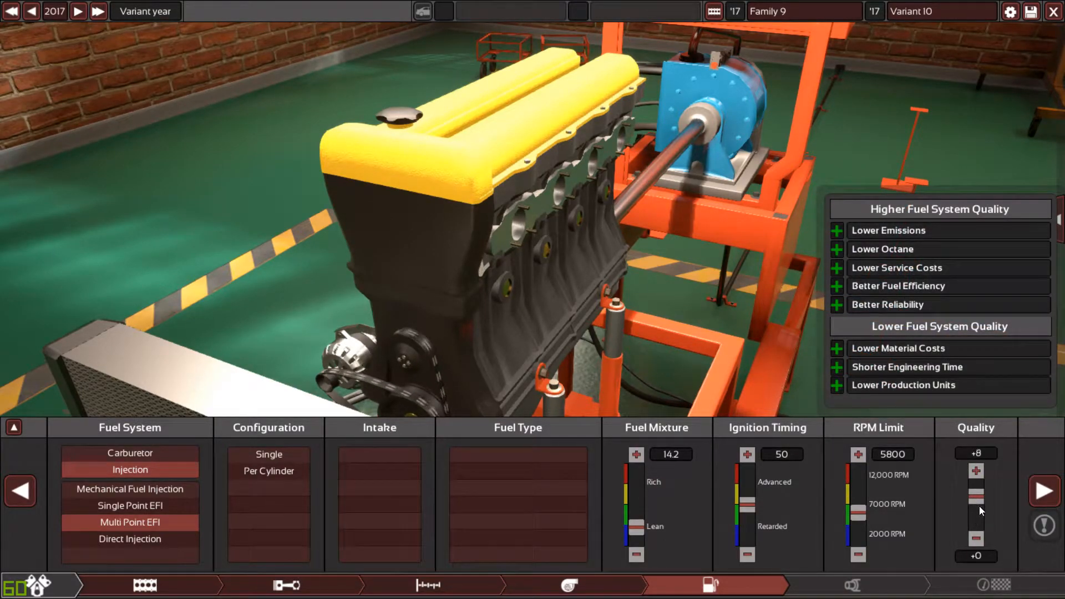
pyautogui.click(975, 470)
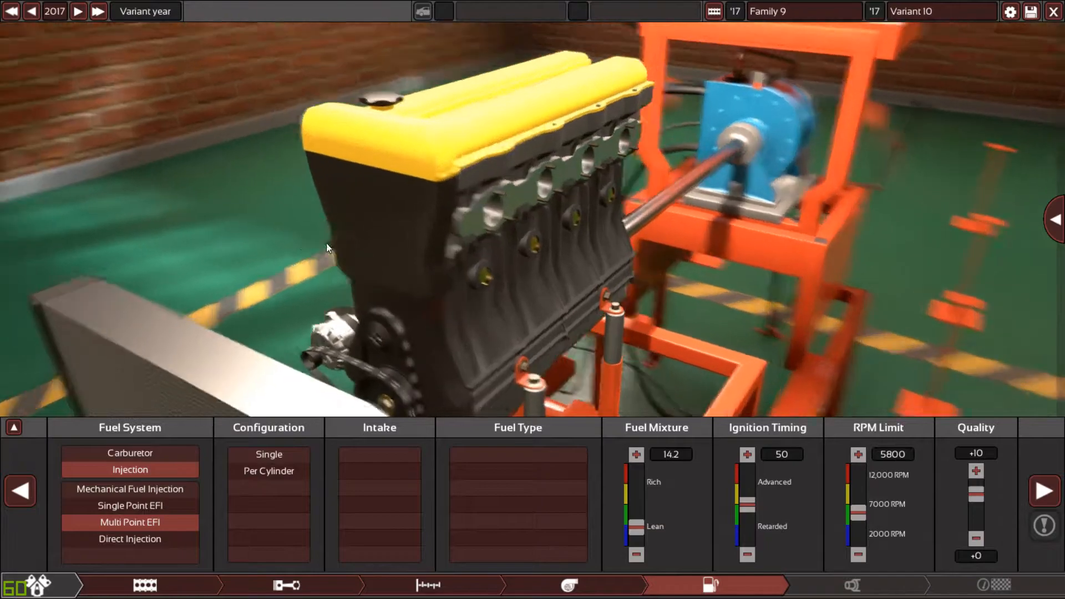
pyautogui.moveTo(130, 538)
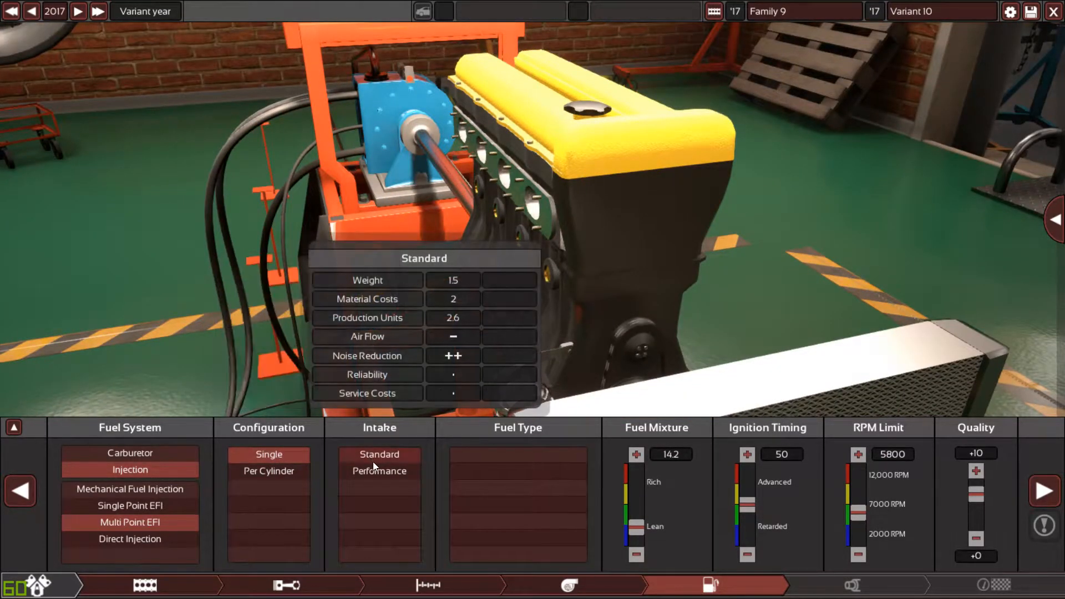
# Use a single throttle configuration with a performance intake.
pyautogui.click(378, 471)
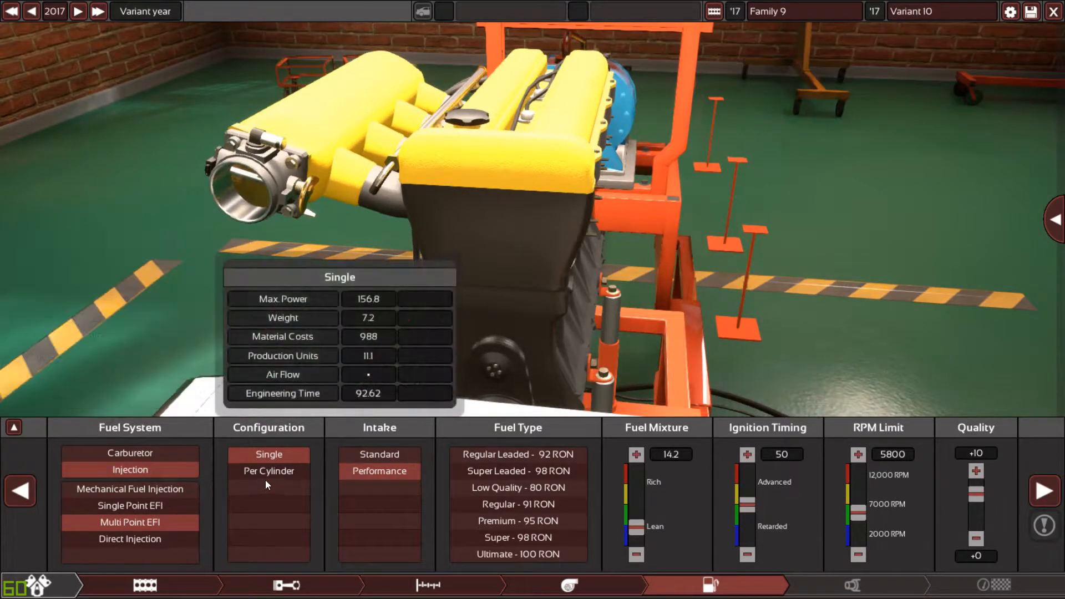
pyautogui.click(268, 471)
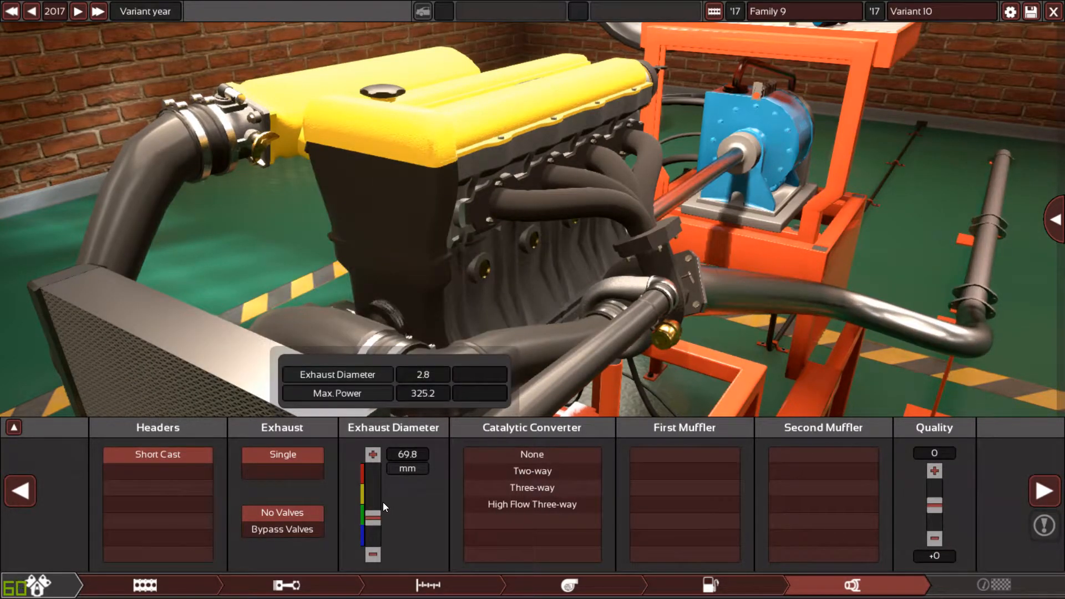
# Fit a high-flow three-way catalytic converter and widen the exhaust diameter to 76.2 mm.
pyautogui.click(531, 504)
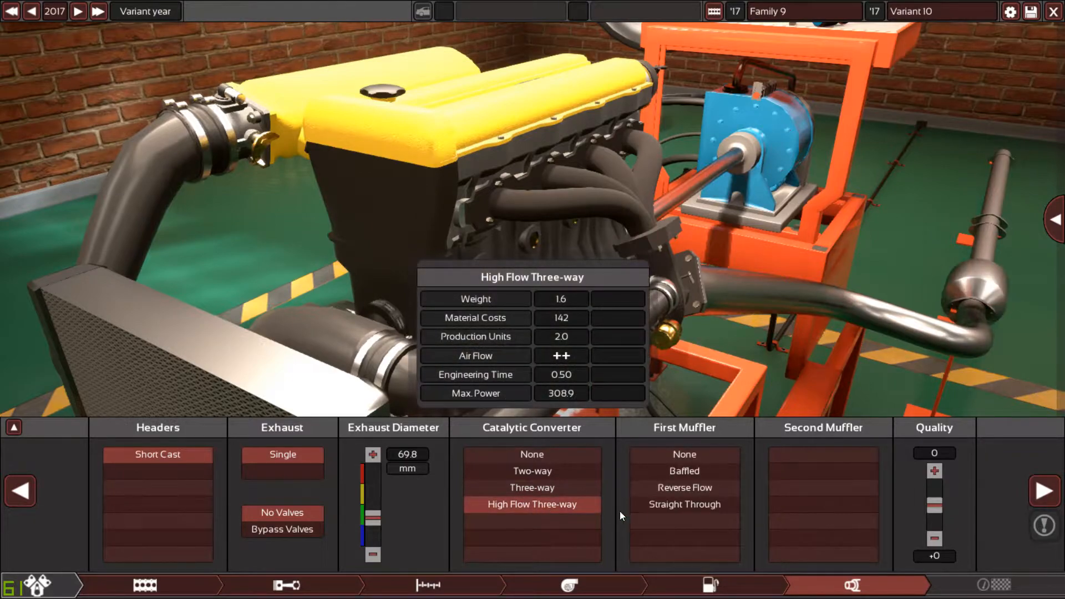
pyautogui.click(821, 505)
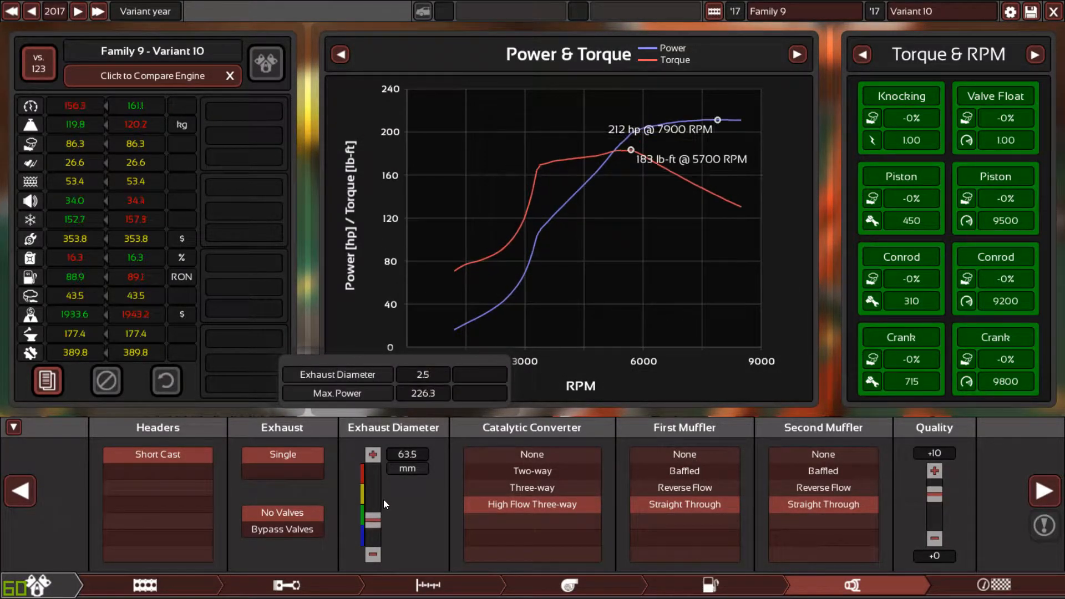
pyautogui.click(372, 454)
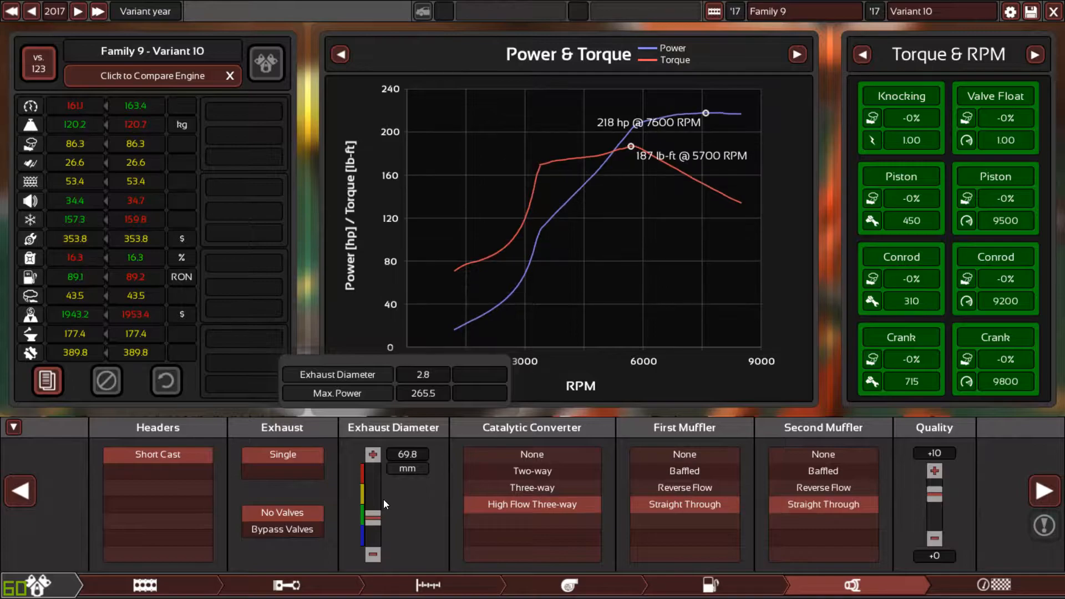
pyautogui.click(372, 453)
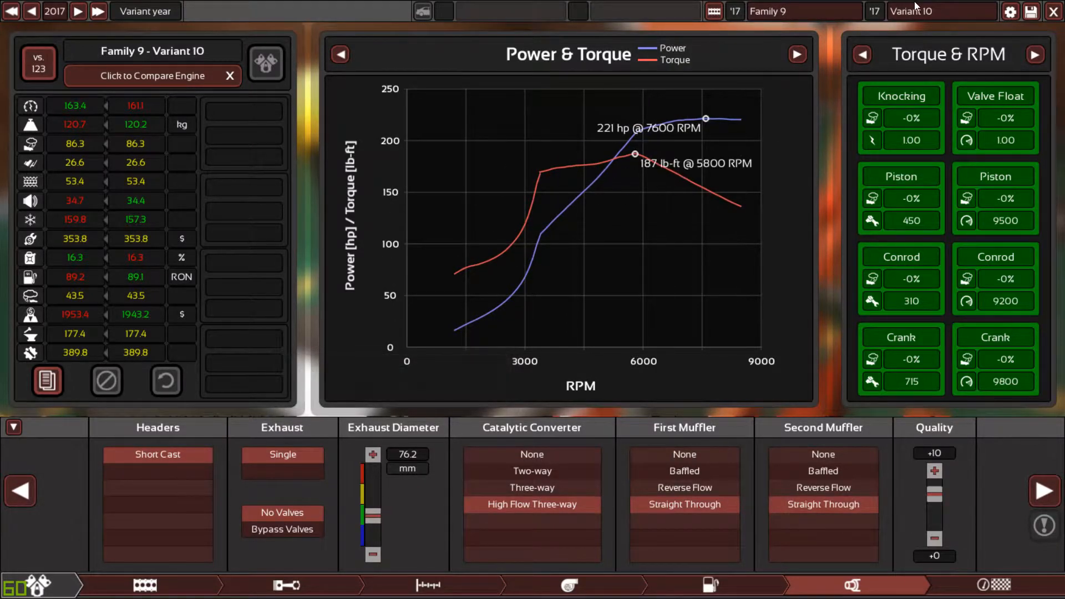
pyautogui.moveTo(822, 94)
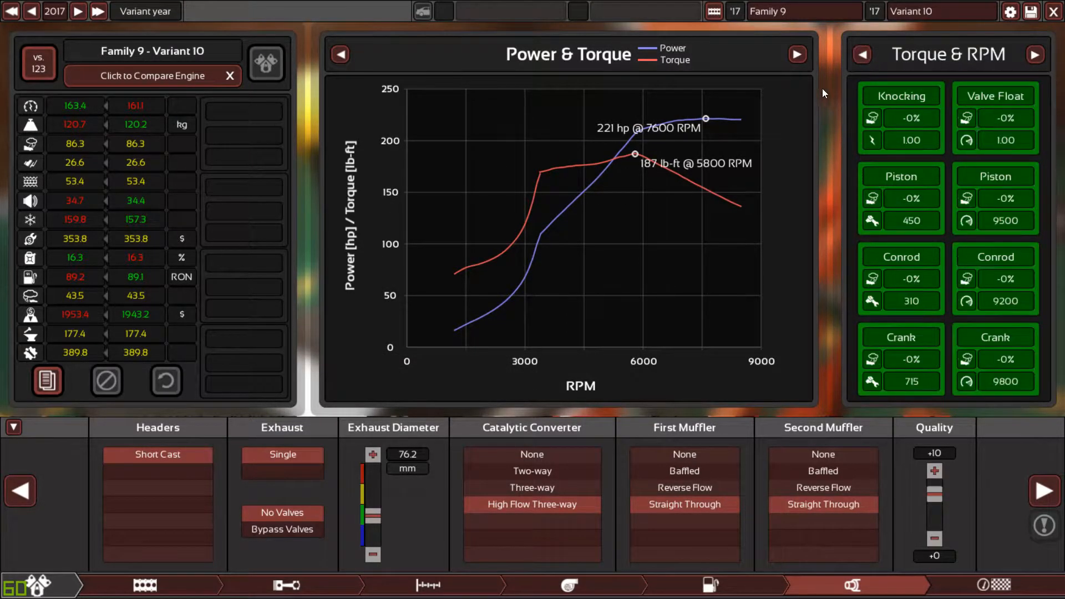
pyautogui.moveTo(690, 427)
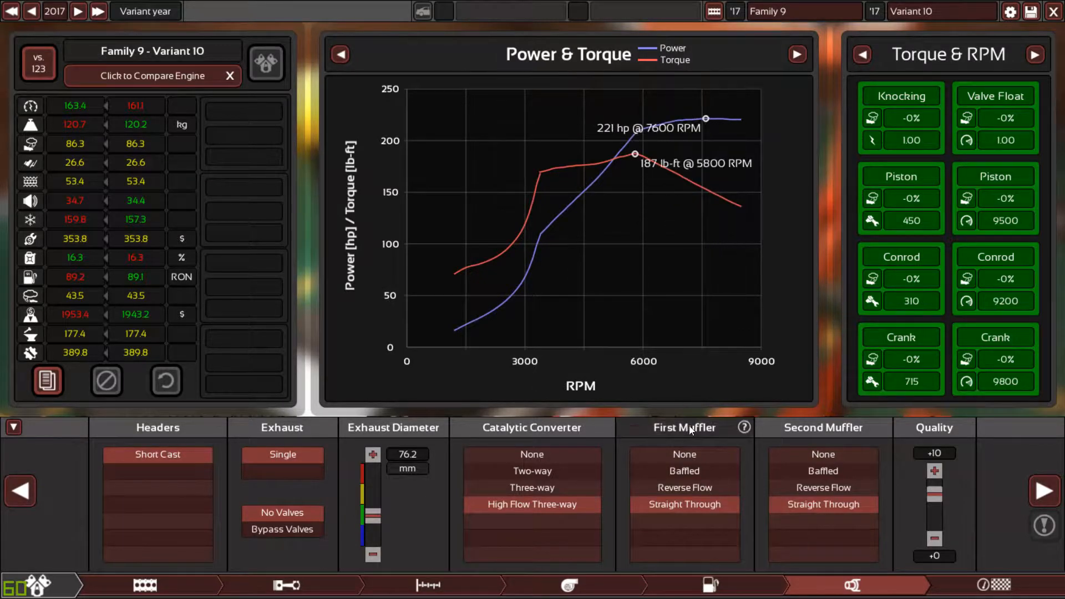
pyautogui.moveTo(536, 244)
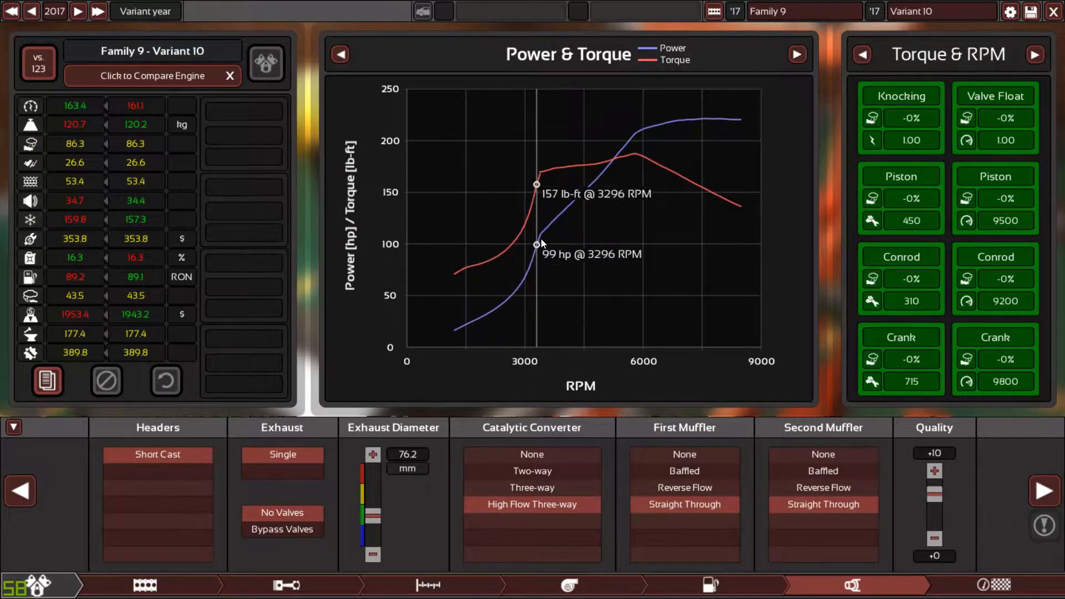
pyautogui.moveTo(539, 245)
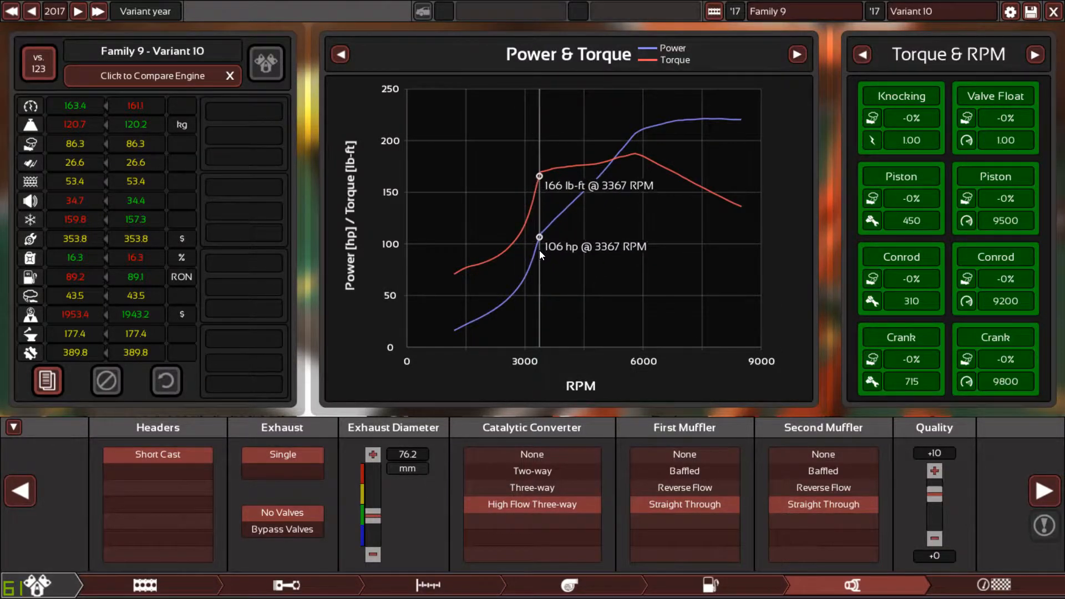
pyautogui.moveTo(532, 258)
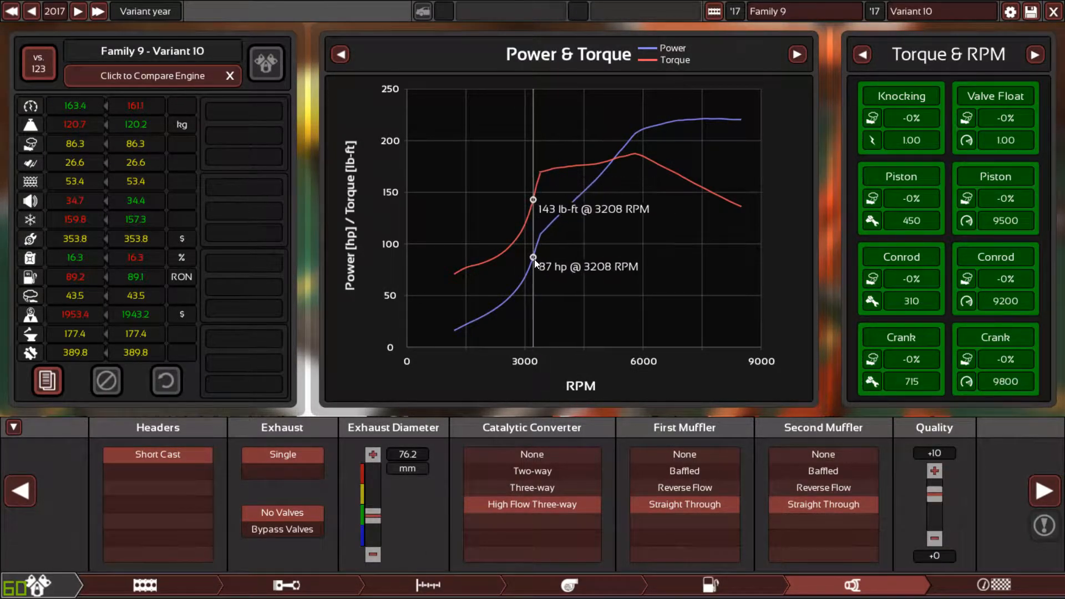
pyautogui.moveTo(542, 230)
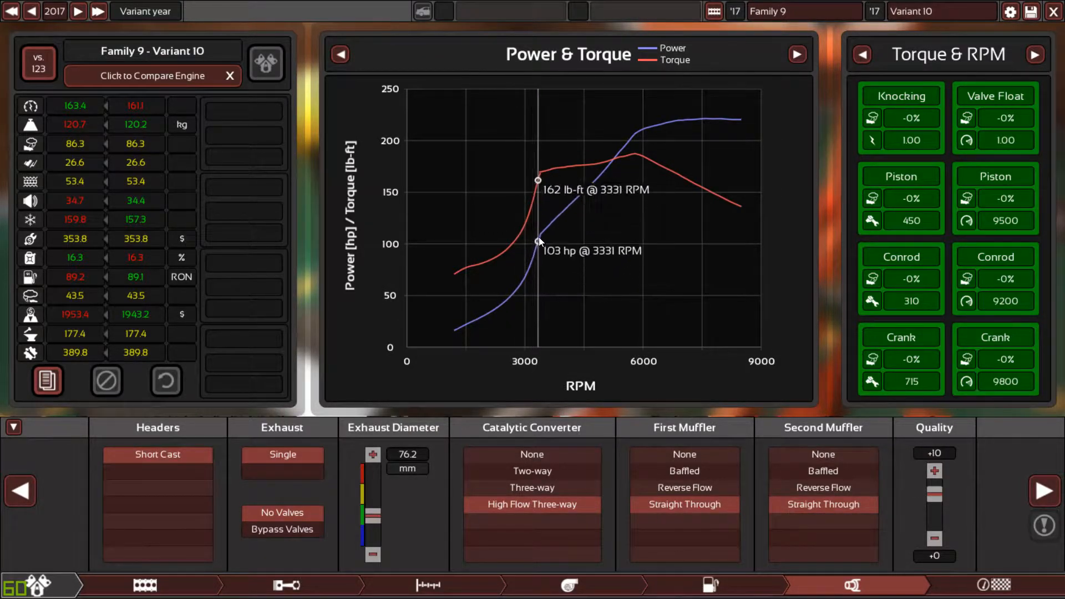
pyautogui.moveTo(547, 227)
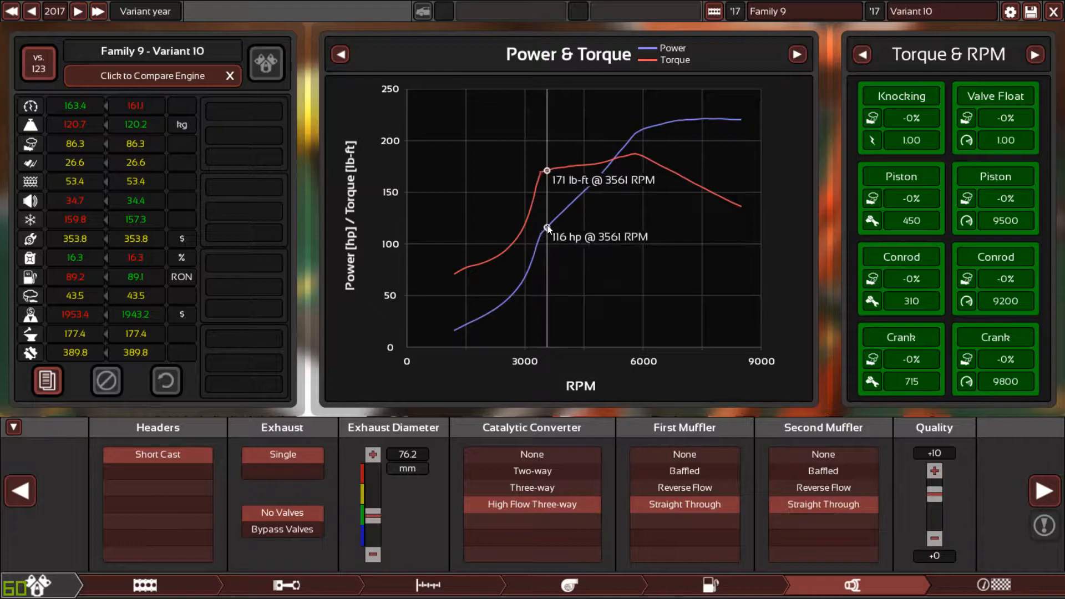
pyautogui.moveTo(484, 299)
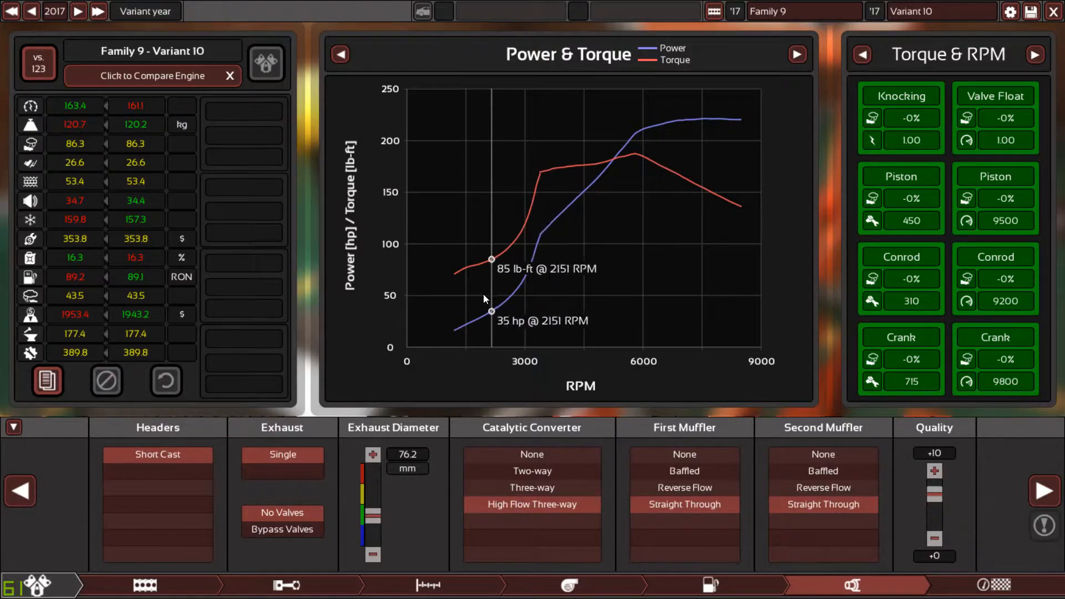
pyautogui.moveTo(533, 243)
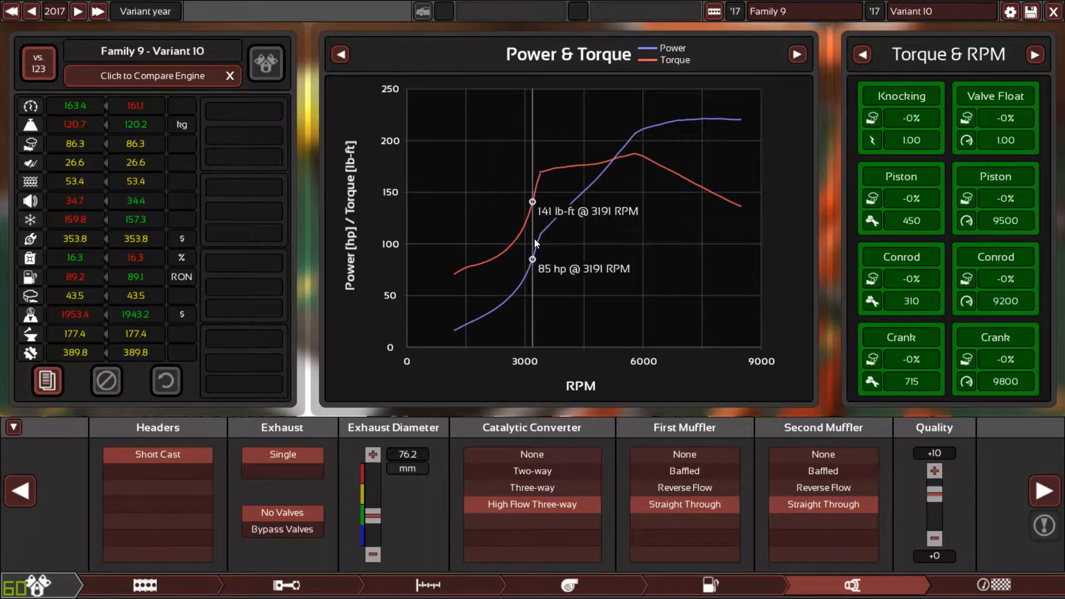
pyautogui.moveTo(545, 229)
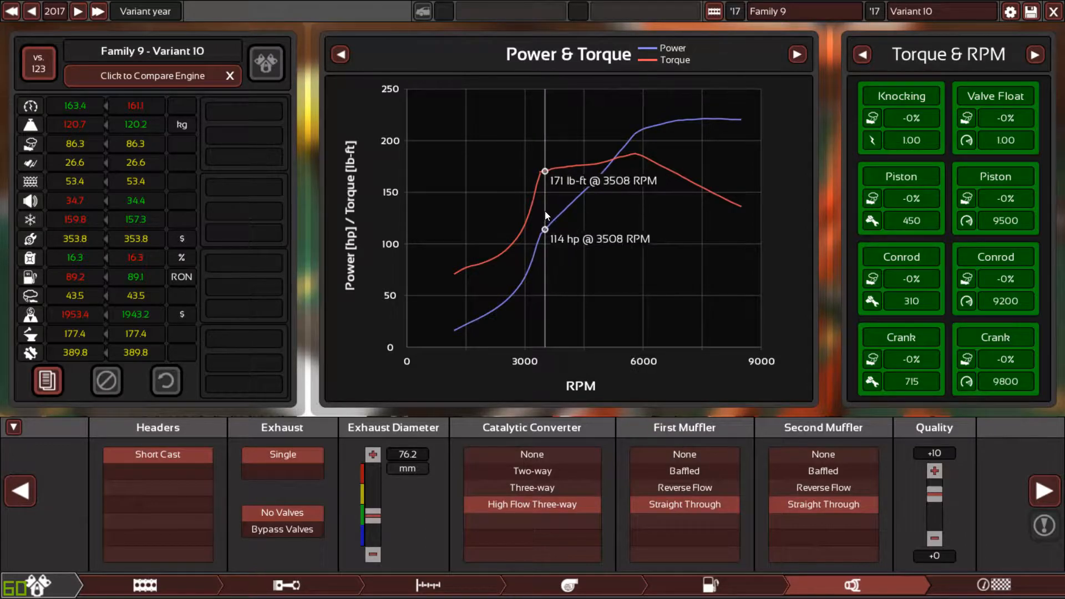
pyautogui.moveTo(524, 241)
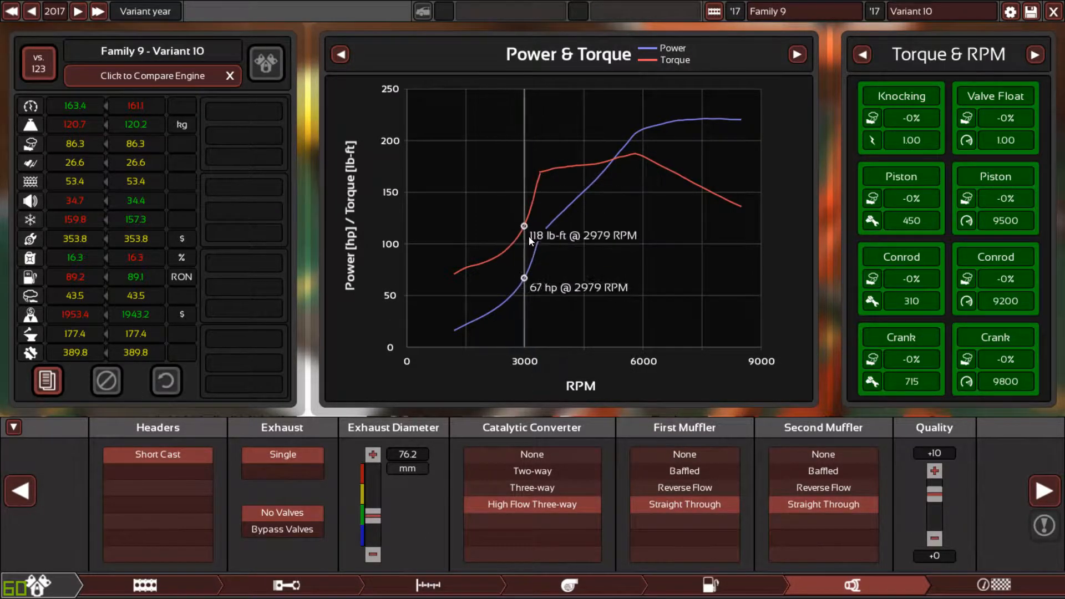
pyautogui.moveTo(574, 200)
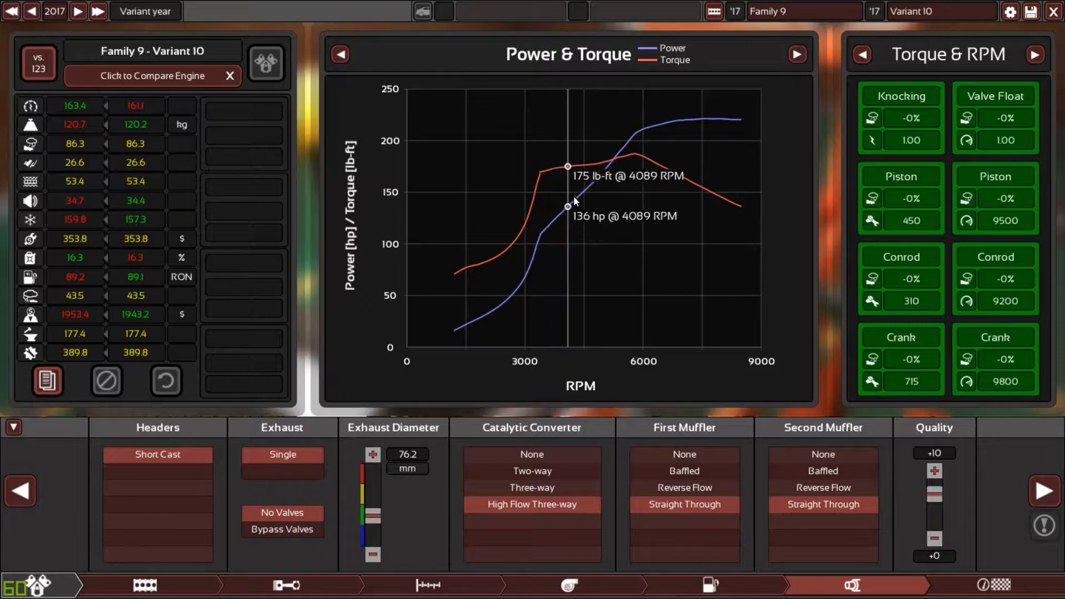
pyautogui.moveTo(636, 178)
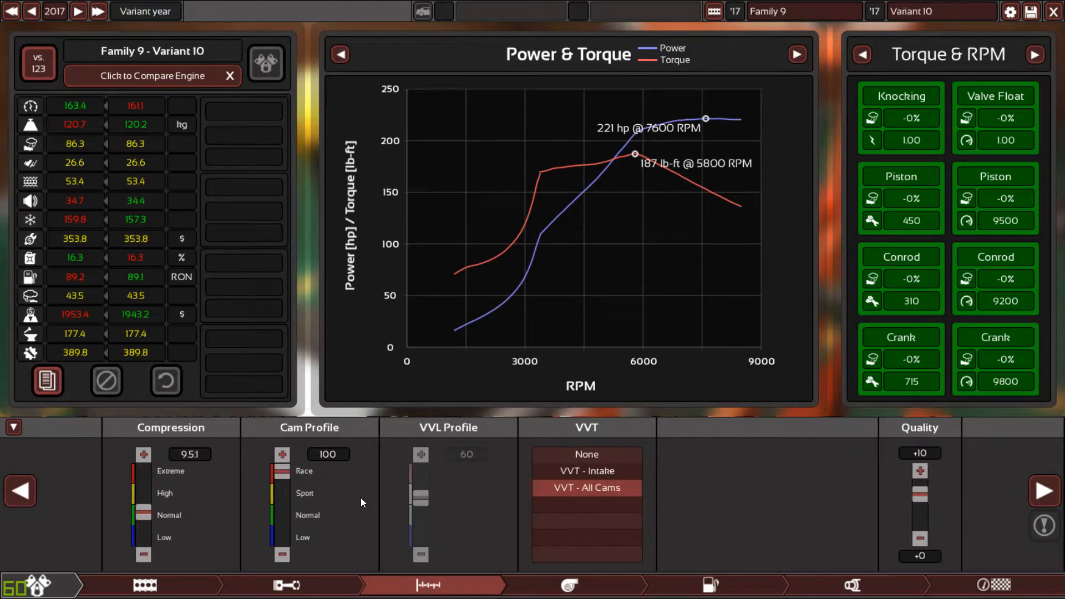
pyautogui.moveTo(73, 258)
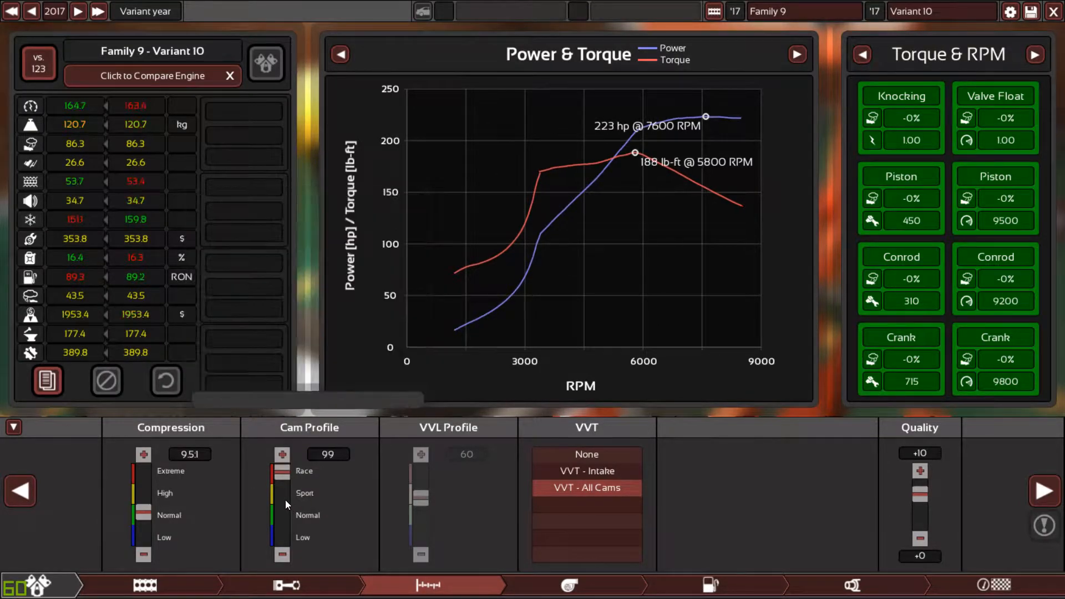
# Ease the cam profile from 100 down to 81 for 234 hp at 7000 RPM.
pyautogui.click(281, 453)
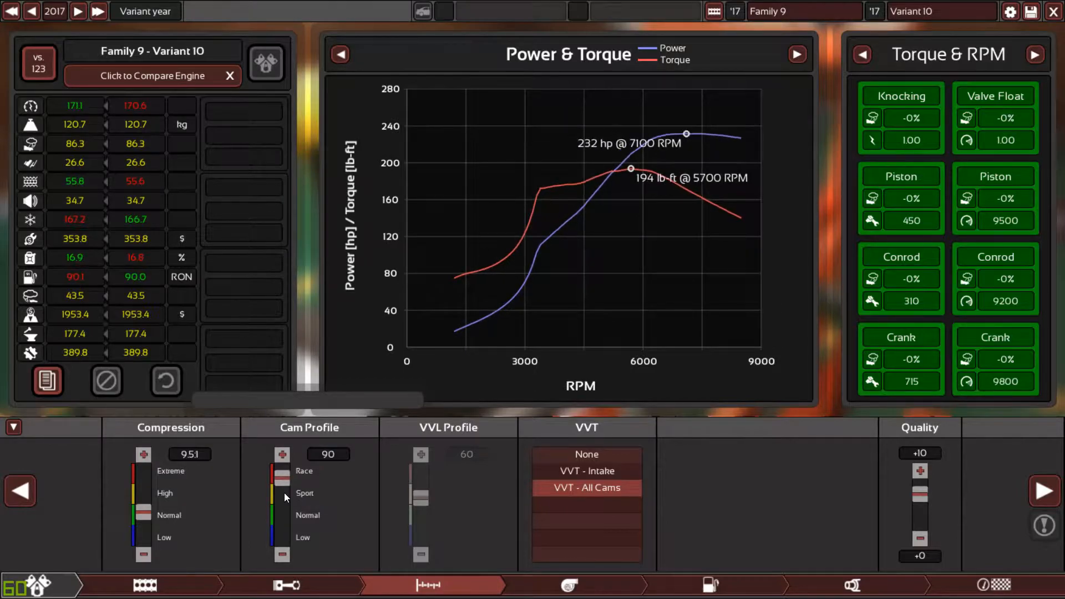
pyautogui.click(281, 493)
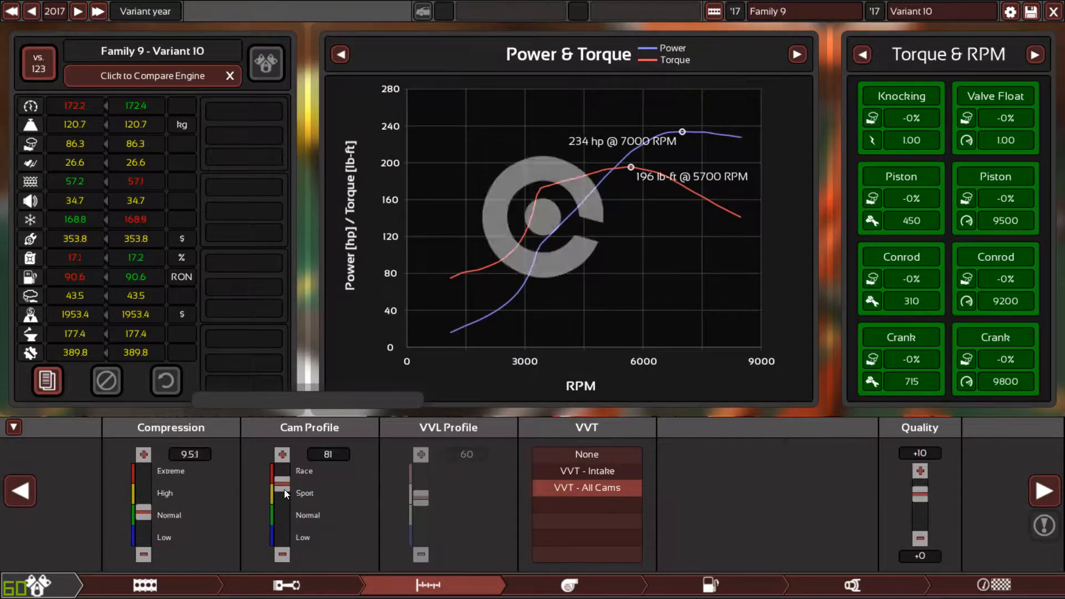
pyautogui.click(281, 453)
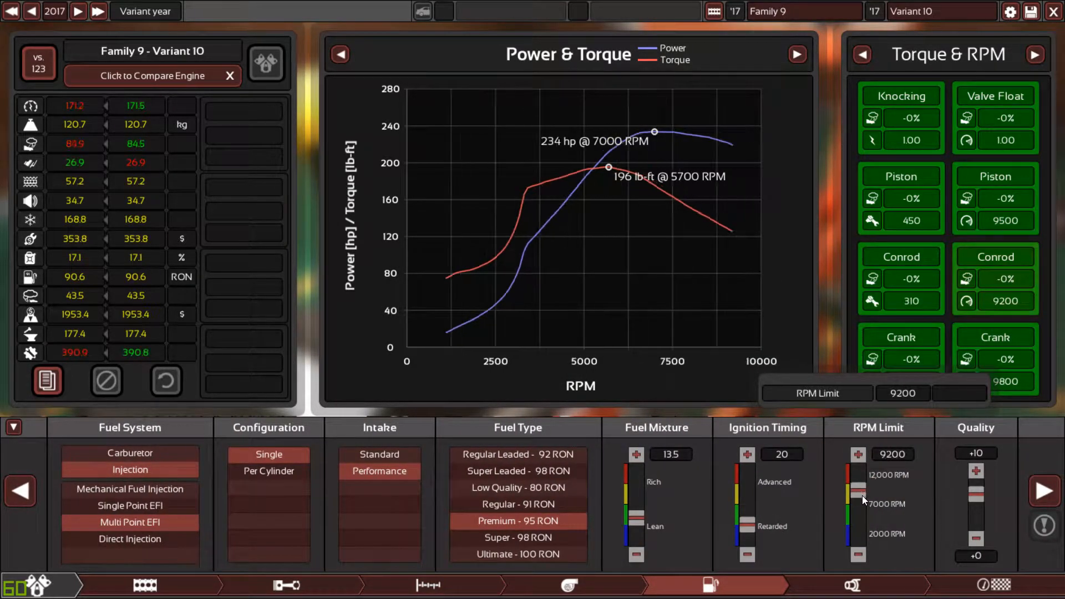
# Set the RPM limit slider to 9200 RPM.
pyautogui.click(857, 453)
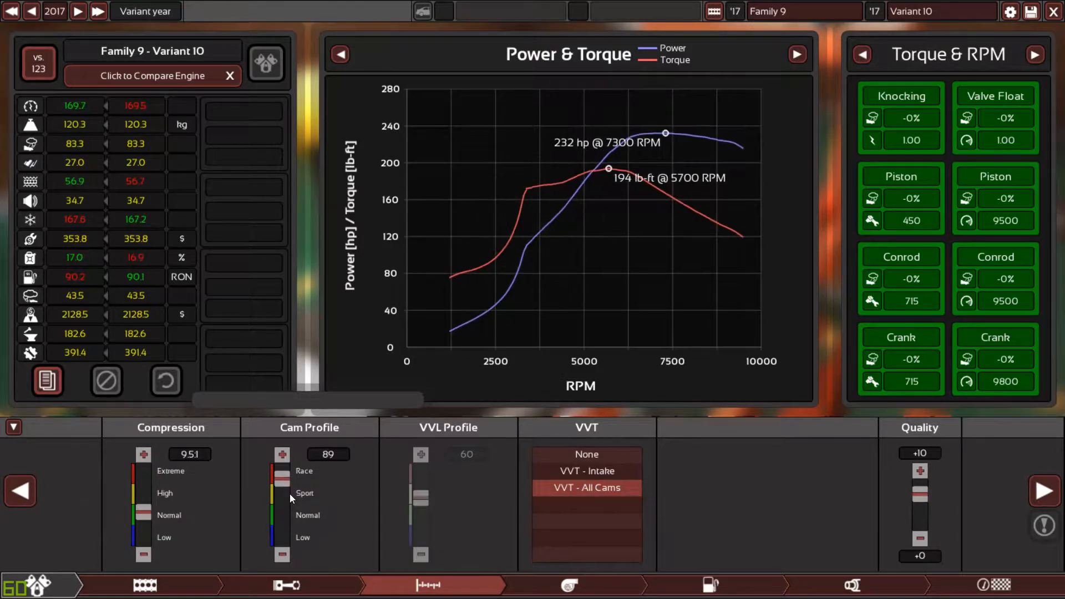
# Settle the cam profile at 86, giving 234 hp at 7100 RPM.
pyautogui.click(282, 454)
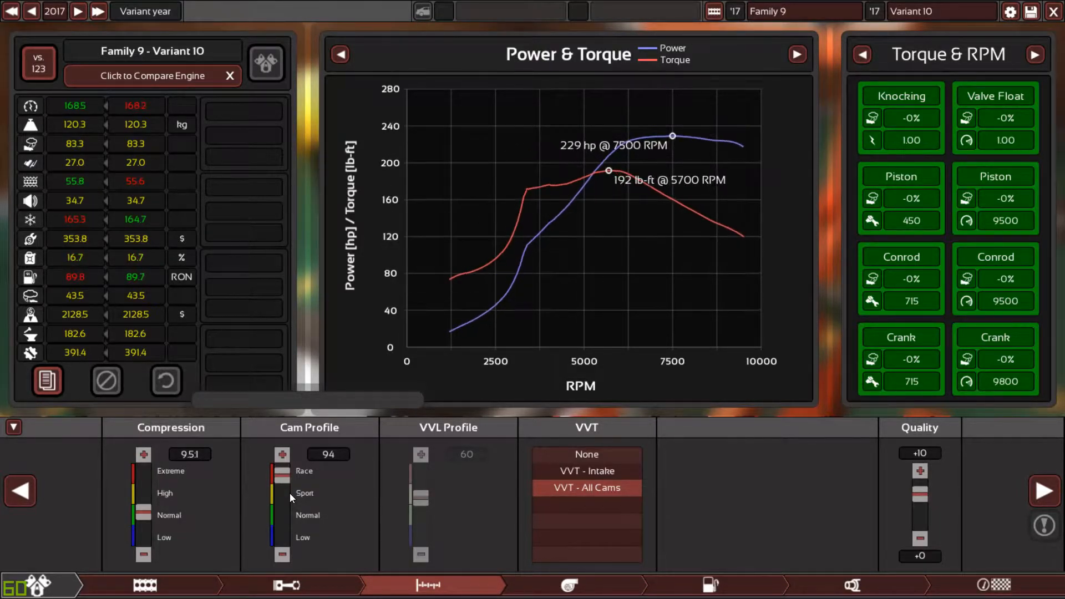
pyautogui.click(282, 554)
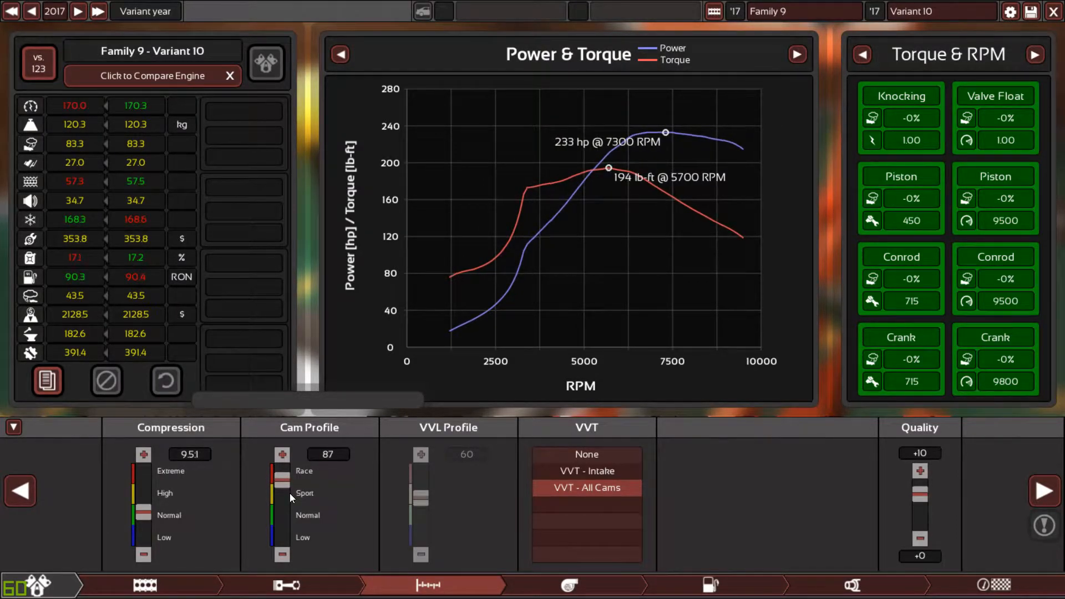
pyautogui.click(283, 555)
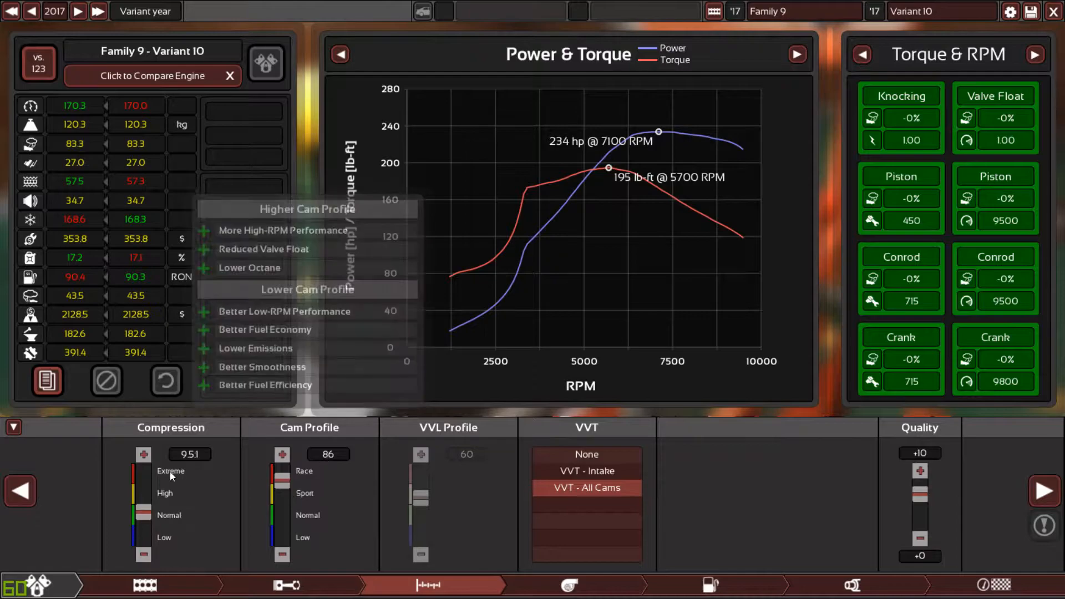
pyautogui.click(568, 584)
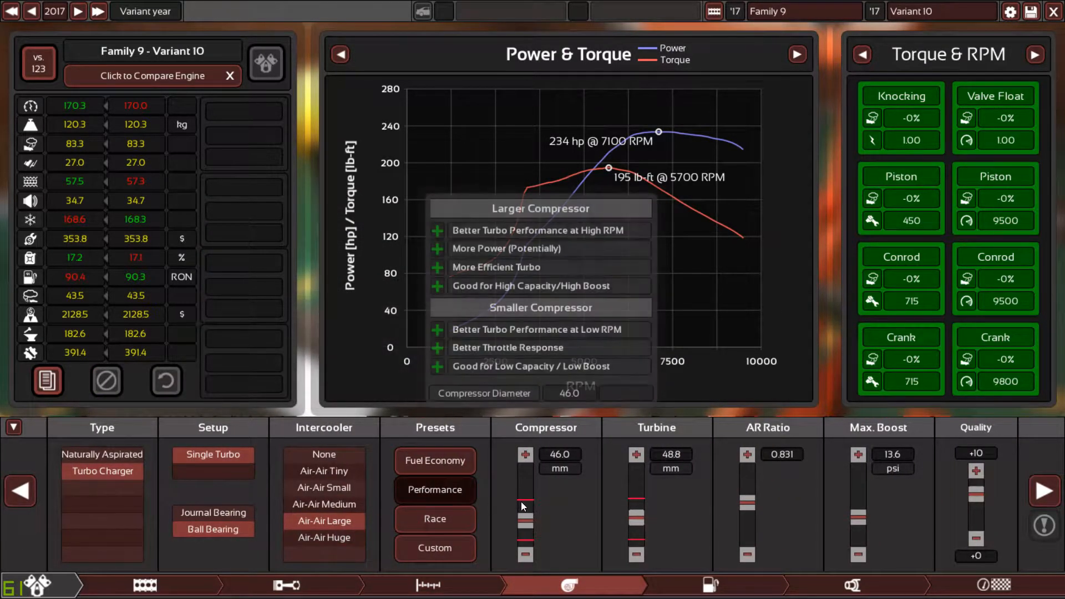
# Enlarge the turbo to a 57.5 mm compressor and 55 mm turbine, and raise max boost.
pyautogui.click(524, 453)
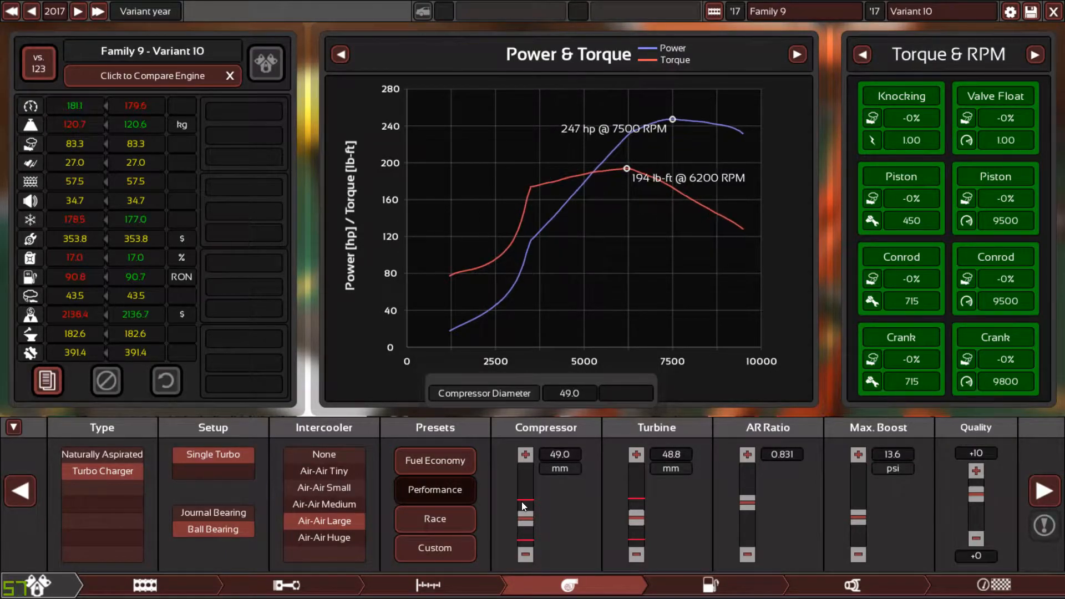
pyautogui.click(524, 453)
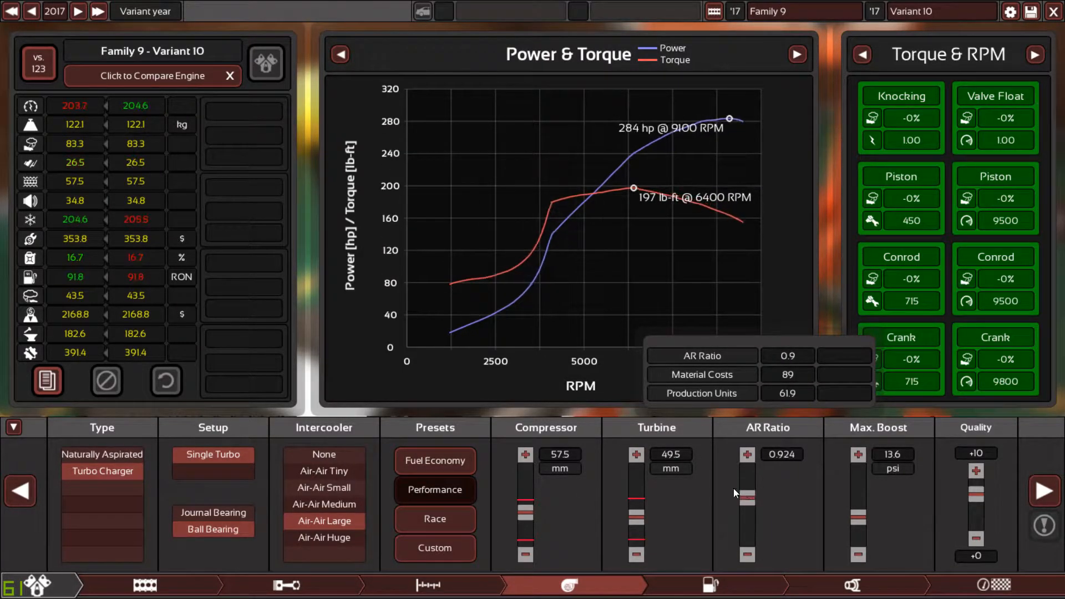
pyautogui.click(634, 453)
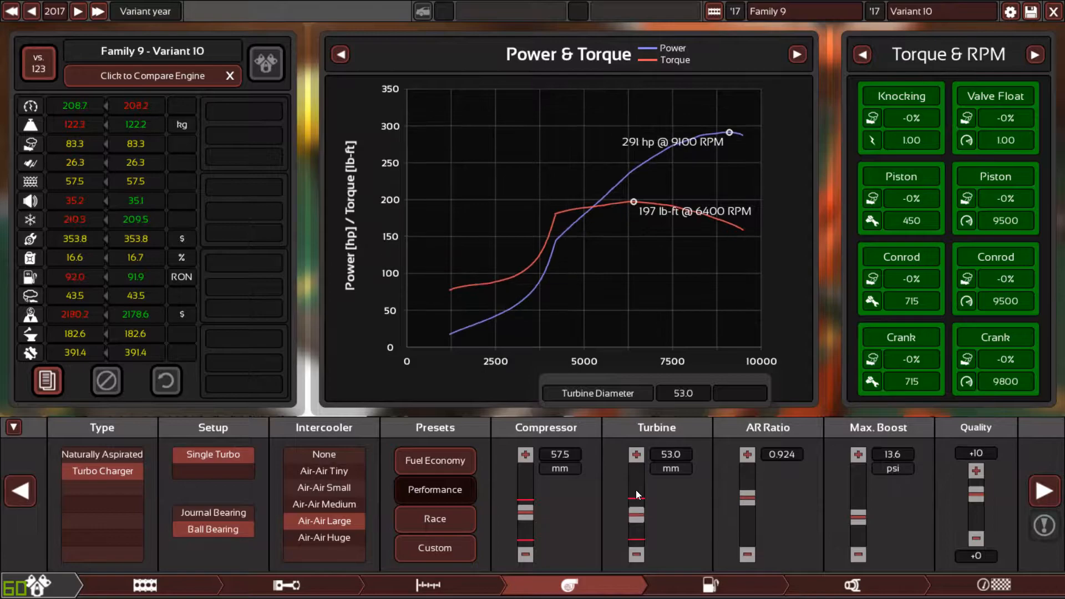
pyautogui.click(635, 454)
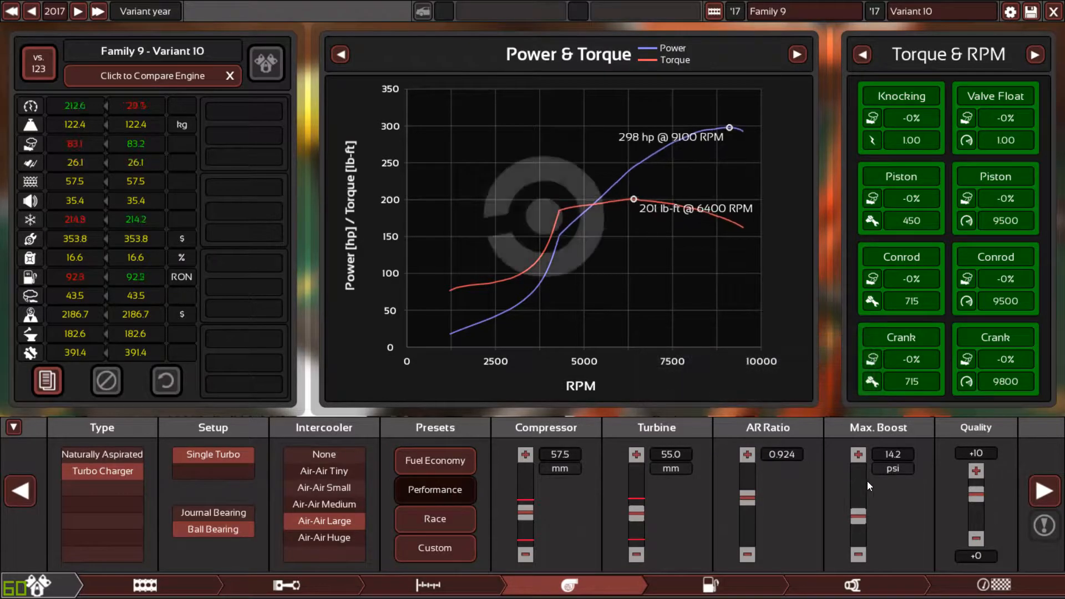
pyautogui.click(856, 453)
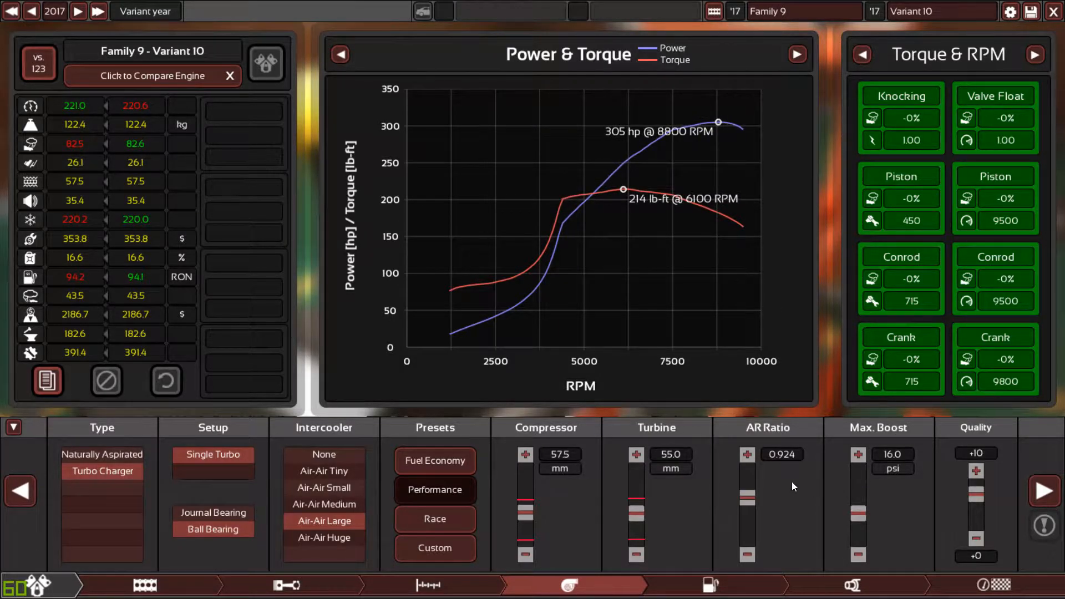
# Advance ignition timing to about 31 and lean the fuel mixture to 13.0.
pyautogui.click(711, 584)
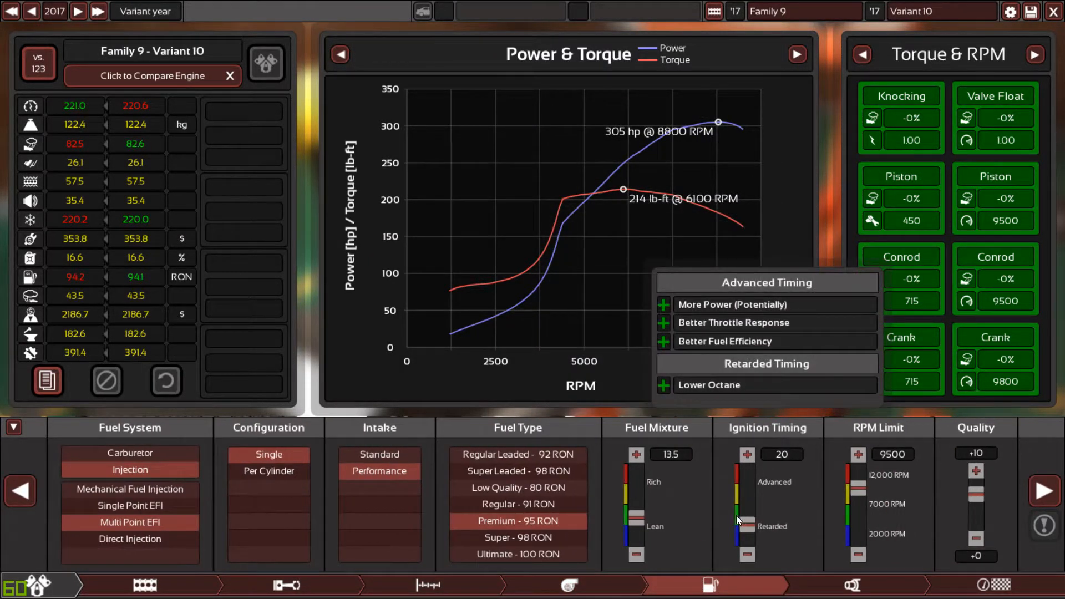
pyautogui.click(747, 454)
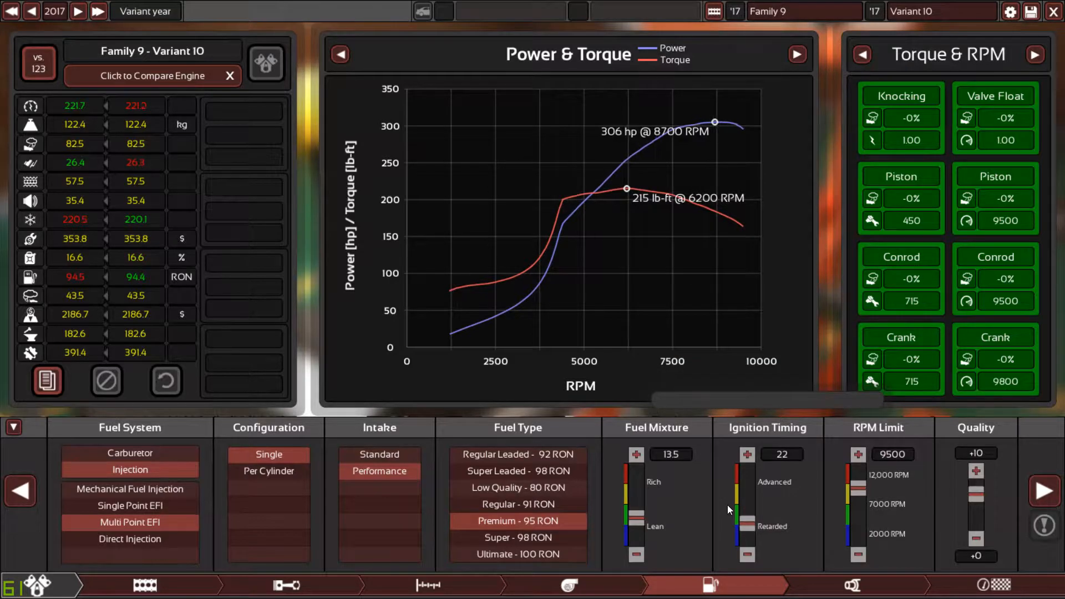
pyautogui.click(746, 453)
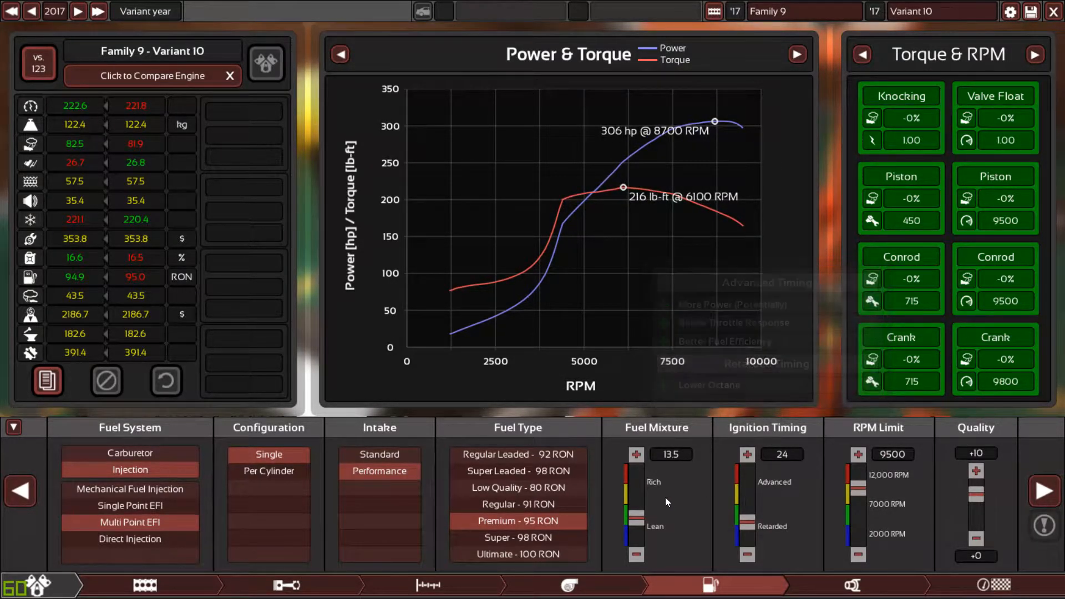
pyautogui.click(636, 556)
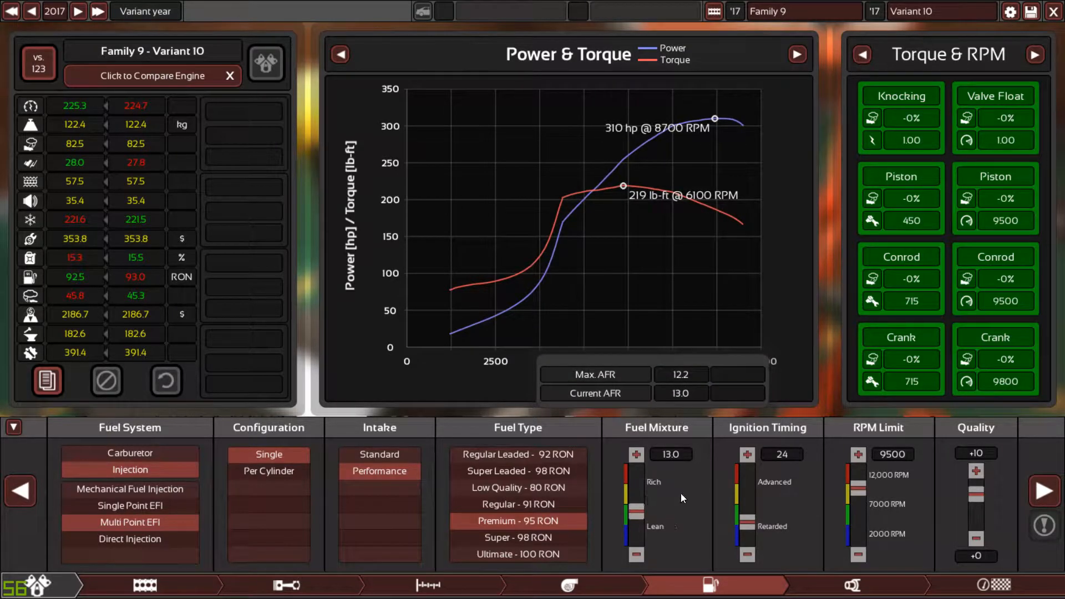
pyautogui.click(747, 453)
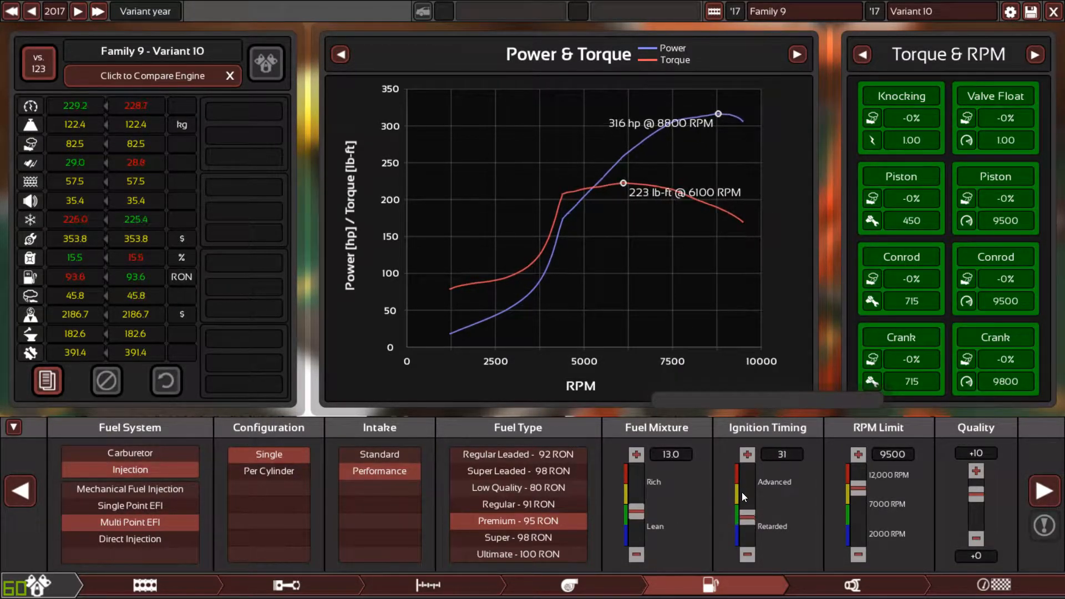
pyautogui.click(746, 454)
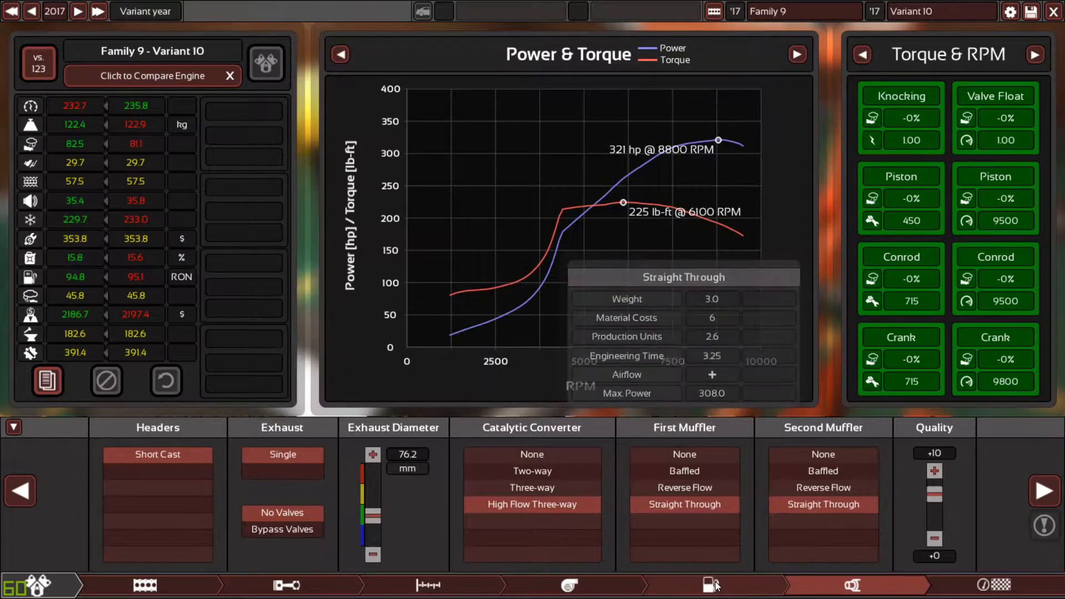
# Cap the rev limit at 9000 RPM with timing 34 and view the 338 hp test results.
pyautogui.click(709, 585)
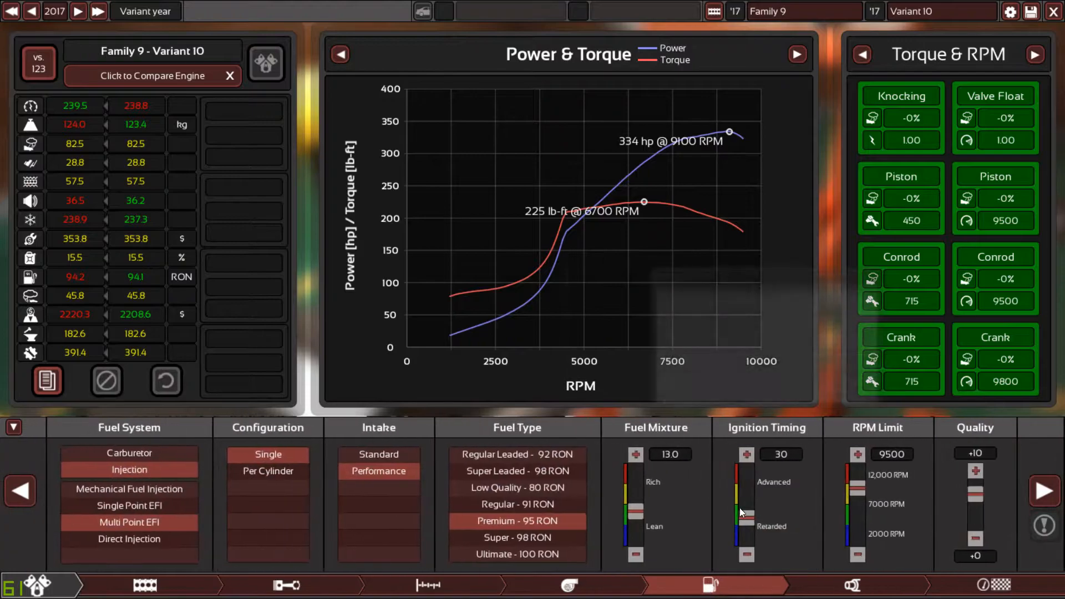
pyautogui.click(745, 453)
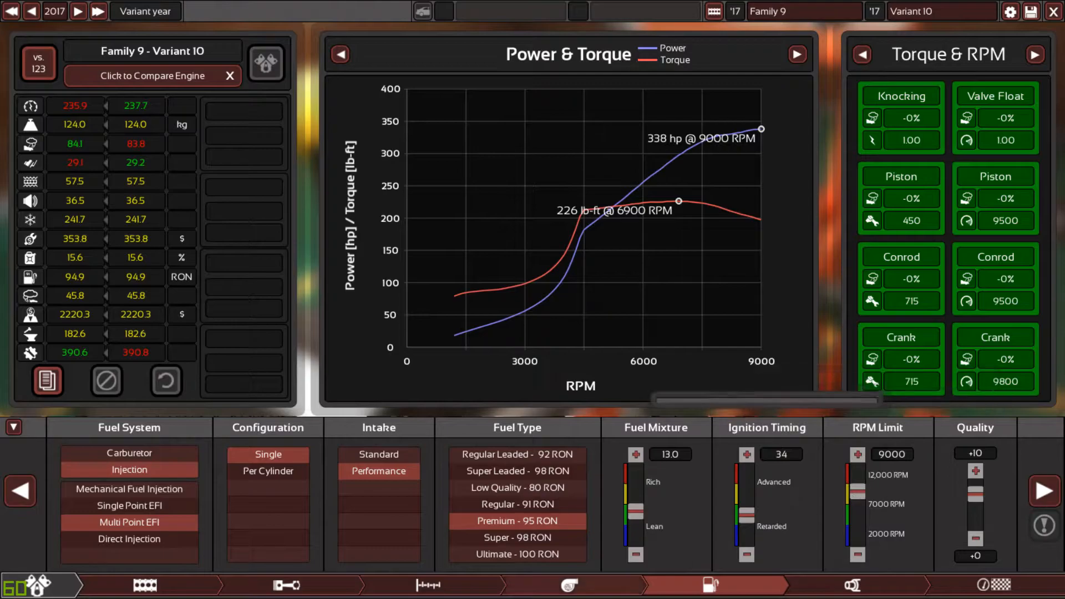
pyautogui.click(285, 584)
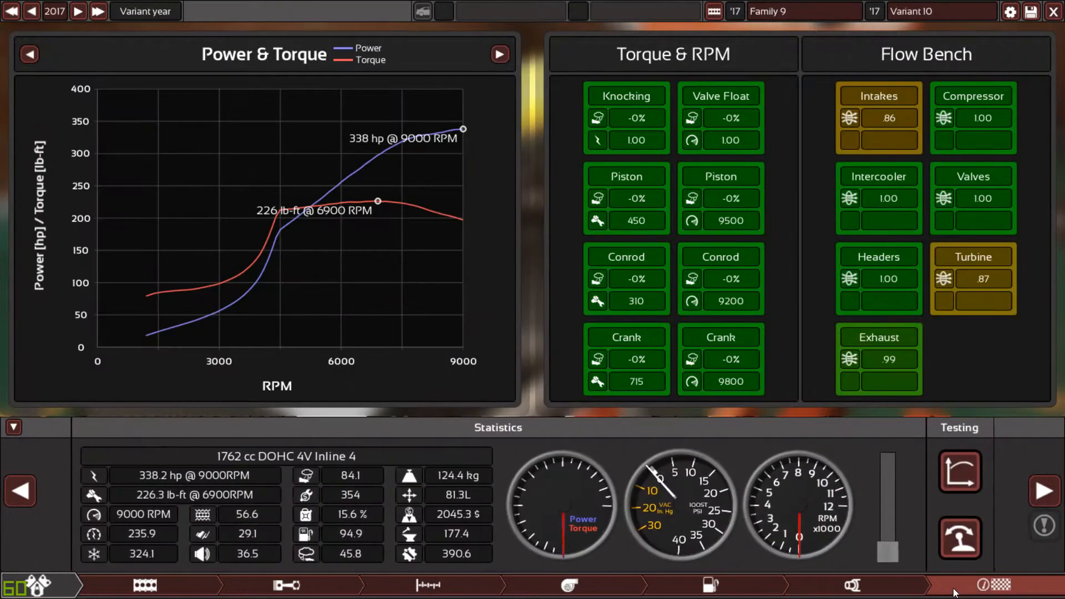
pyautogui.moveTo(878, 129)
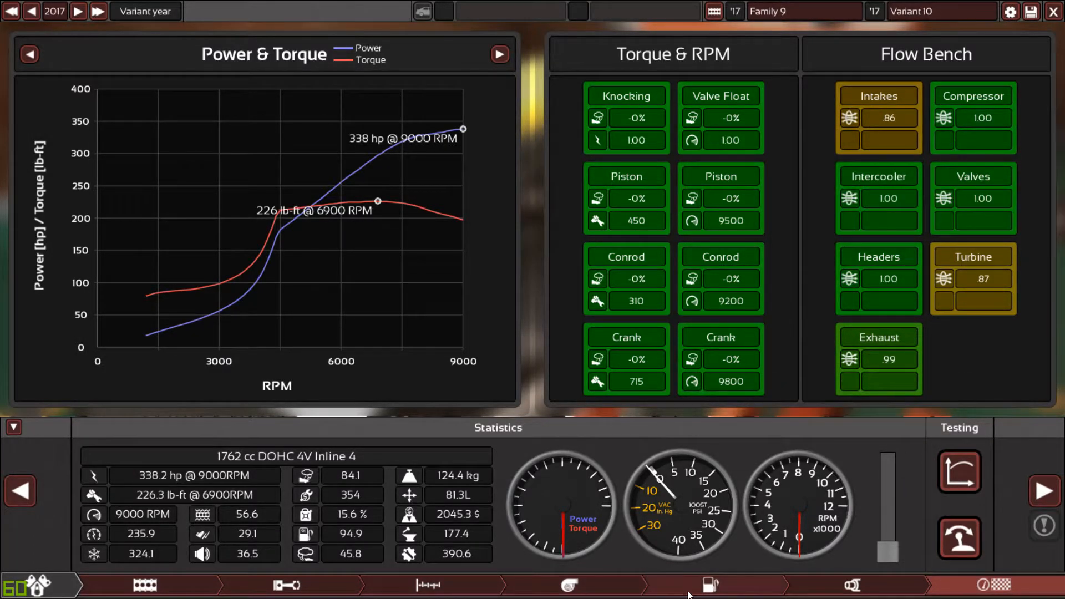
# Switch Variant 10's fuel injection to a per-cylinder configuration.
pyautogui.click(709, 584)
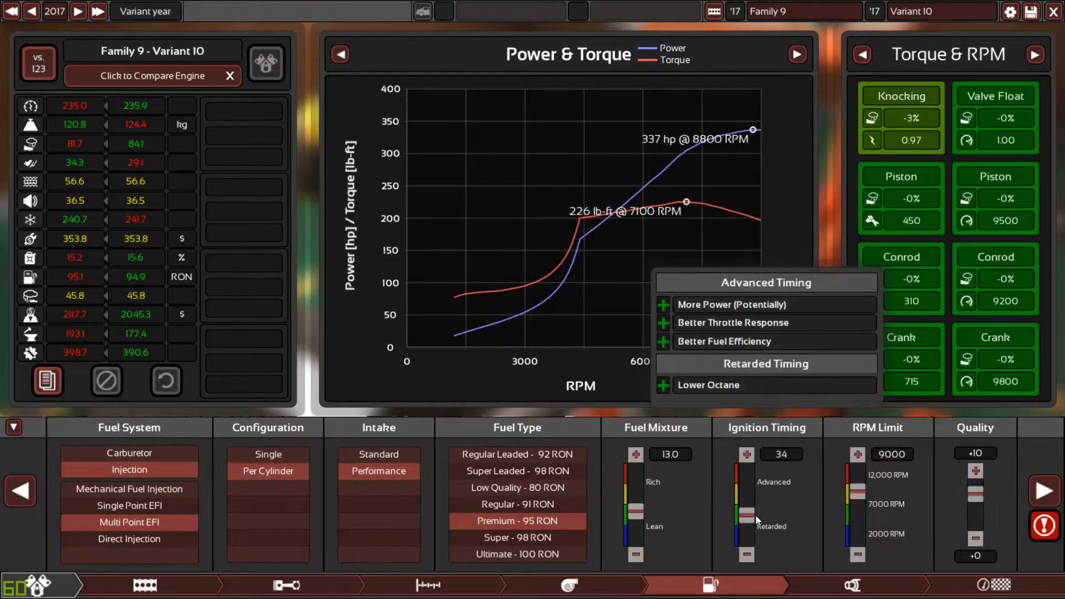
# Retard ignition timing from 34 to 32 to stop knocking.
pyautogui.click(745, 519)
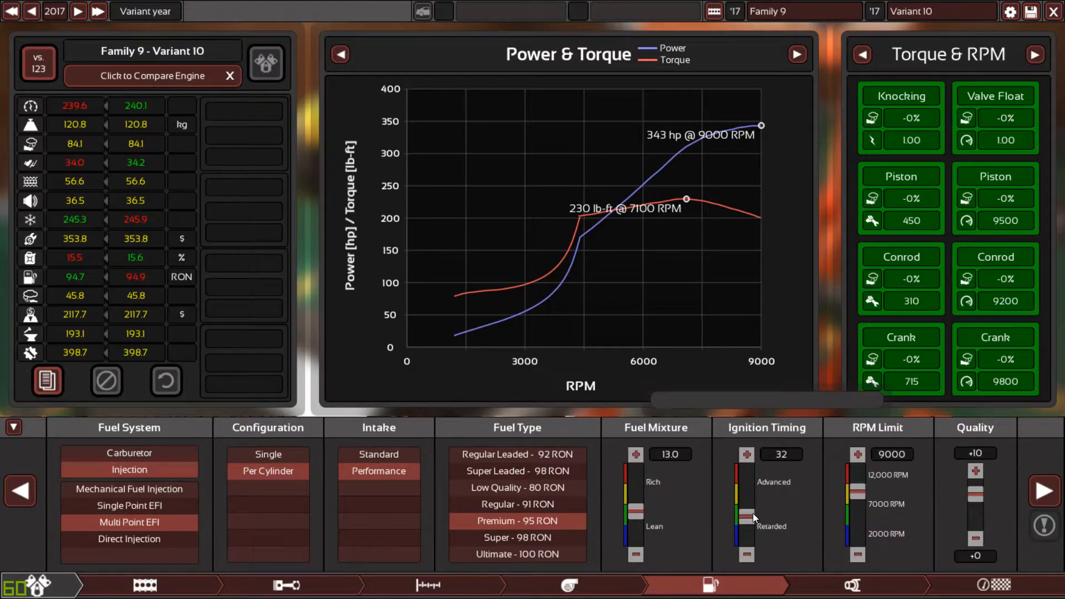
pyautogui.moveTo(743, 521)
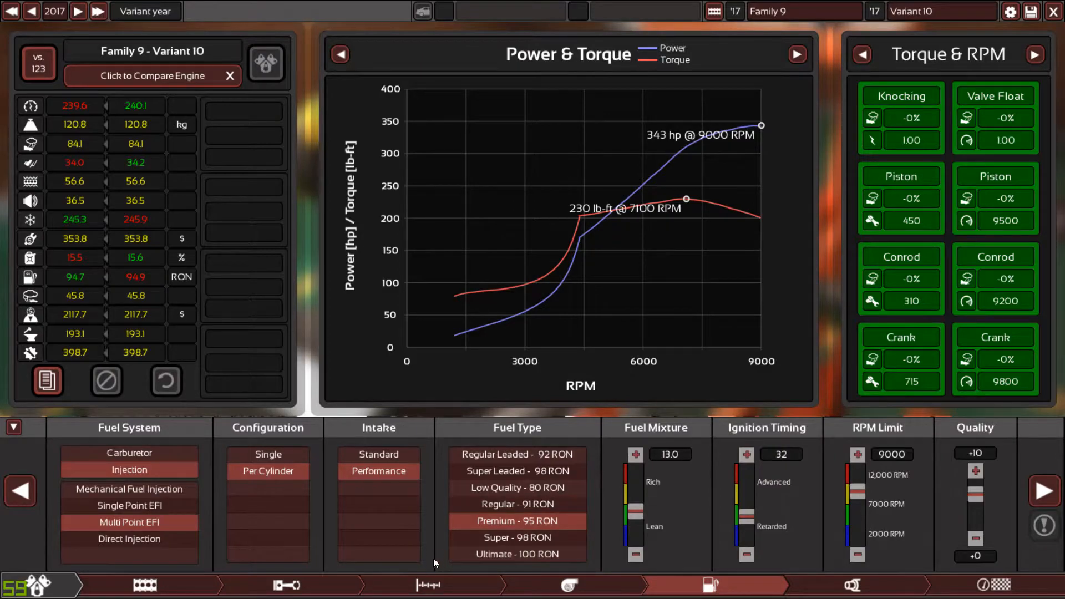
pyautogui.moveTo(676, 388)
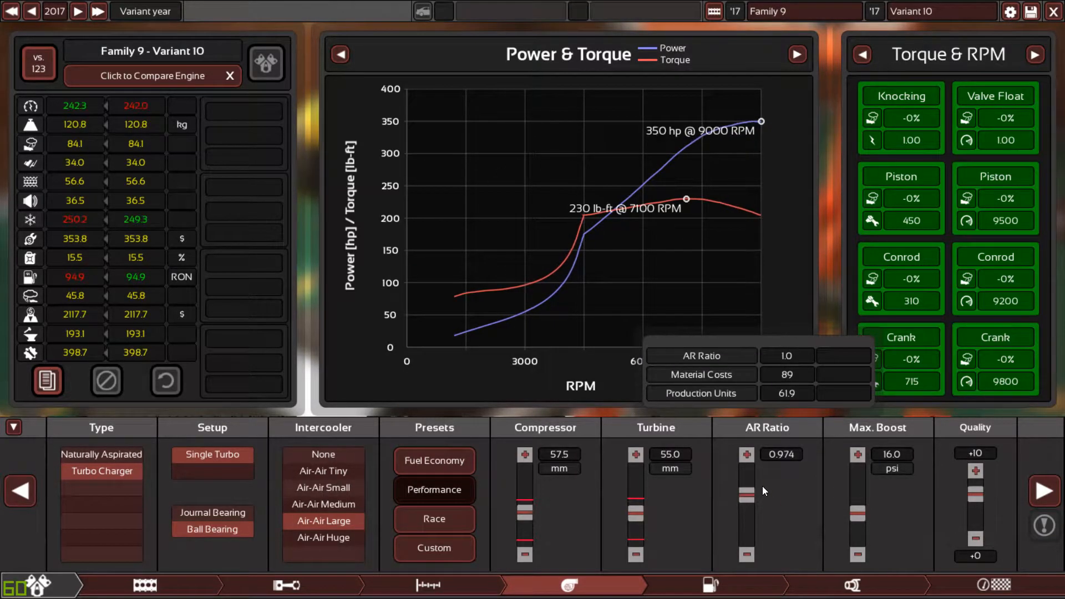
pyautogui.moveTo(745, 504)
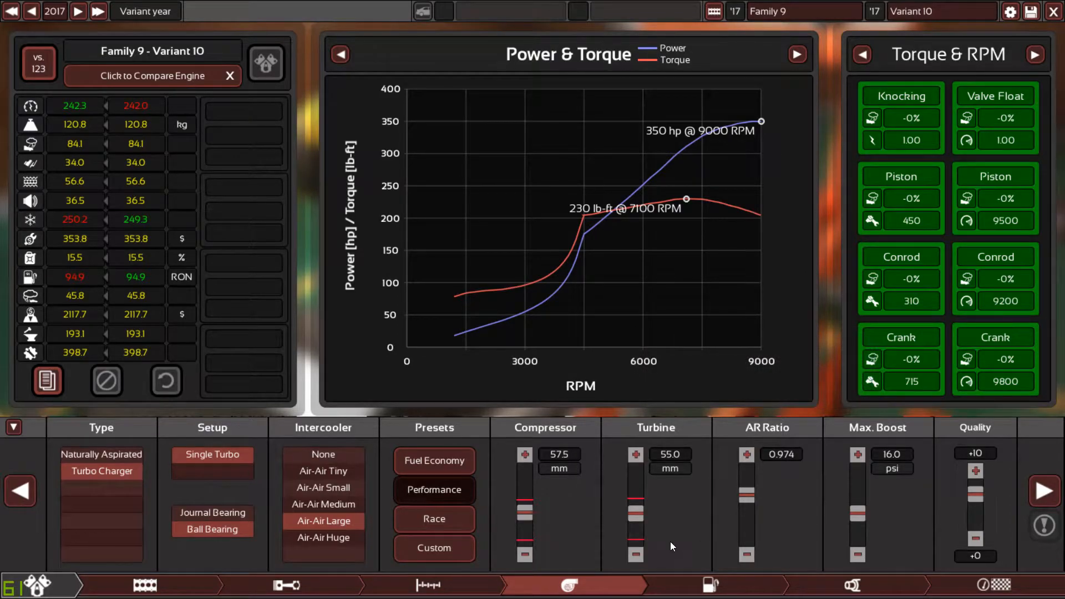
pyautogui.moveTo(674, 562)
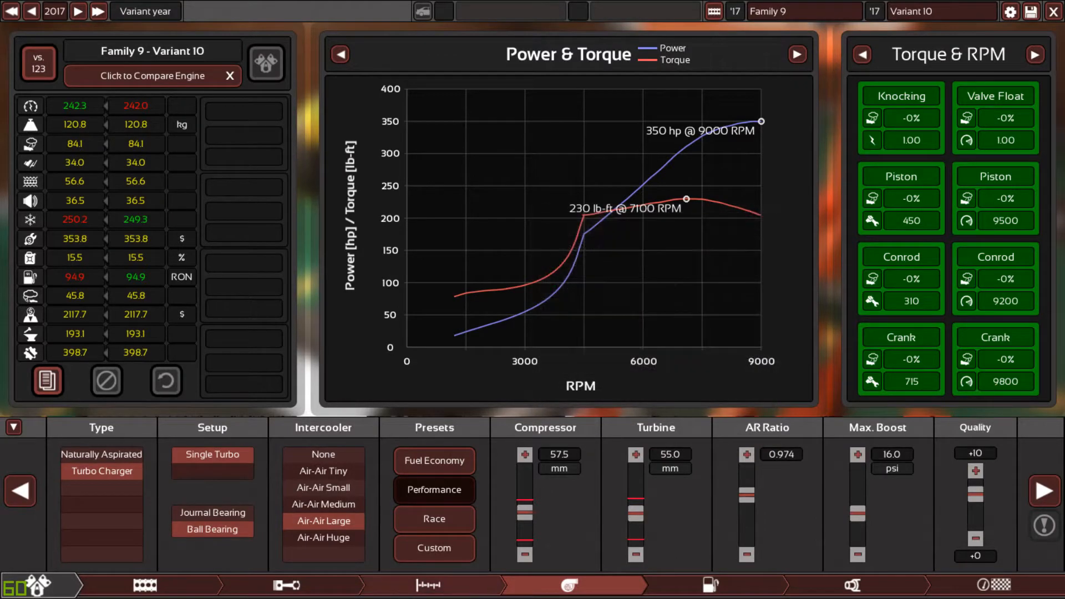
pyautogui.moveTo(323, 537)
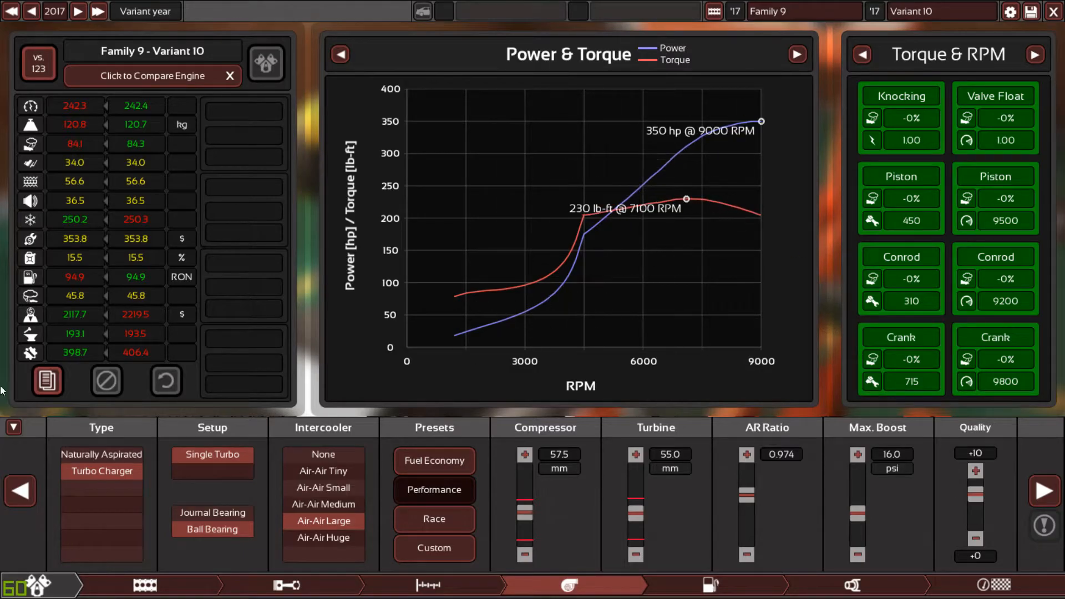
# Raise the turbine A/R to 0.974 for 350 hp and collapse the charts to show the engine.
pyautogui.click(12, 427)
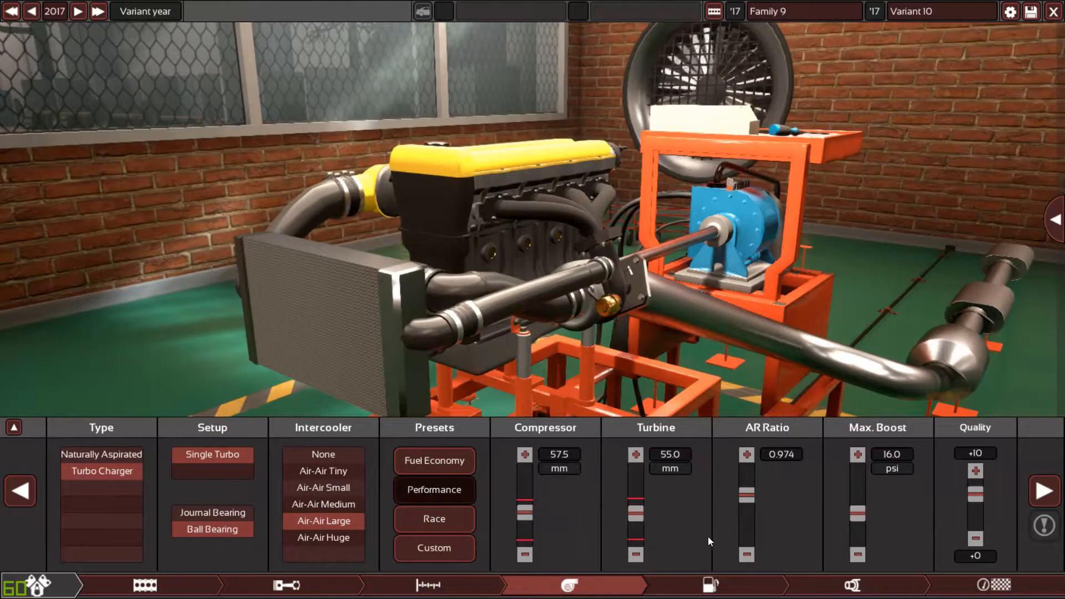
# Show the test statistics: 350.1 hp at 9000 RPM and 230.1 lb-ft.
pyautogui.click(998, 584)
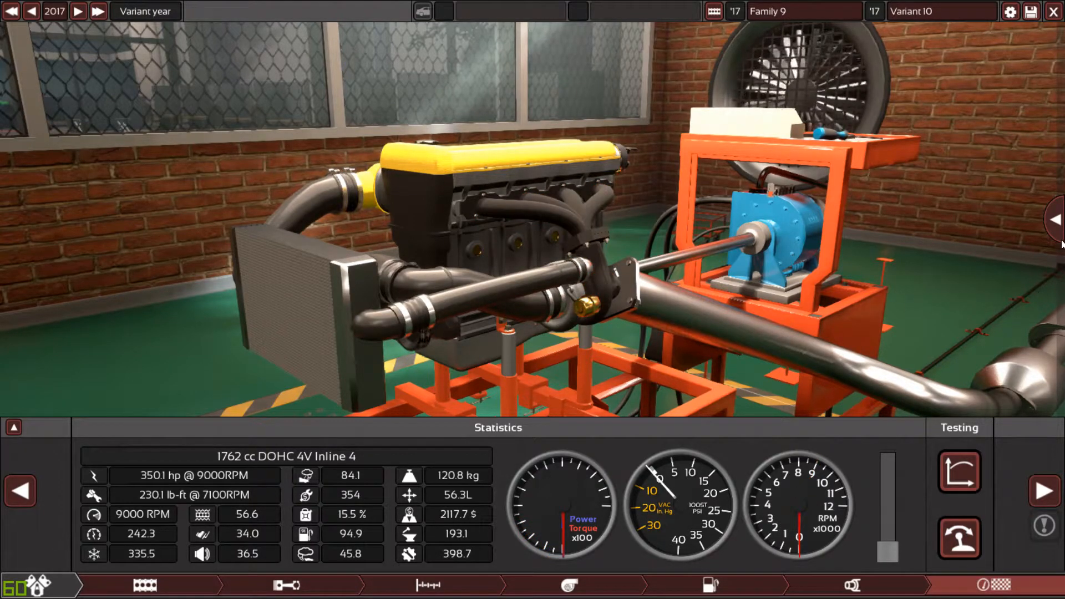
# Toggle the Power & Torque charts on and off over the 350.1 hp engine view.
pyautogui.click(13, 426)
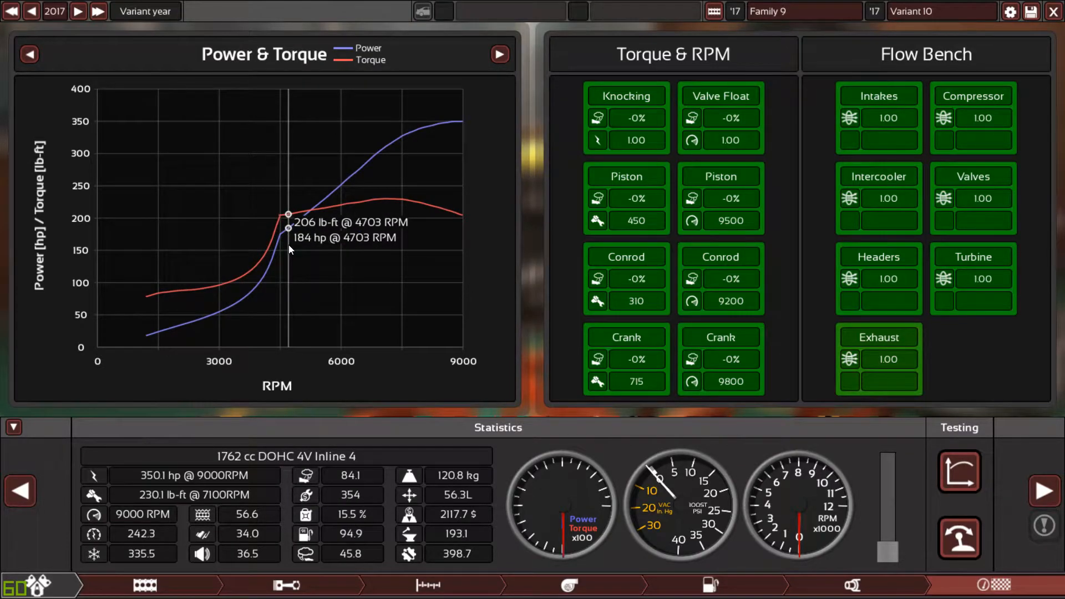
pyautogui.moveTo(292, 245)
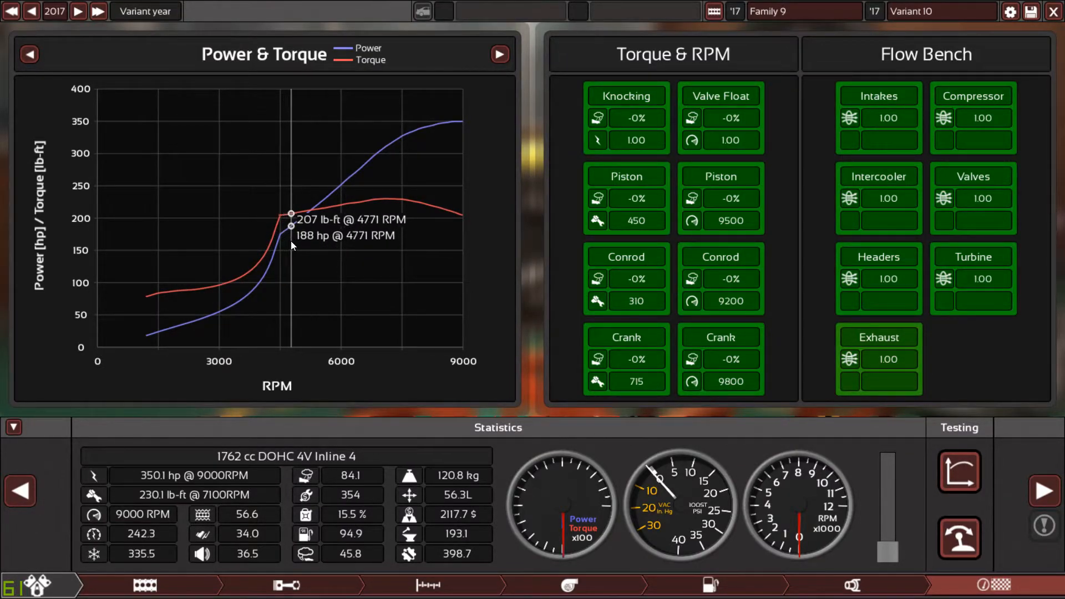
pyautogui.moveTo(284, 230)
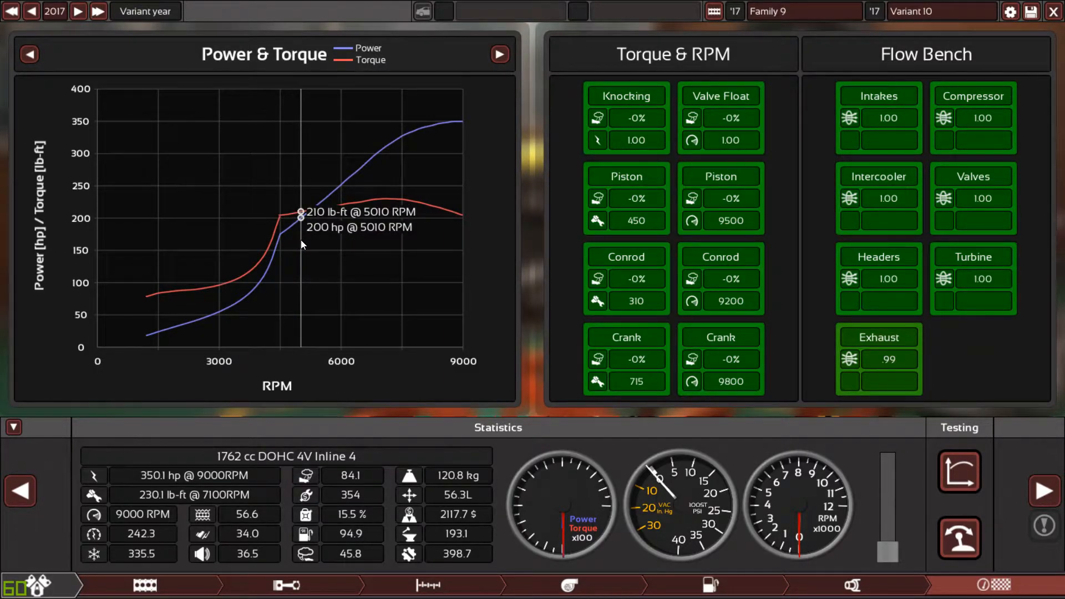
pyautogui.moveTo(297, 226)
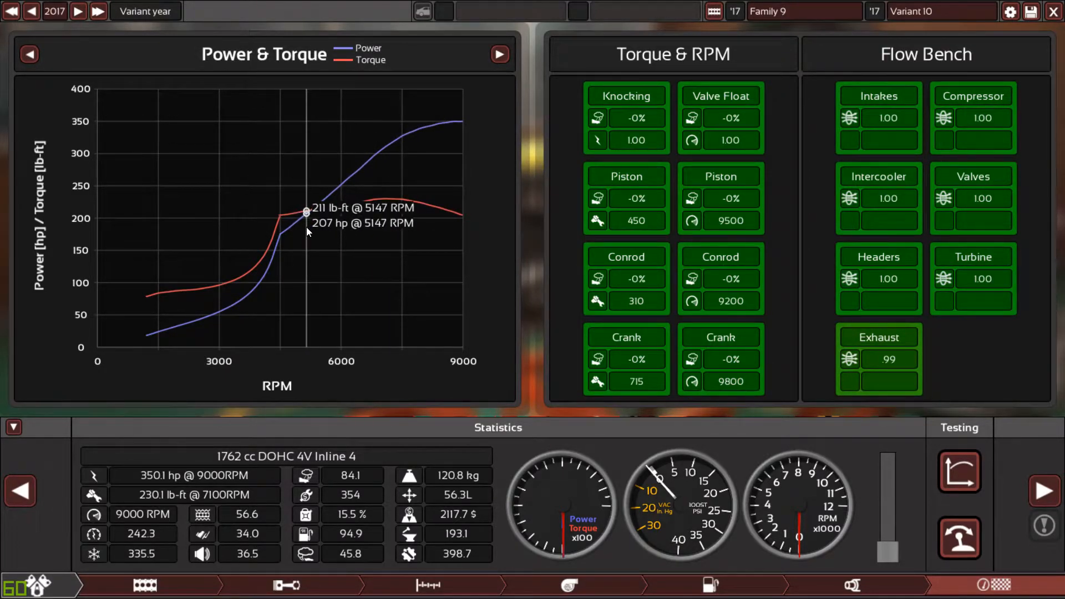
pyautogui.moveTo(309, 209)
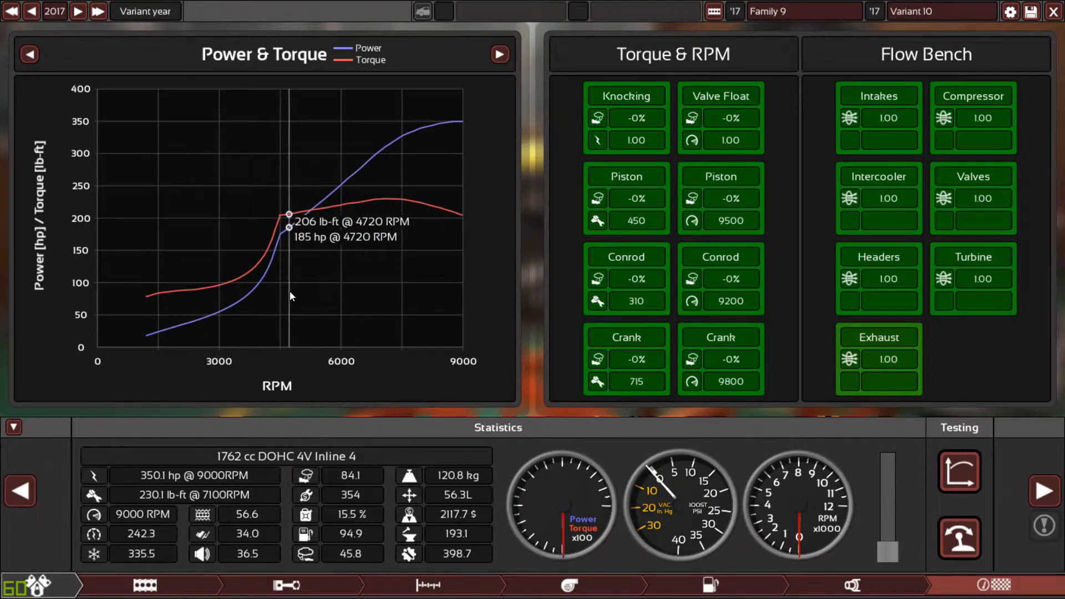
pyautogui.moveTo(284, 270)
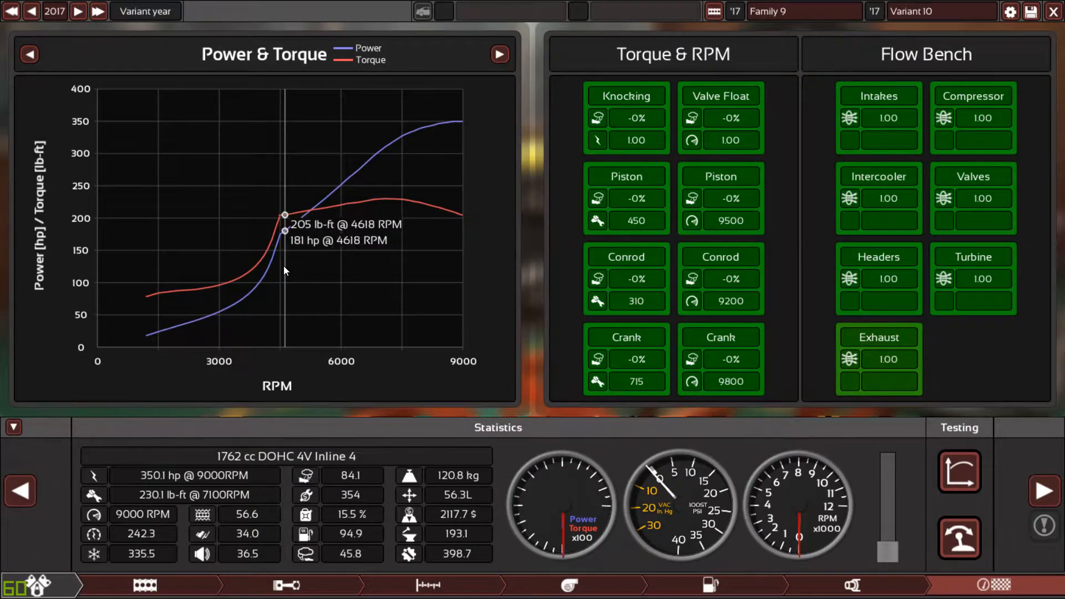
pyautogui.moveTo(256, 353)
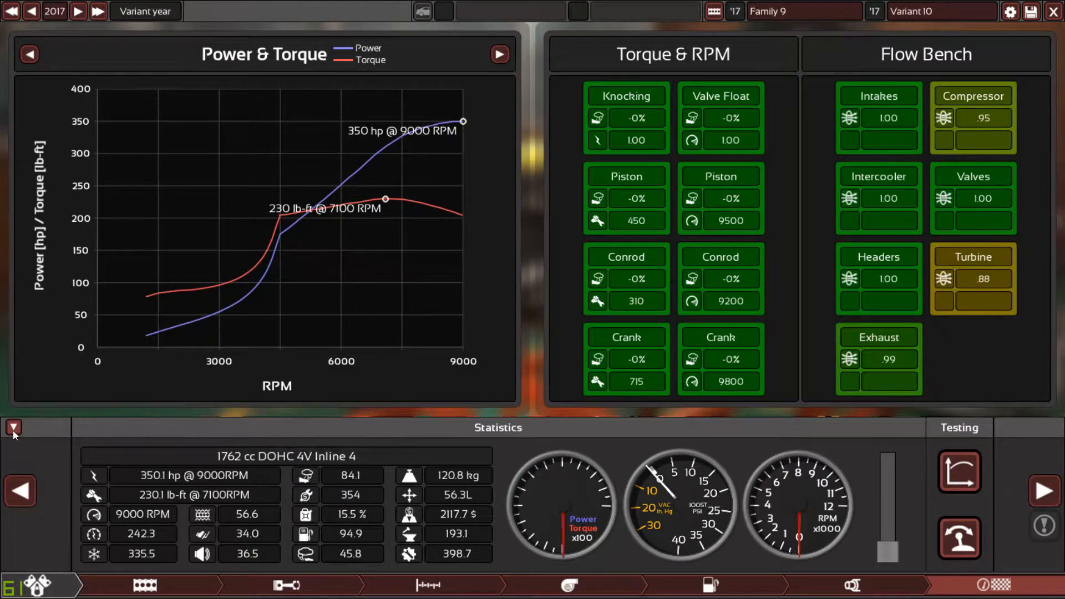
pyautogui.click(13, 426)
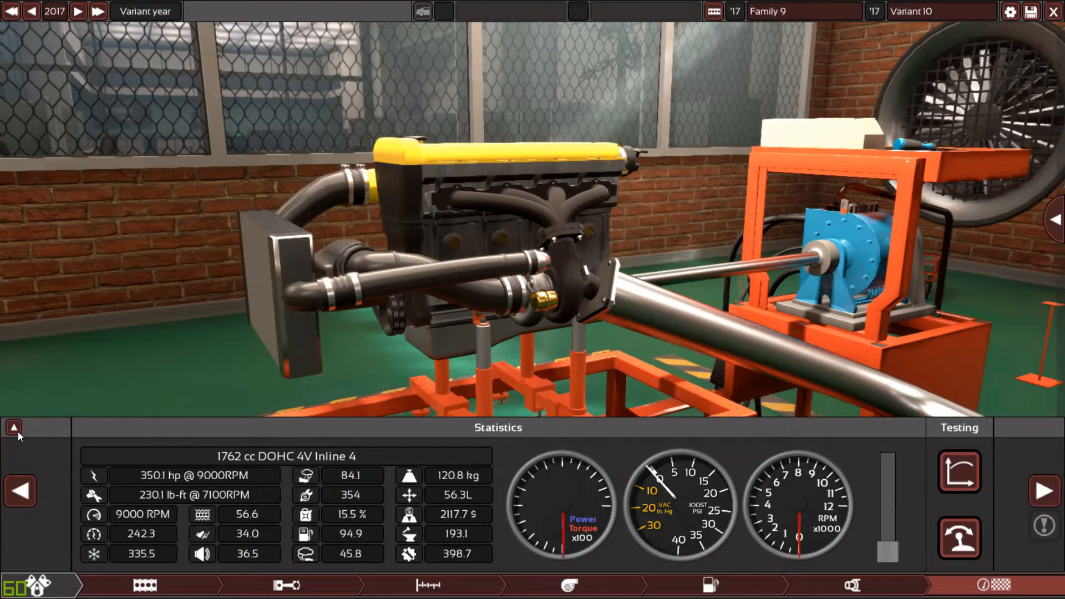
pyautogui.click(14, 427)
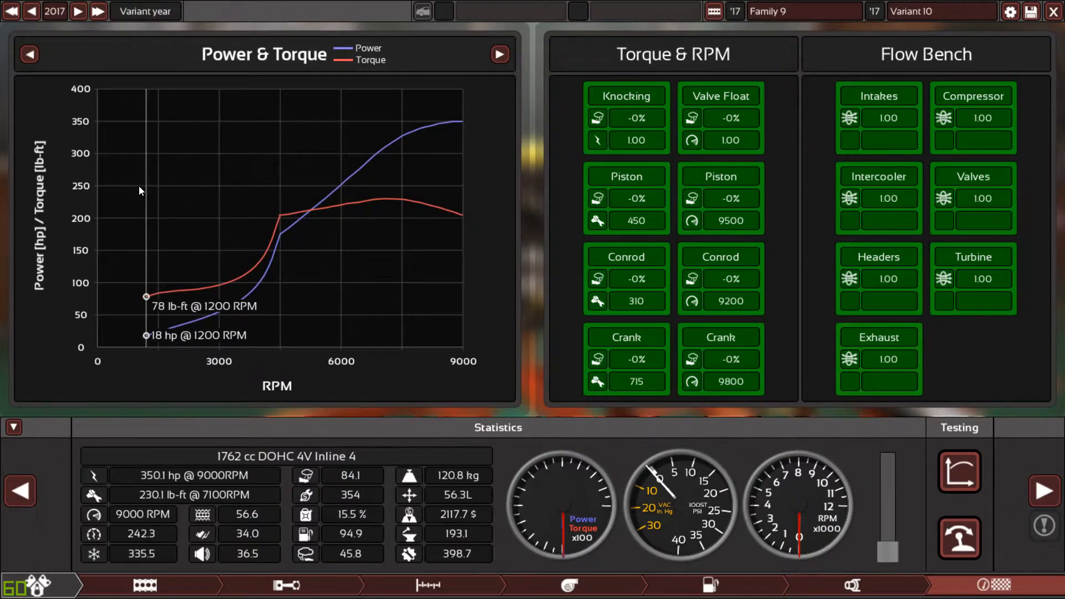
pyautogui.moveTo(173, 213)
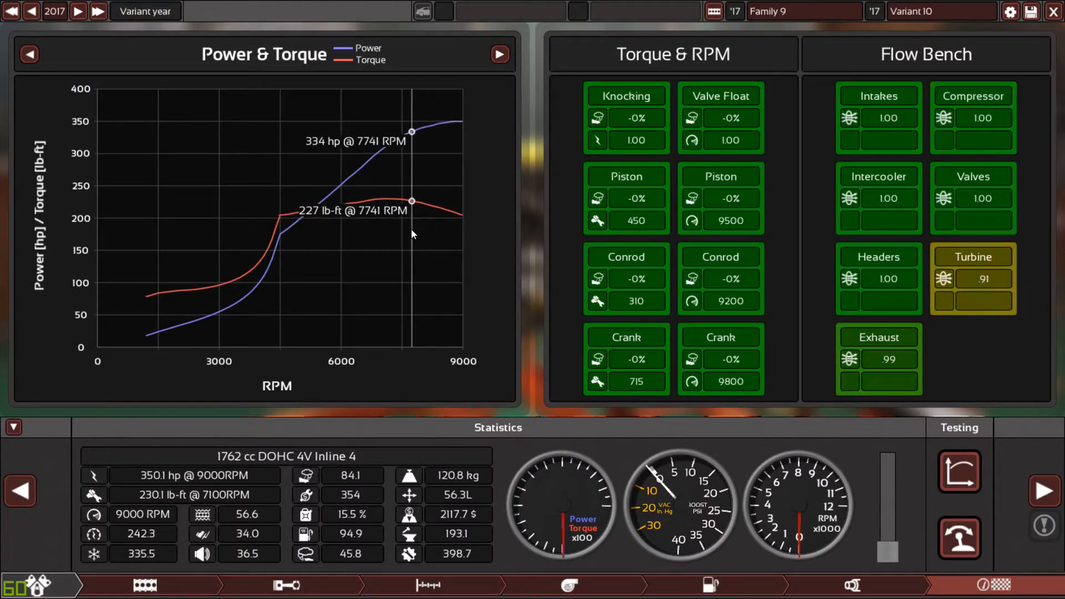
pyautogui.moveTo(418, 243)
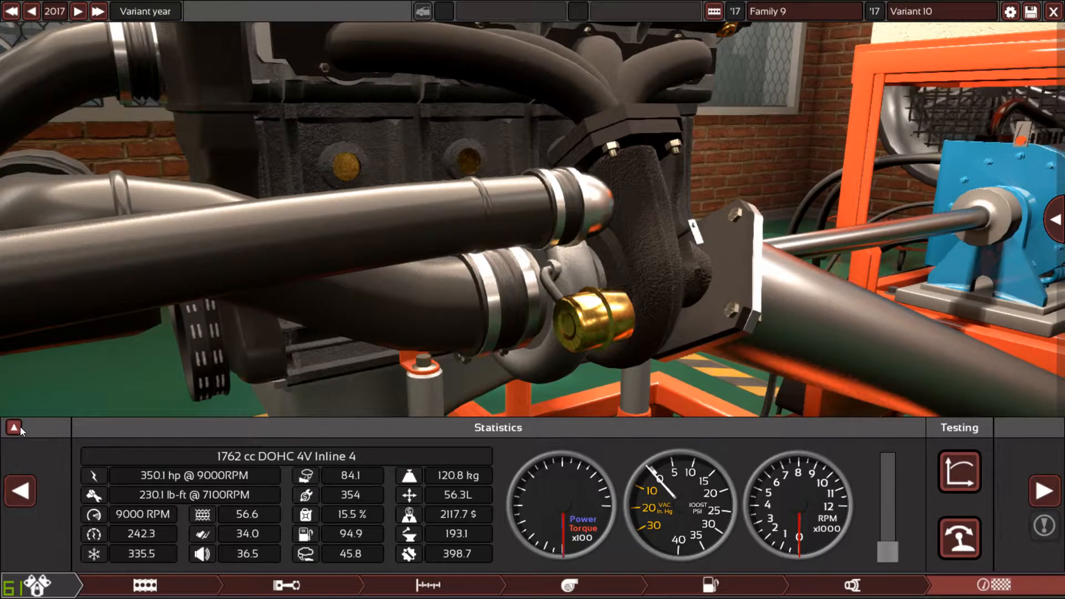
pyautogui.click(13, 426)
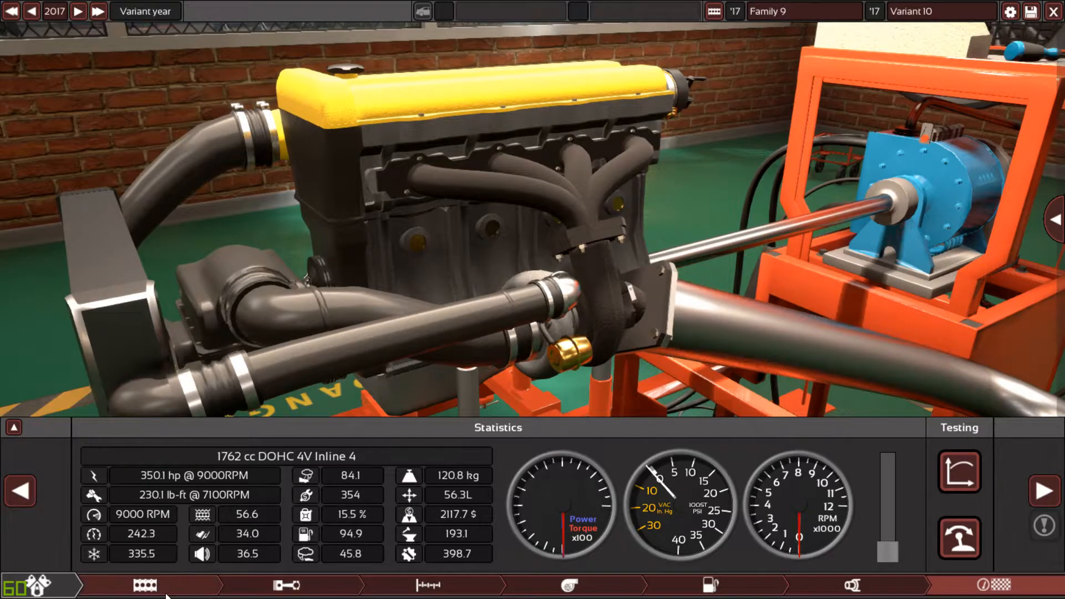
# Replace the billet steel crankshaft with forged steel in the Bottom End parts.
pyautogui.click(13, 427)
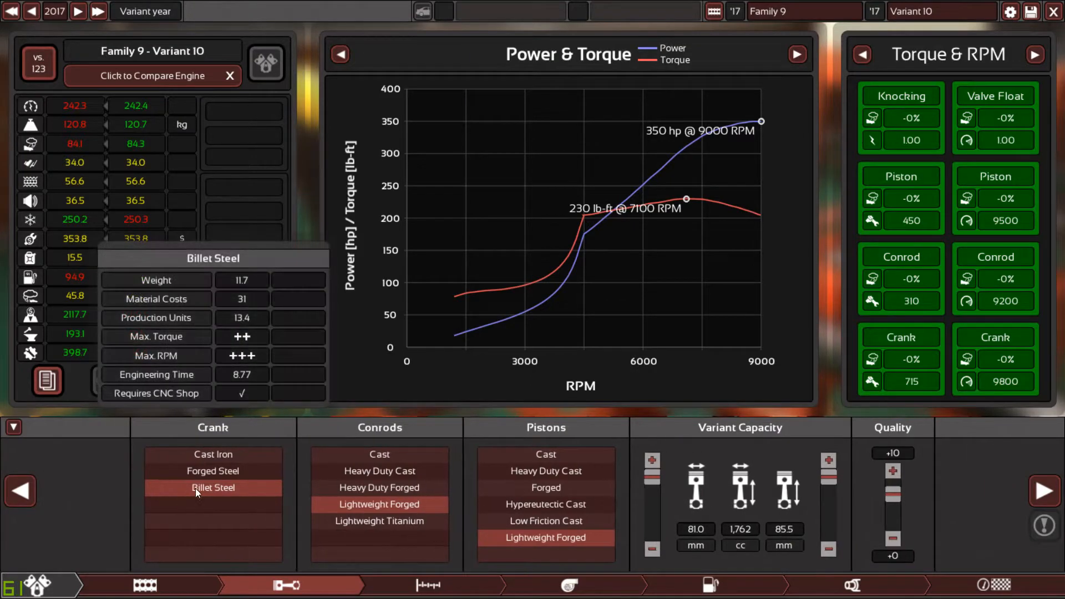
pyautogui.click(212, 471)
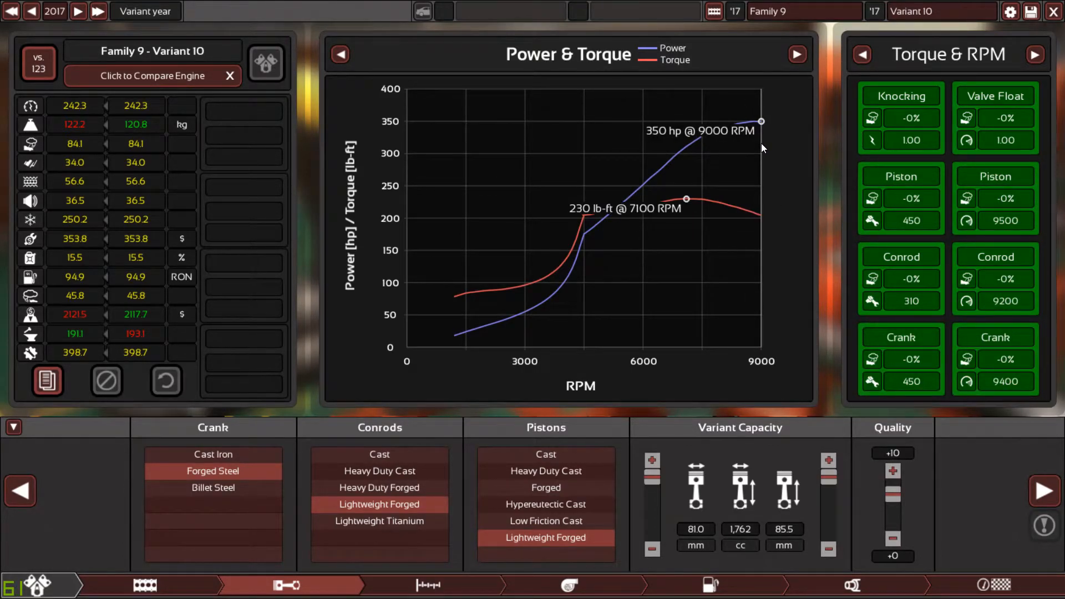
pyautogui.moveTo(1004, 369)
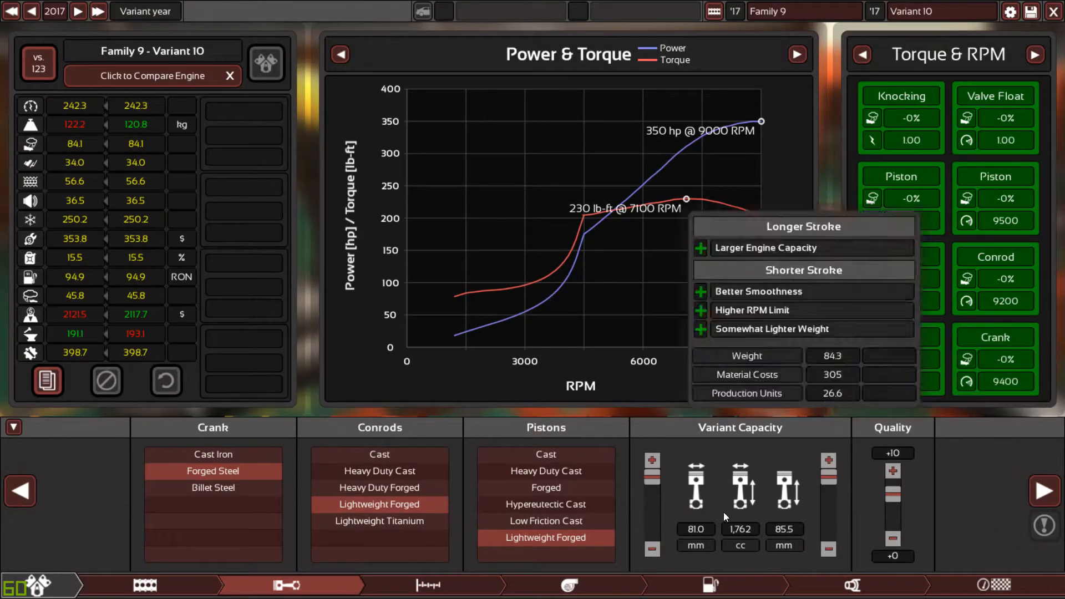
# Return to the engine overview showing 350.1 hp at 9000 RPM and 122.2 kg.
pyautogui.click(230, 76)
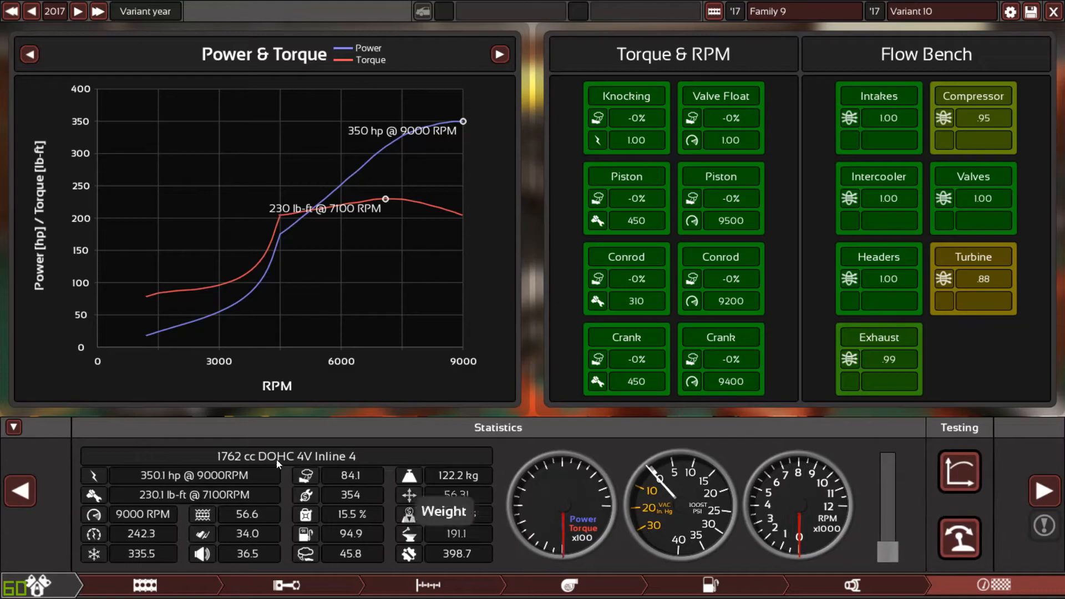
pyautogui.moveTo(348, 481)
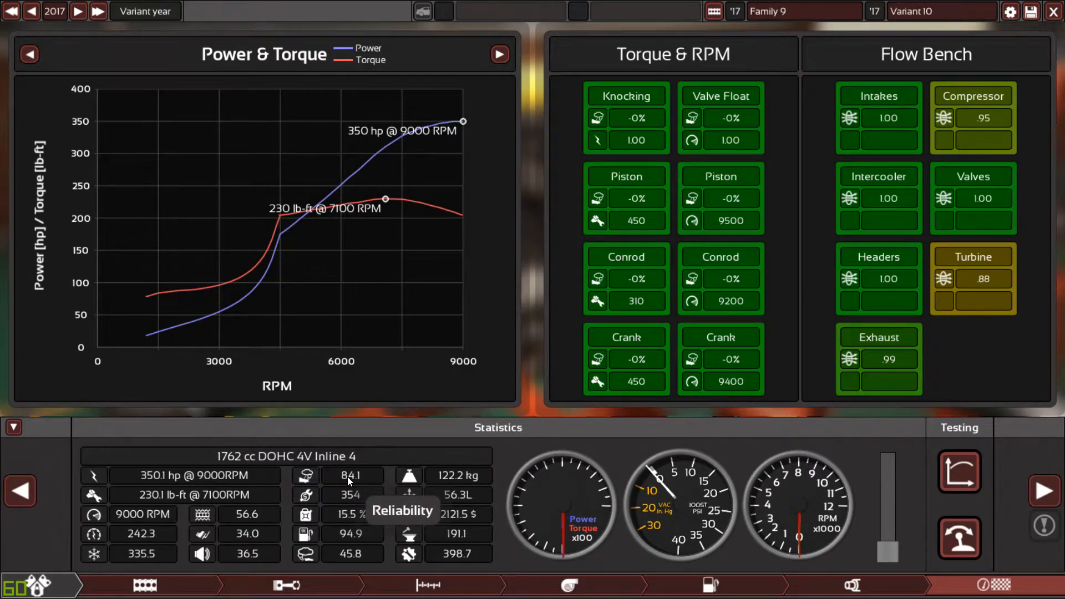
pyautogui.moveTo(358, 482)
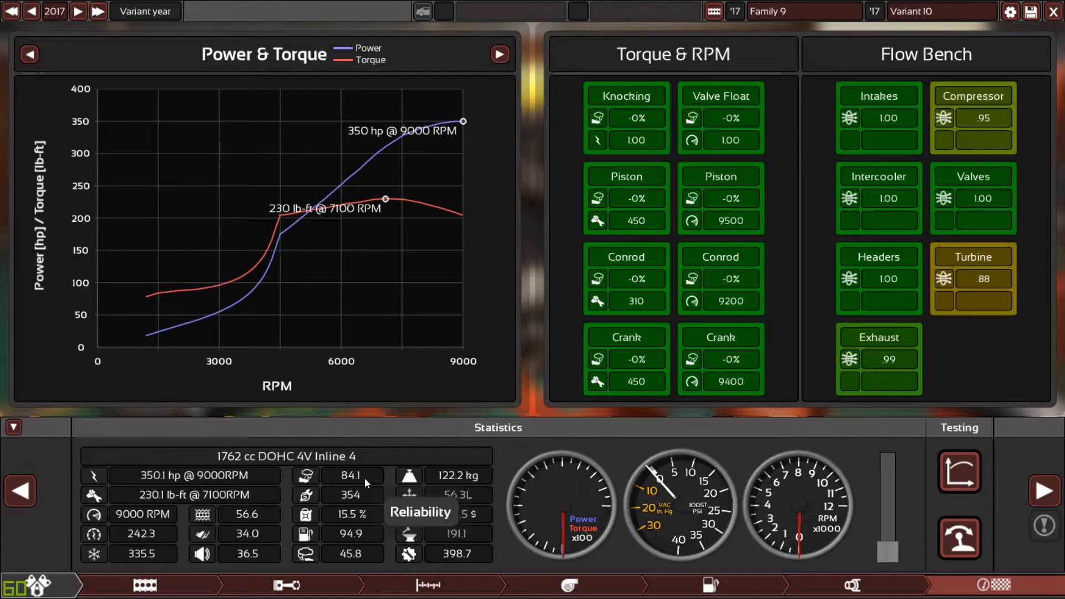
pyautogui.moveTo(377, 438)
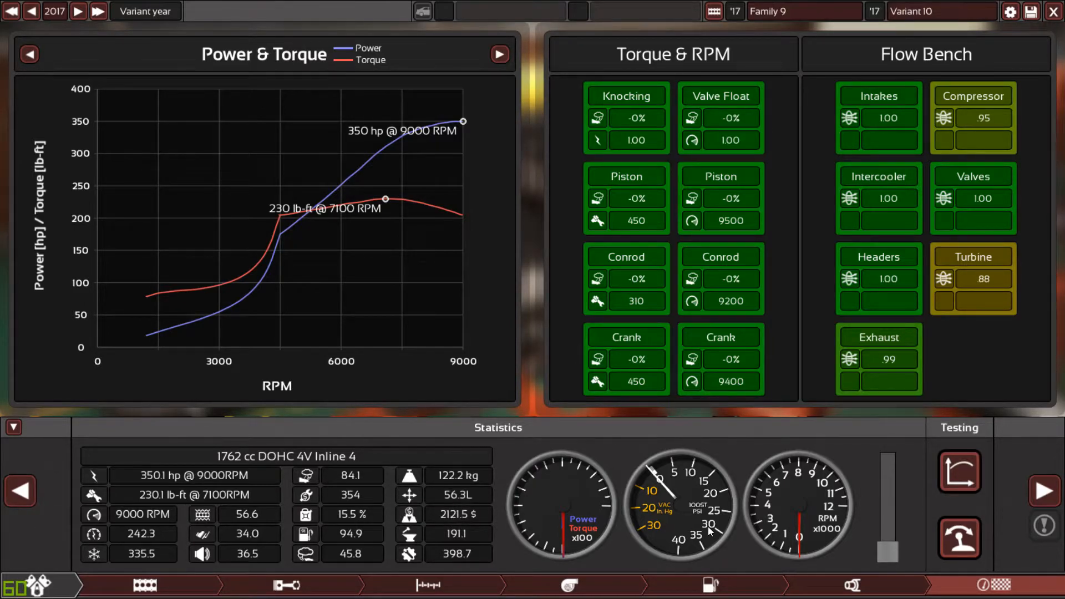
pyautogui.moveTo(626, 96)
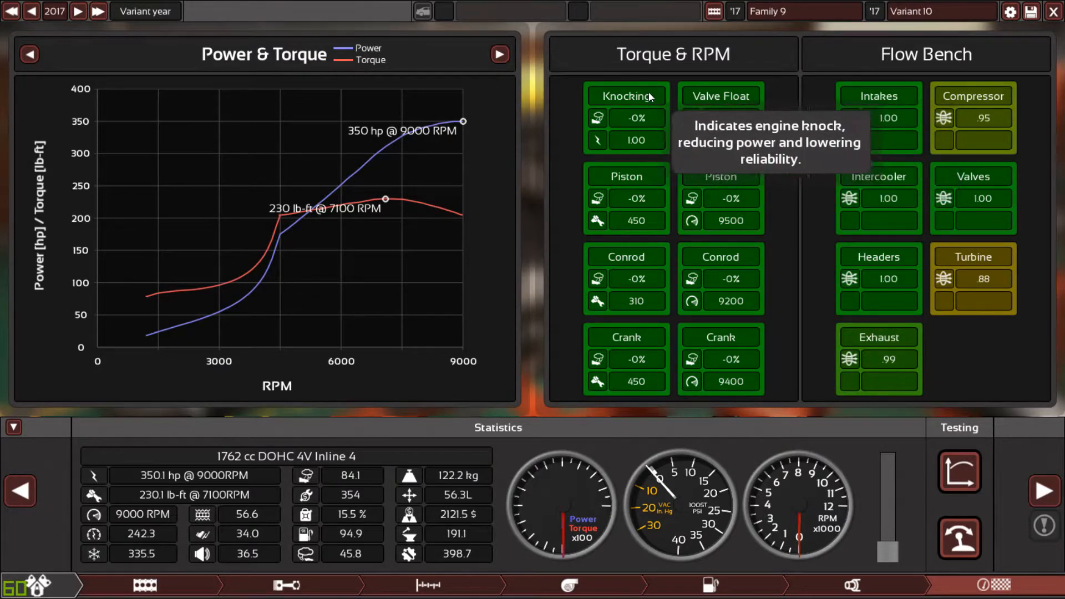
pyautogui.moveTo(871, 357)
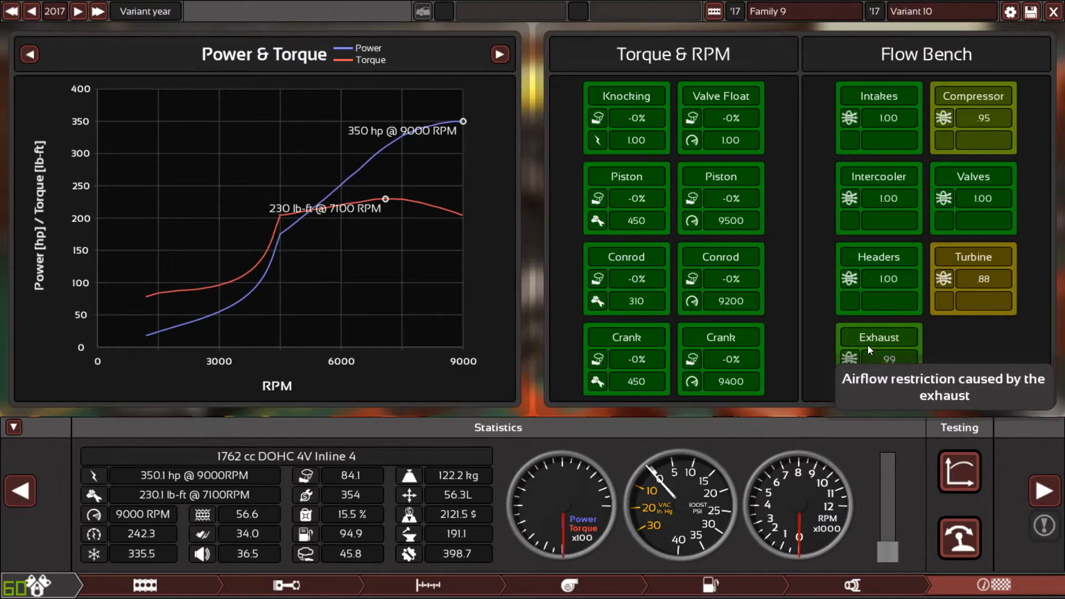
pyautogui.moveTo(913, 100)
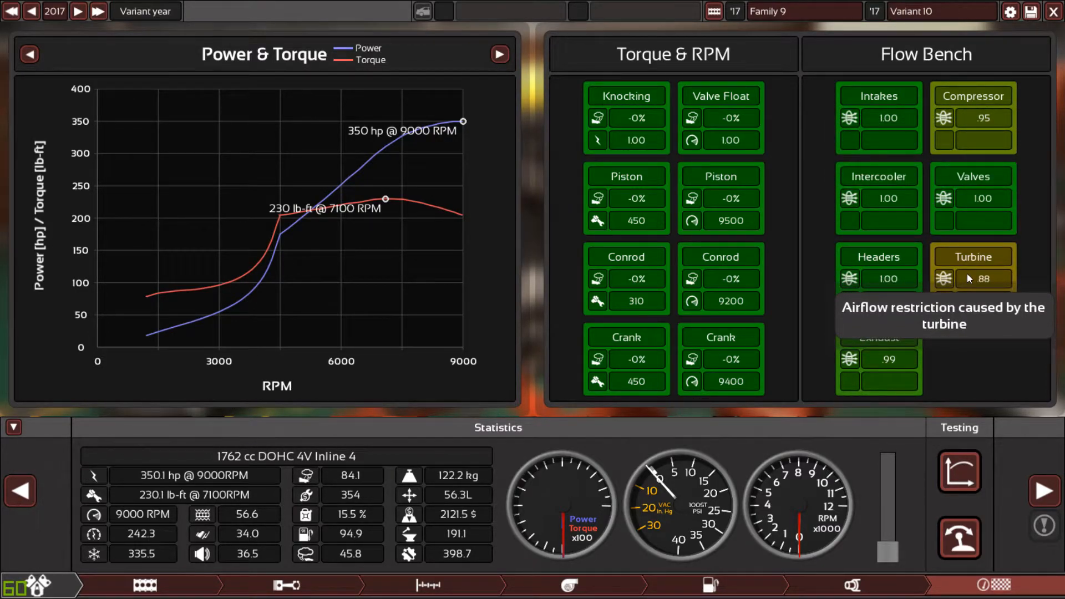
pyautogui.moveTo(872, 194)
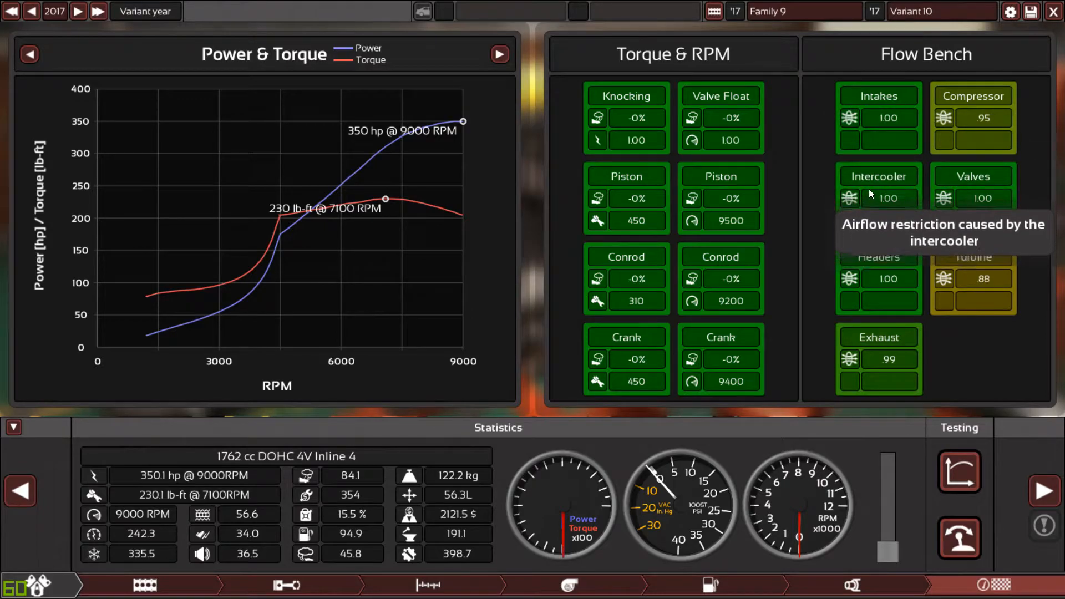
pyautogui.moveTo(819, 583)
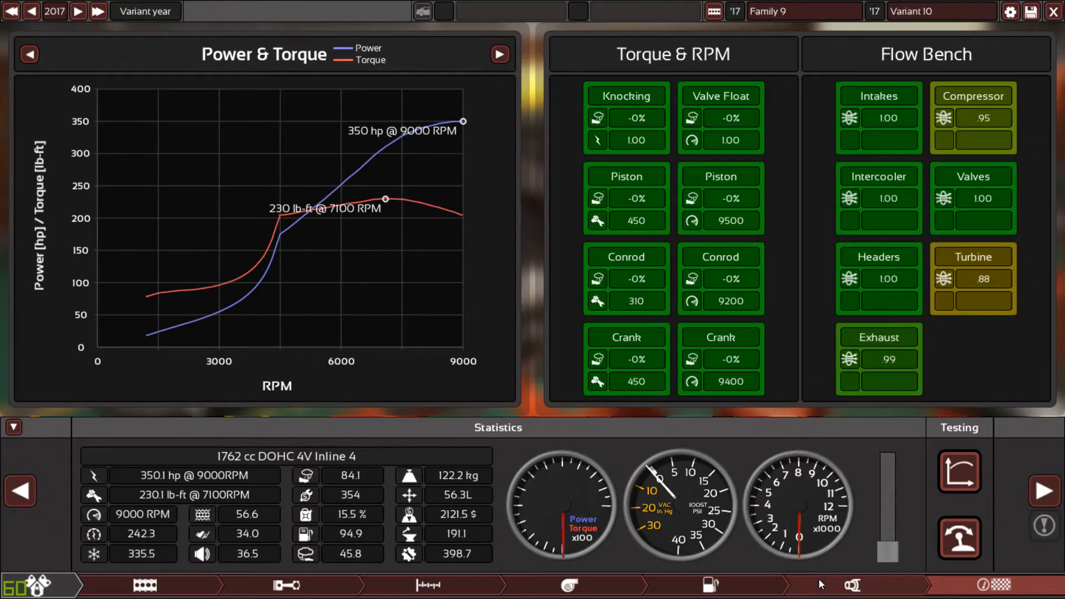
pyautogui.moveTo(158, 475)
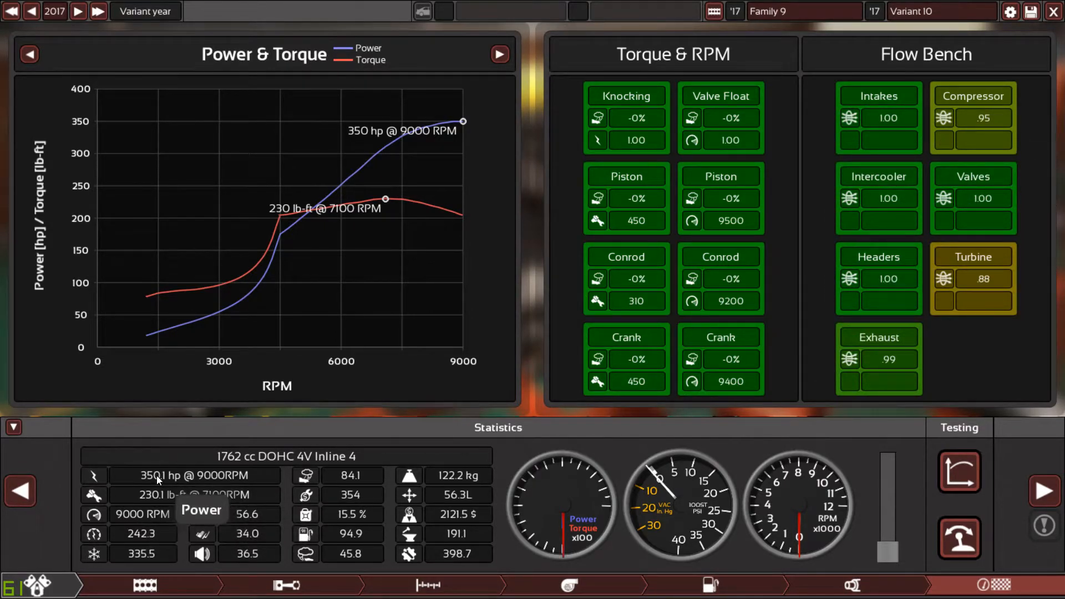
pyautogui.moveTo(224, 464)
pyautogui.write('7A-GE Turbo')
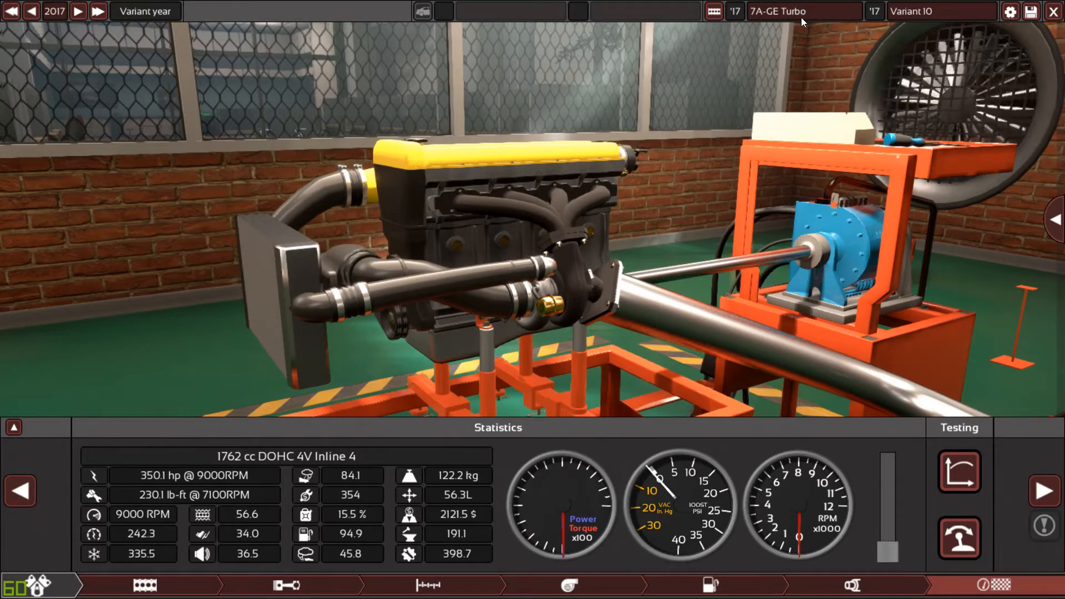
# Append '350HP' to the family name and replace 'Variant 10' with 'Forged-DOHC-EFI-'.
pyautogui.write('350')
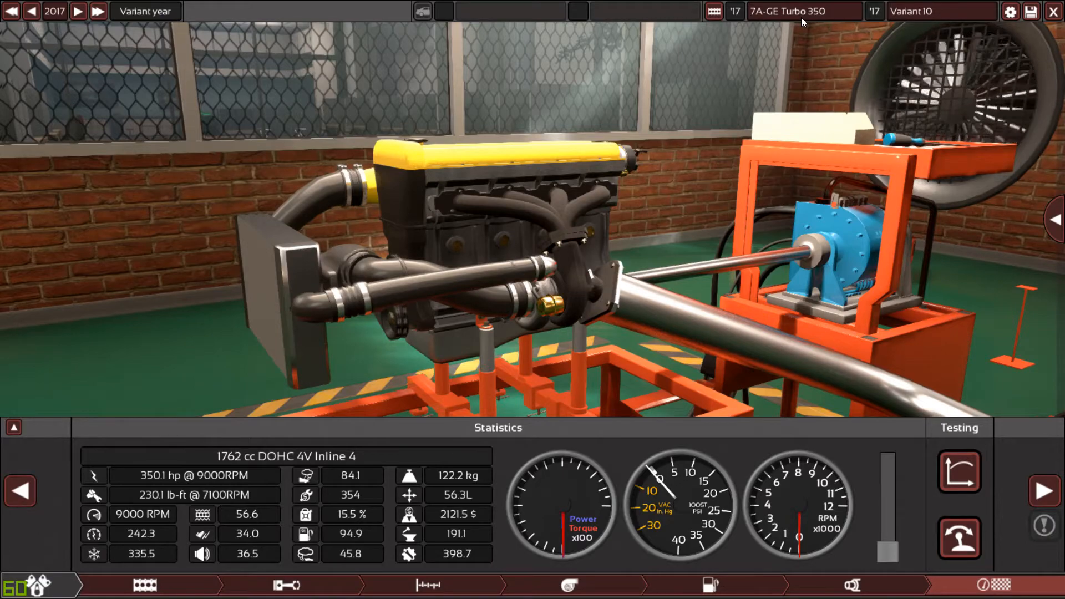
pyautogui.write('HP')
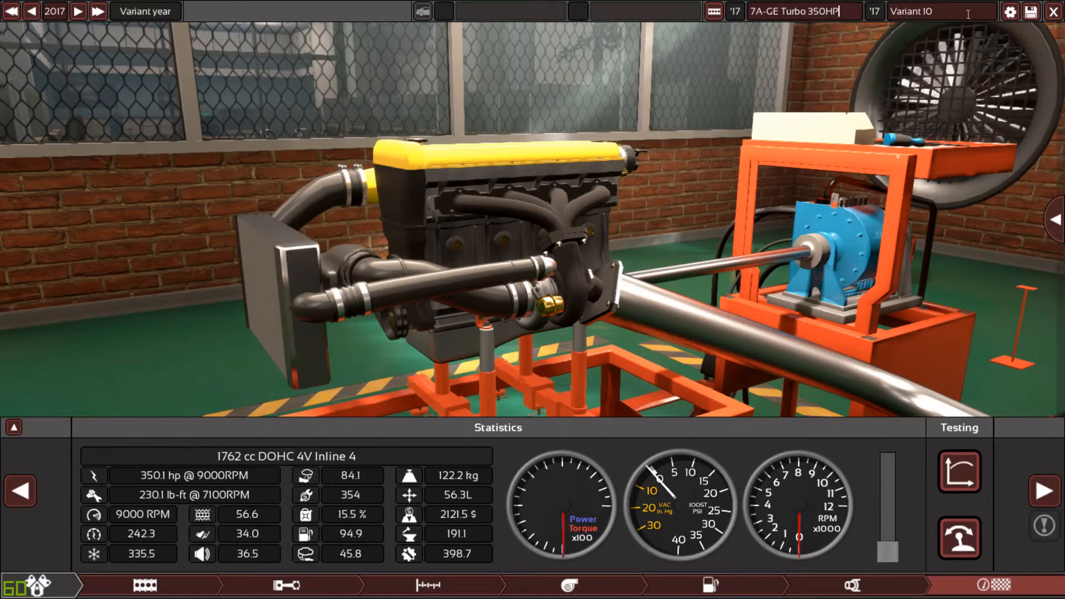
pyautogui.press('Backspace')
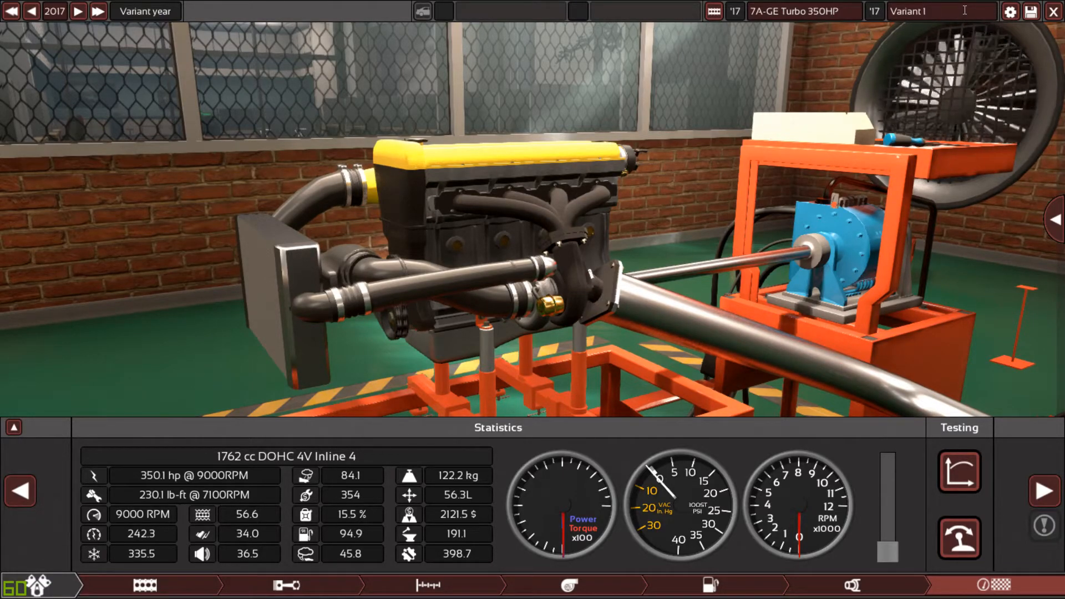
pyautogui.write('For')
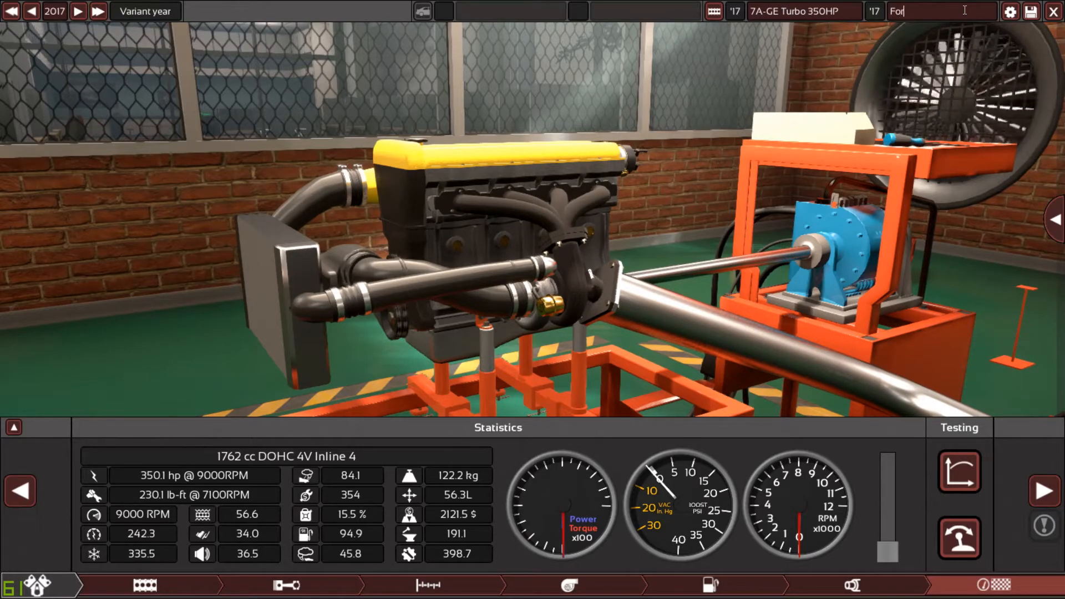
pyautogui.write('ged-')
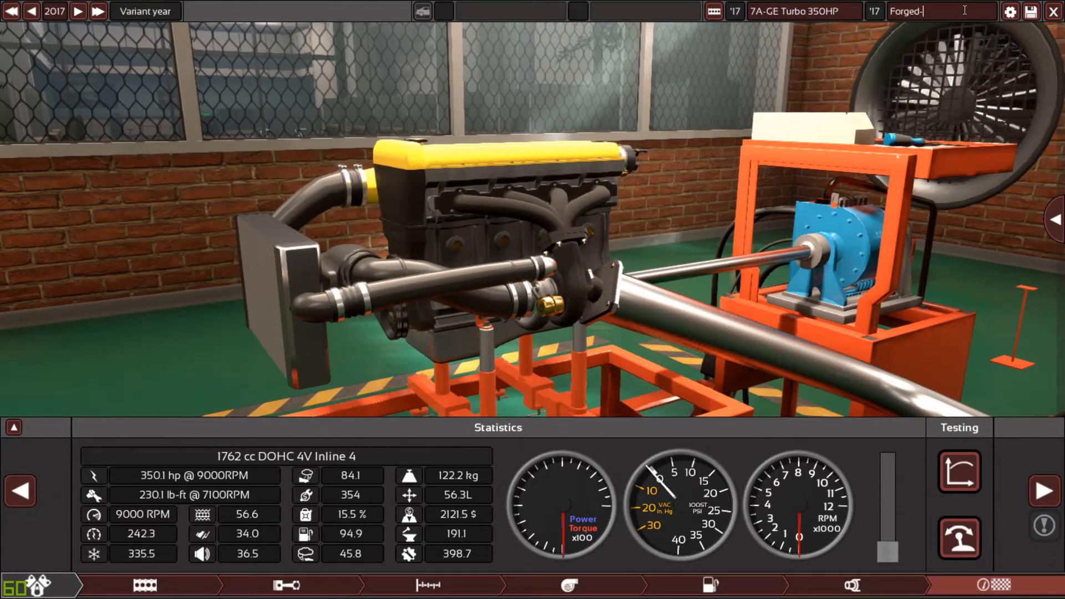
pyautogui.write('DOHC-')
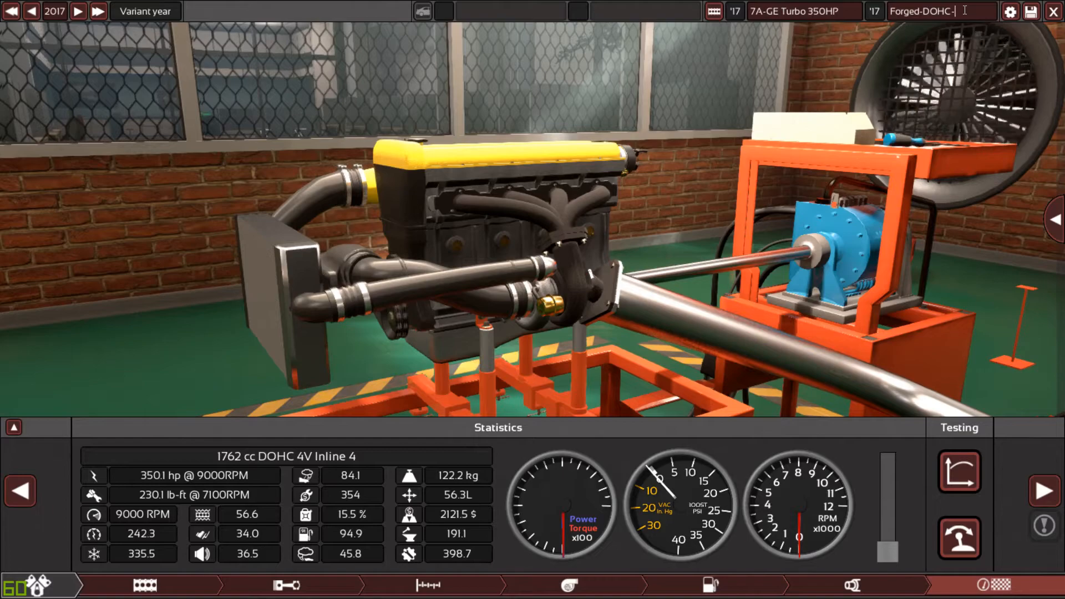
pyautogui.write('EFI-950C')
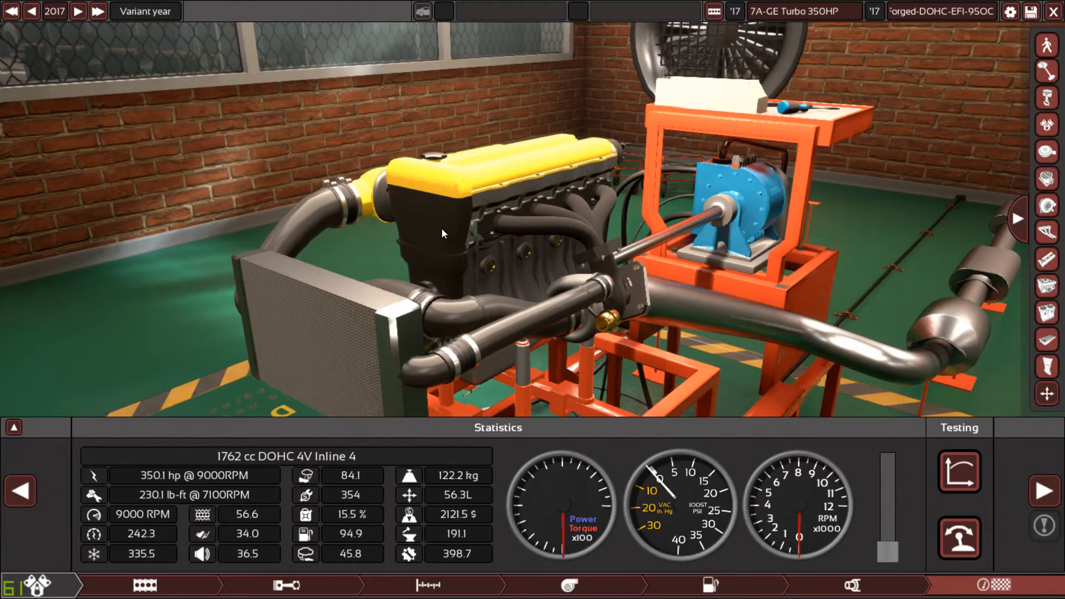
pyautogui.scroll(-3)
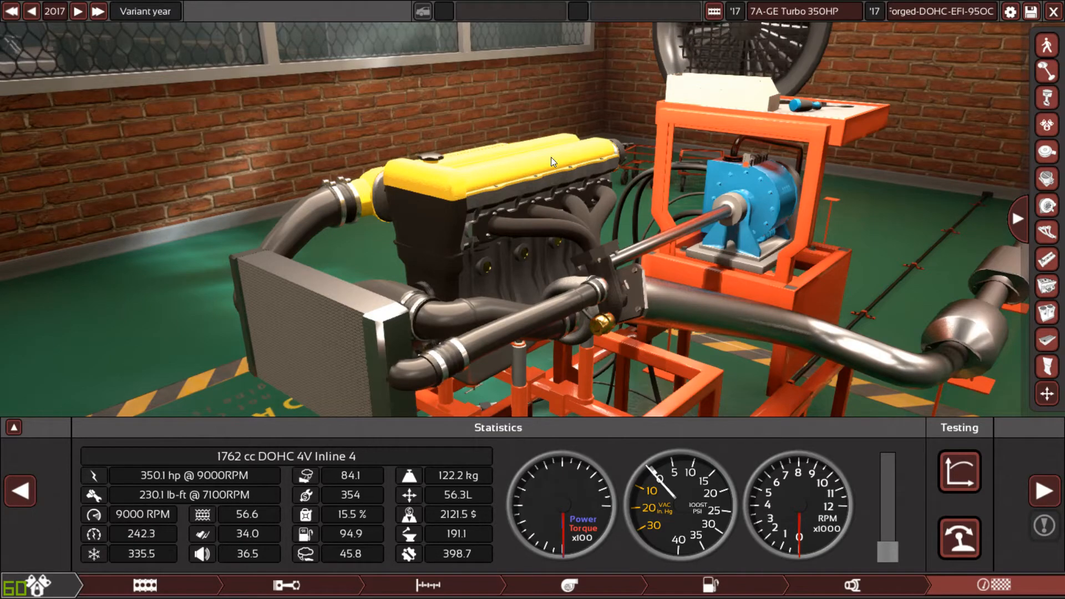
pyautogui.moveTo(285, 272)
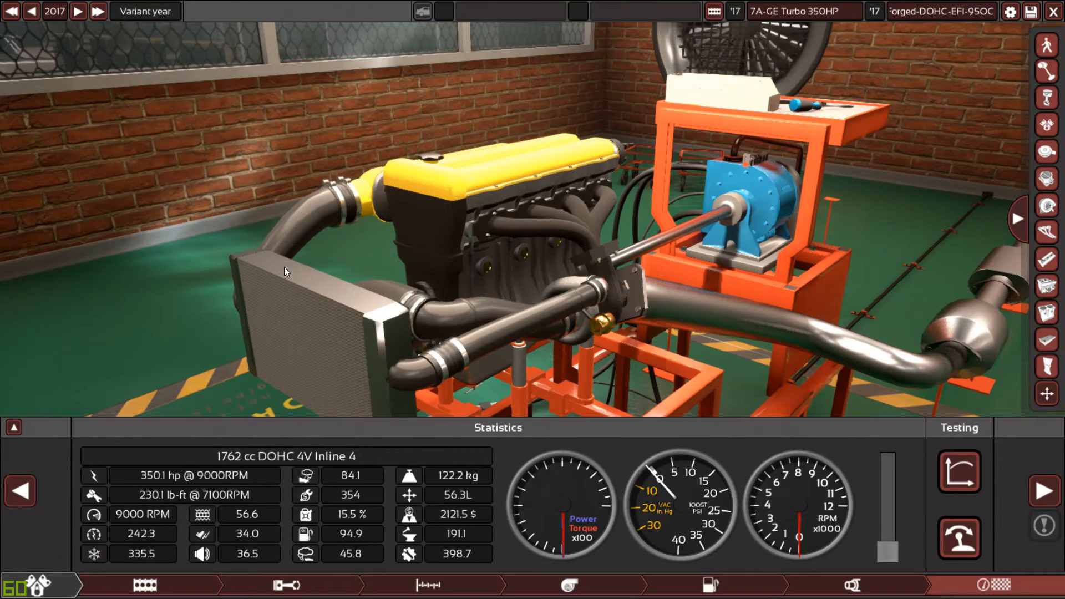